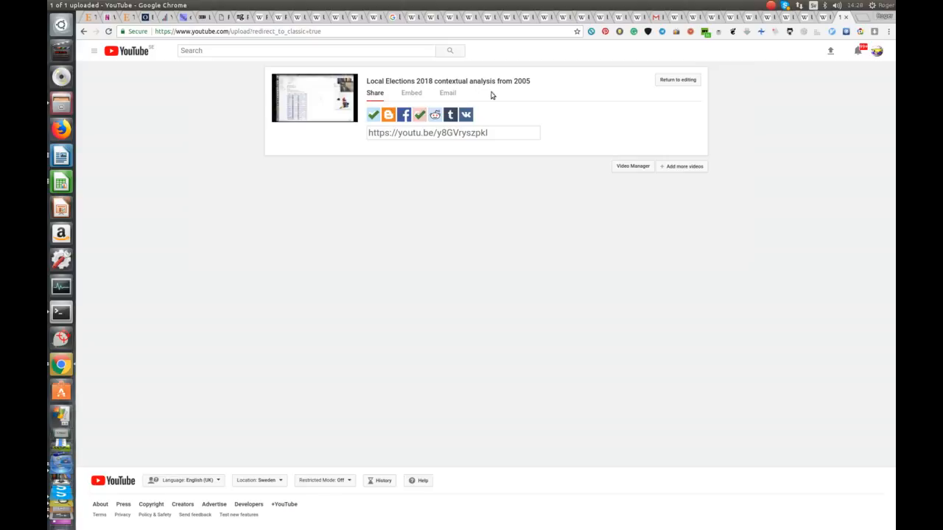
pyautogui.moveTo(533, 98)
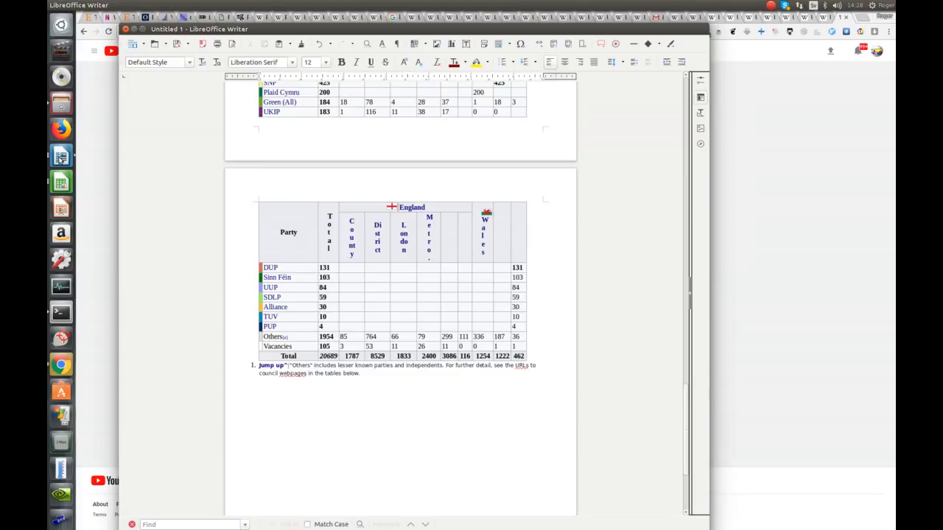
pyautogui.moveTo(663, 365)
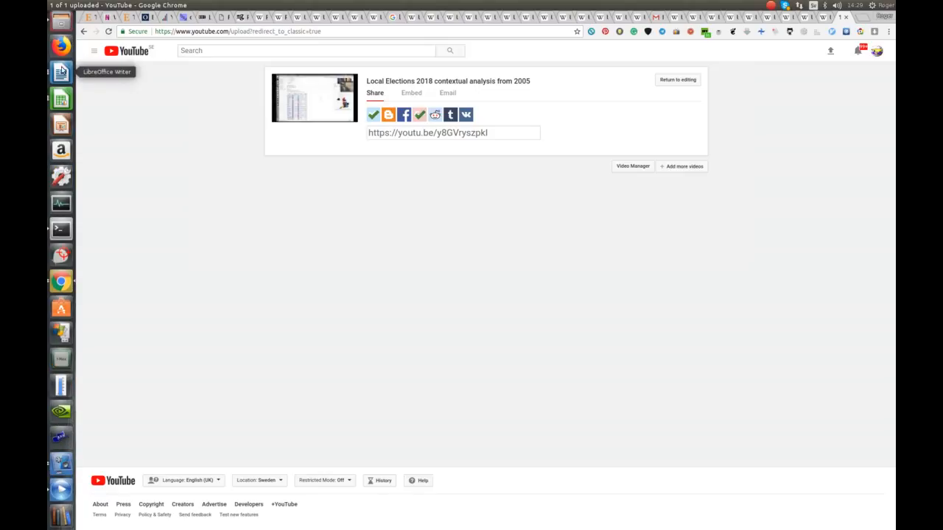
# Switch to the untitled Writer document of copied Wikipedia text and settle at the Regional and local elections opening.
pyautogui.rightClick(60, 70)
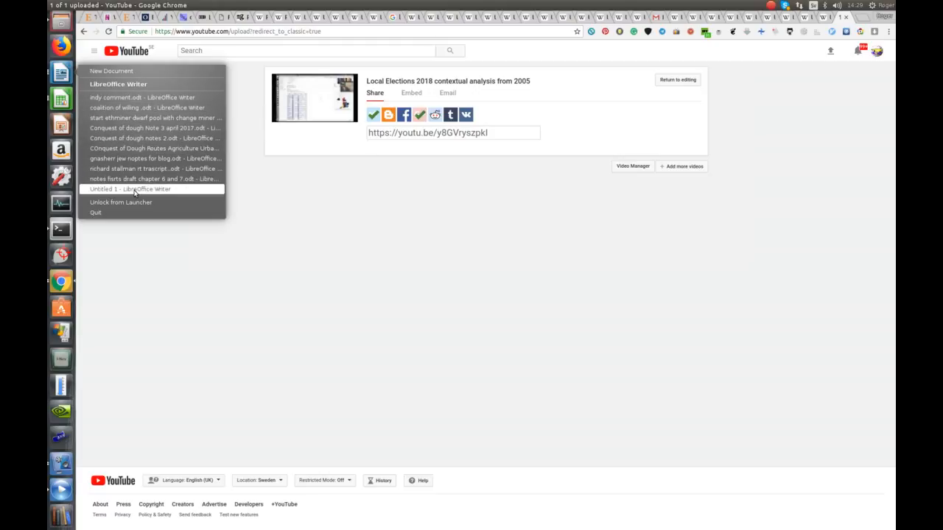
pyautogui.click(132, 189)
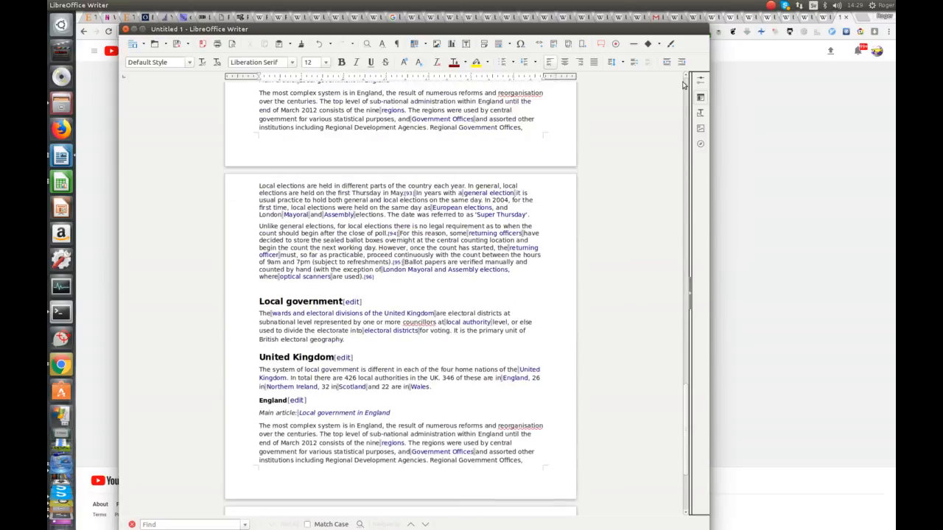
pyautogui.scroll(-3)
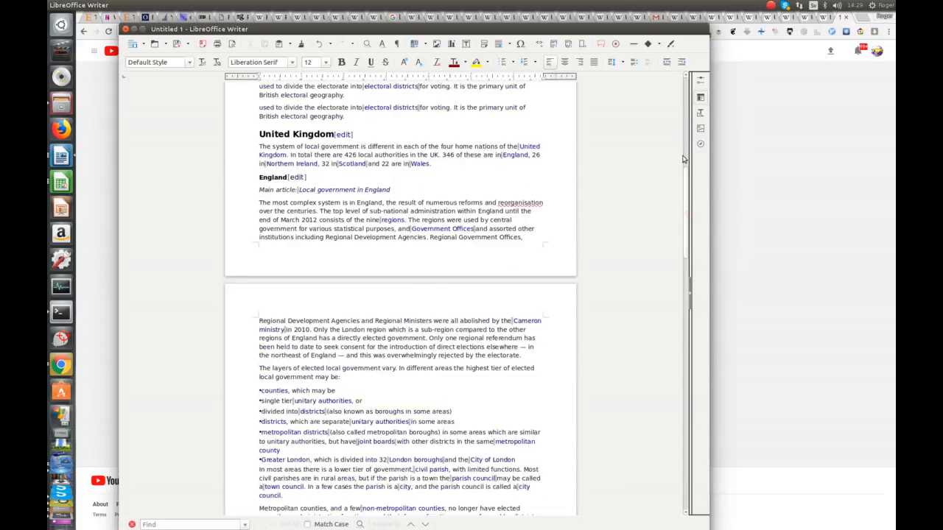
pyautogui.scroll(3)
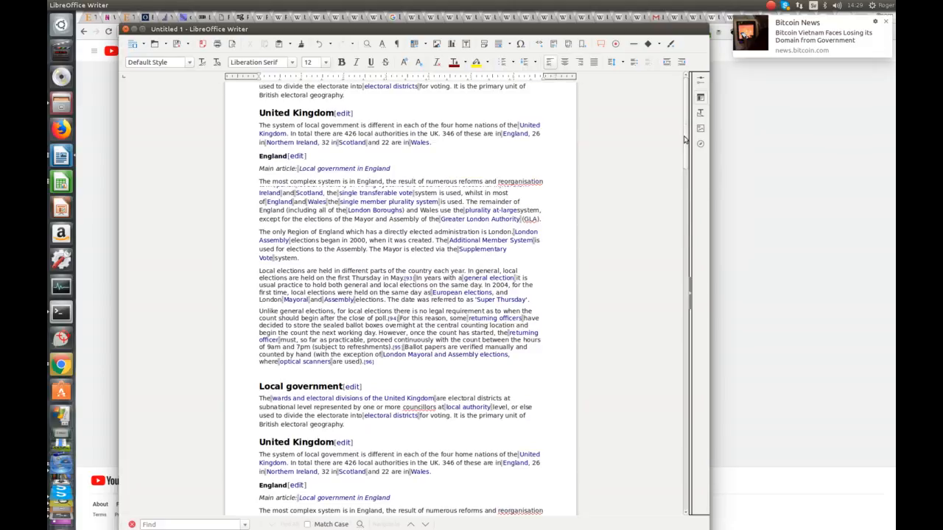
pyautogui.scroll(-3)
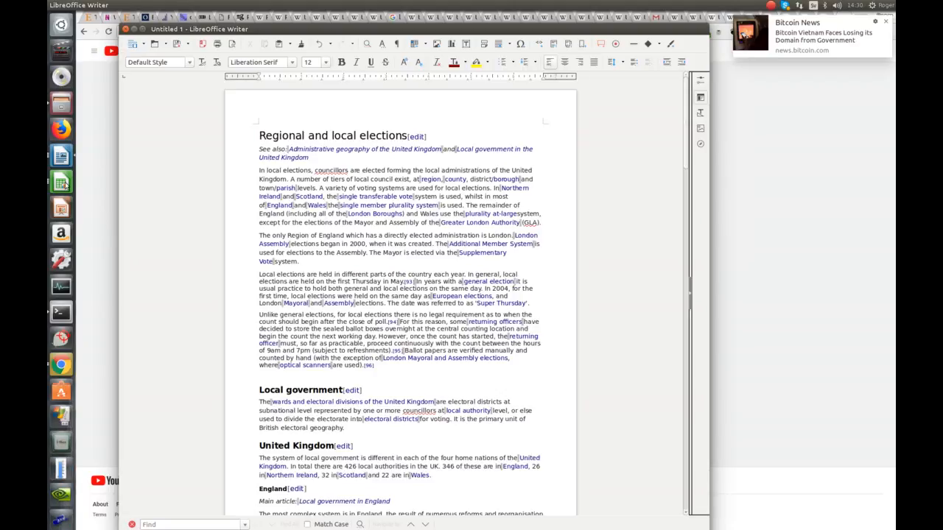
pyautogui.moveTo(62, 182)
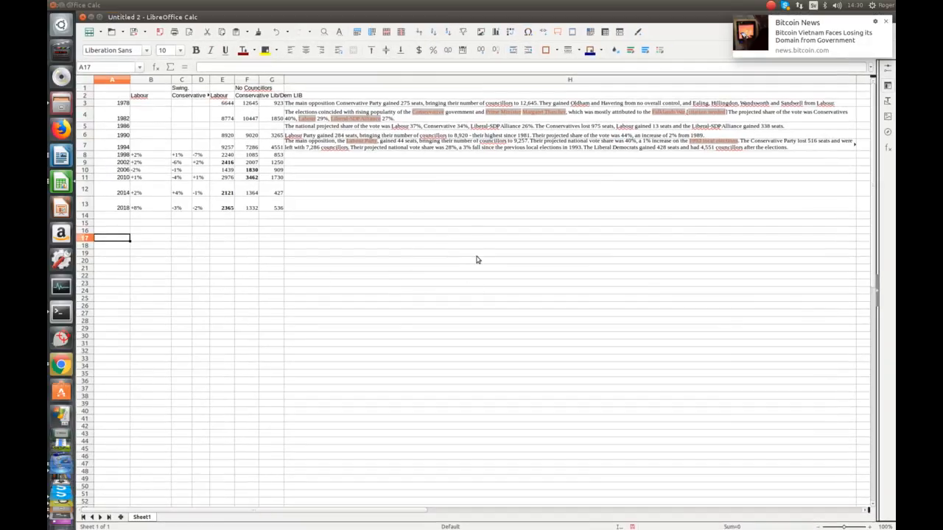
pyautogui.moveTo(566, 283)
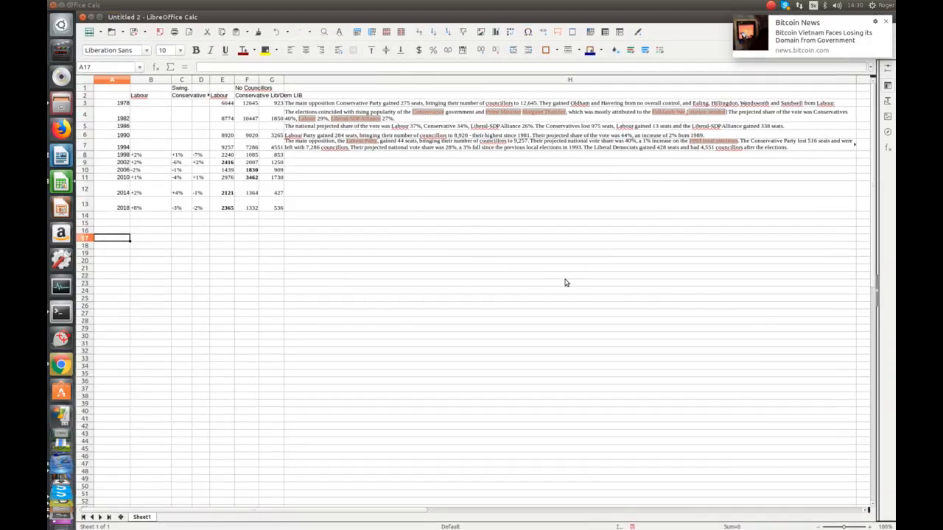
pyautogui.moveTo(519, 292)
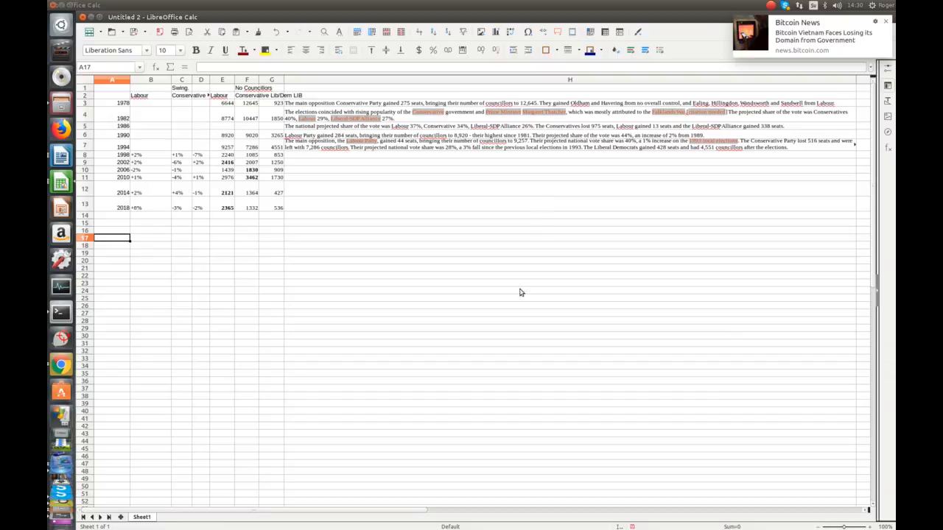
pyautogui.moveTo(254, 235)
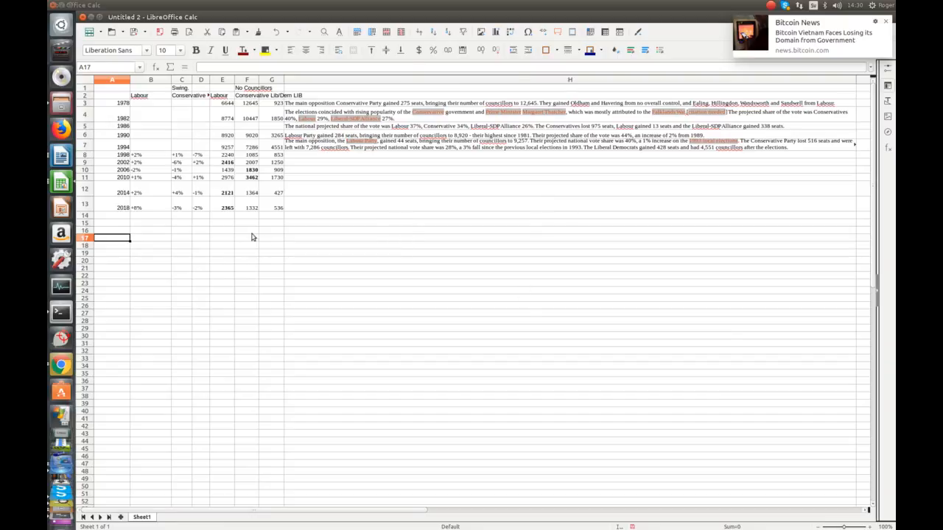
pyautogui.moveTo(436, 436)
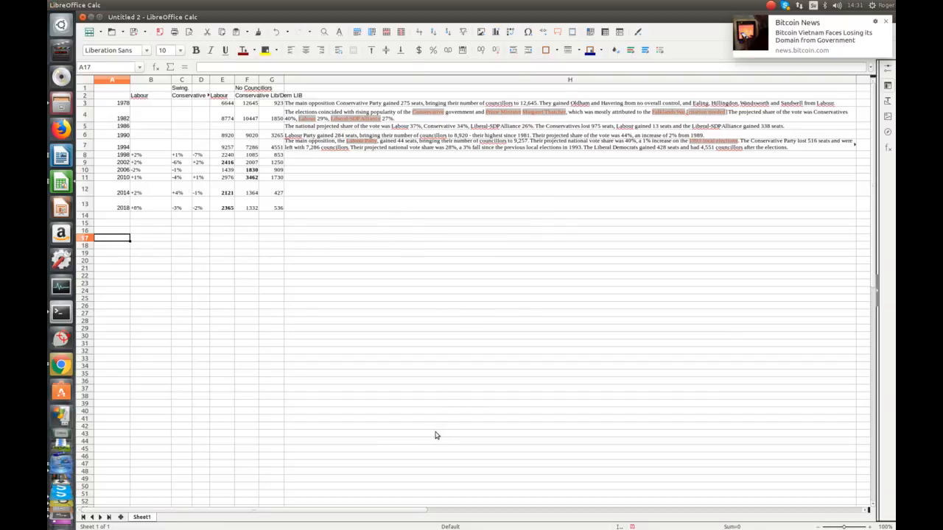
pyautogui.moveTo(492, 305)
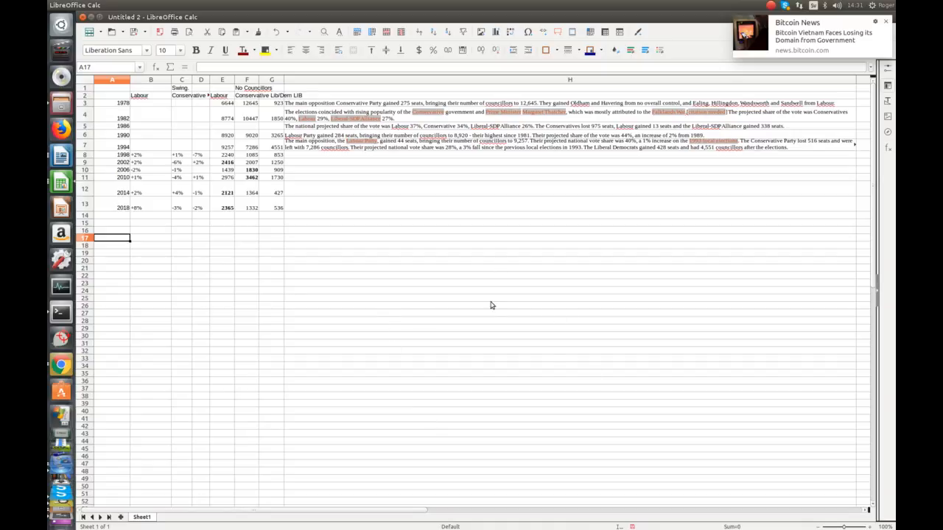
pyautogui.moveTo(463, 280)
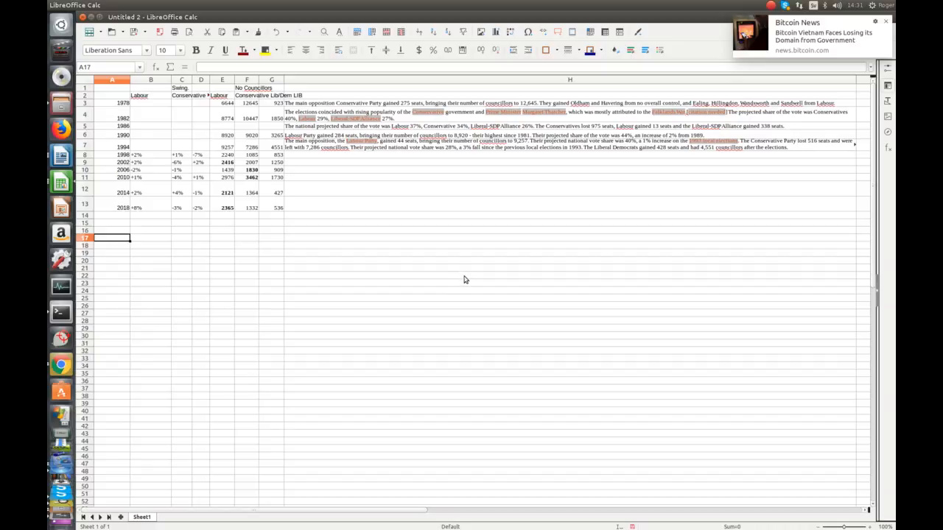
pyautogui.moveTo(442, 281)
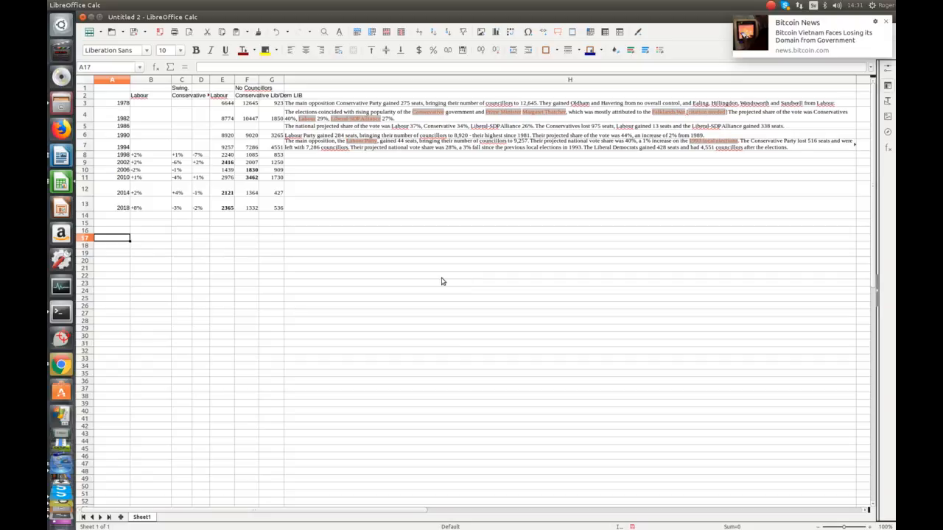
pyautogui.moveTo(445, 342)
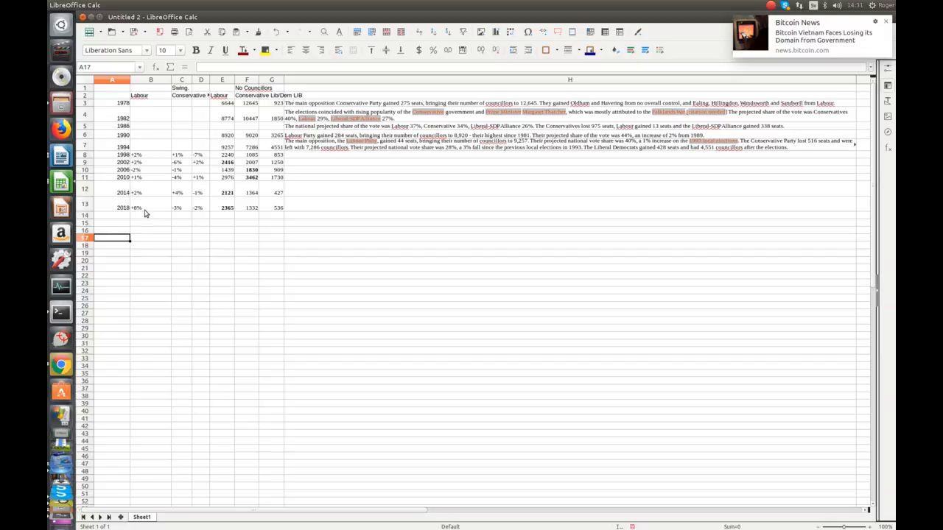
pyautogui.moveTo(162, 234)
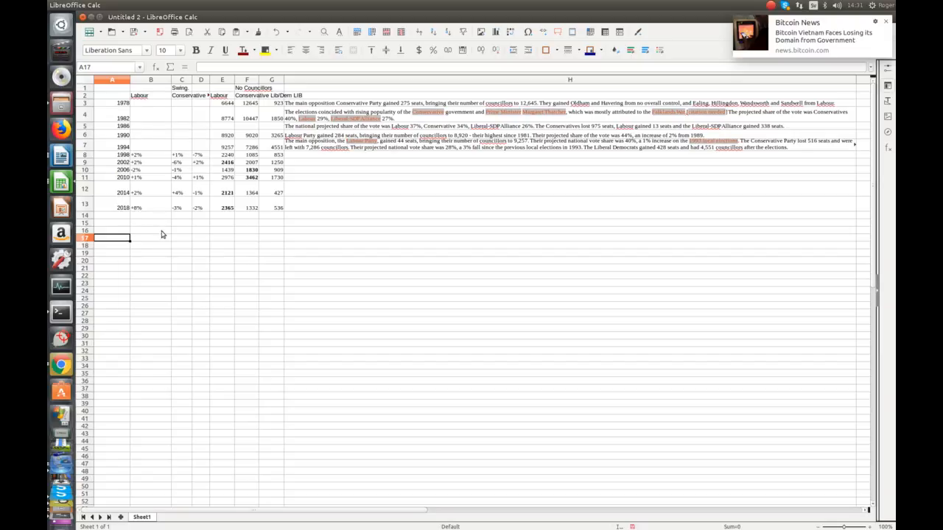
pyautogui.moveTo(178, 236)
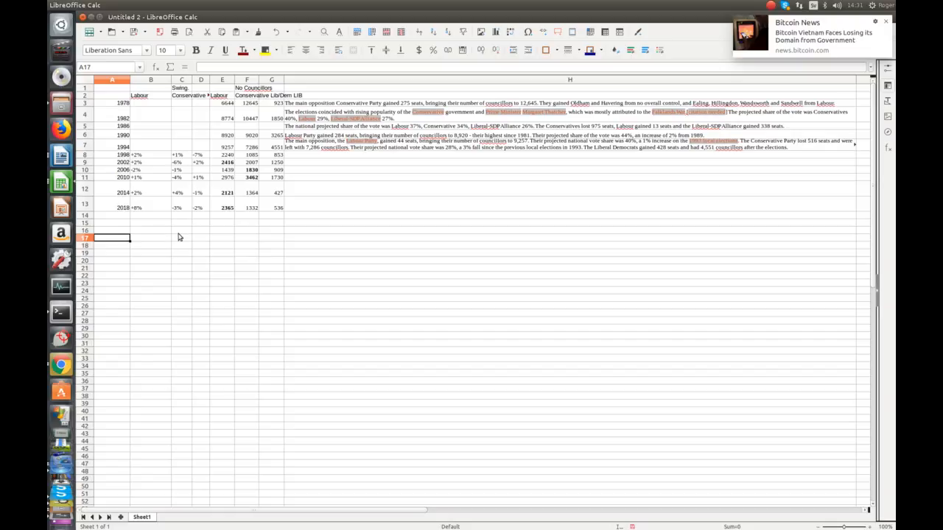
pyautogui.moveTo(184, 215)
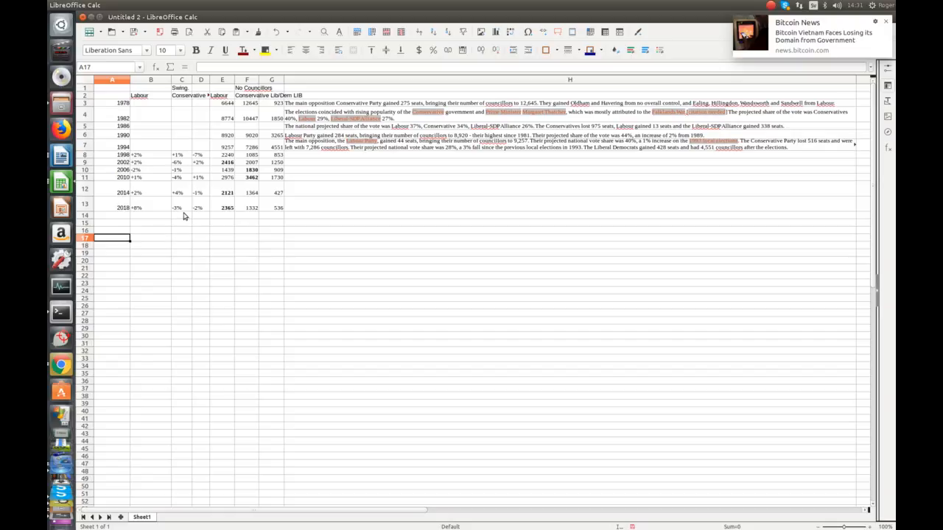
pyautogui.moveTo(199, 217)
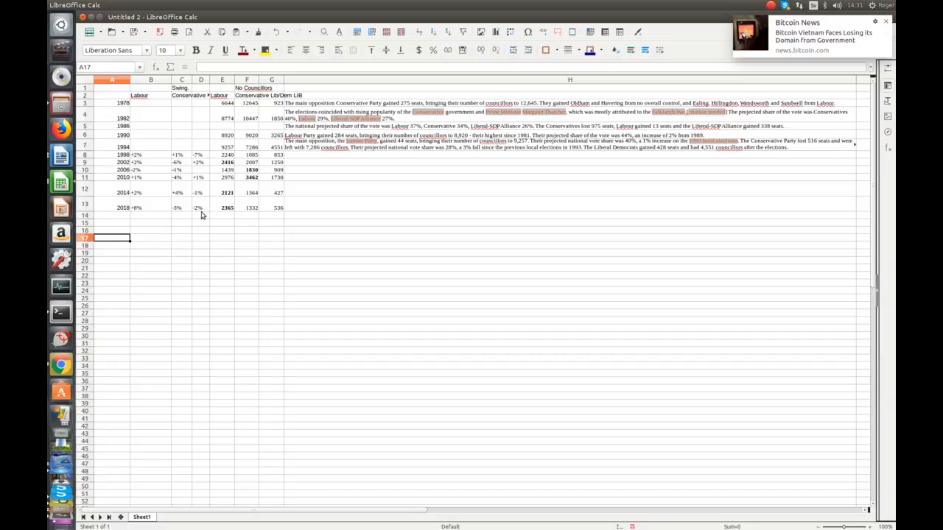
pyautogui.moveTo(233, 230)
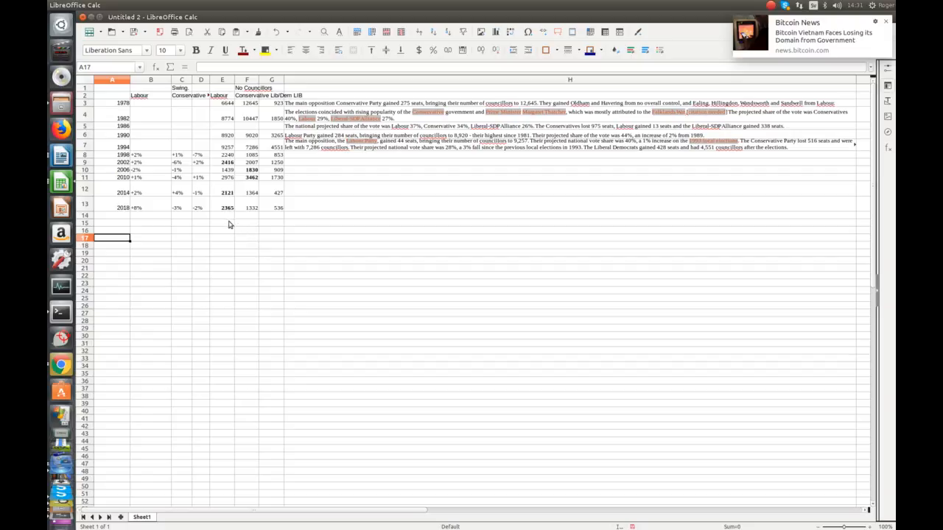
pyautogui.moveTo(233, 215)
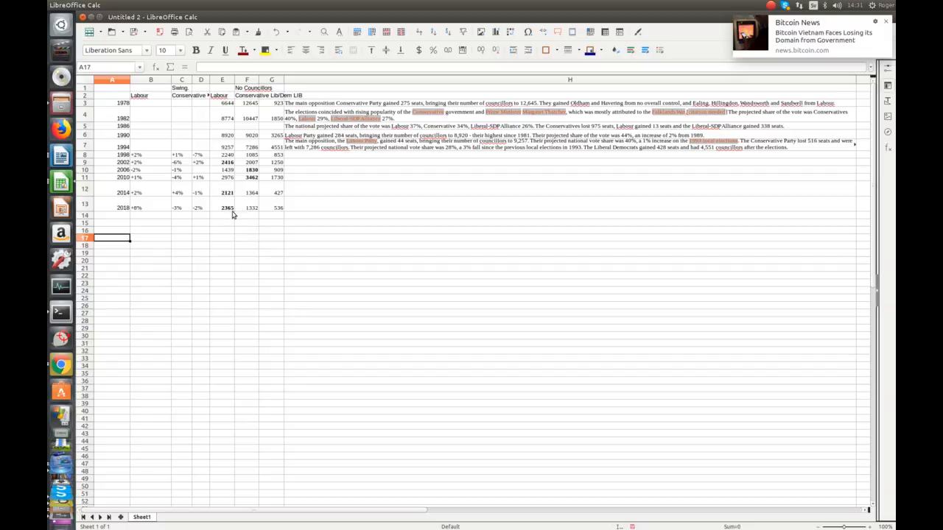
pyautogui.moveTo(249, 215)
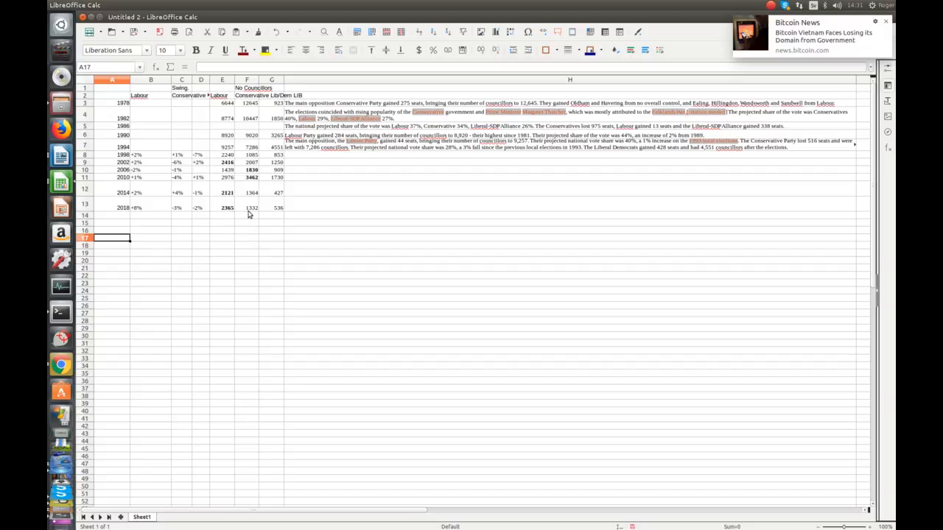
pyautogui.moveTo(256, 215)
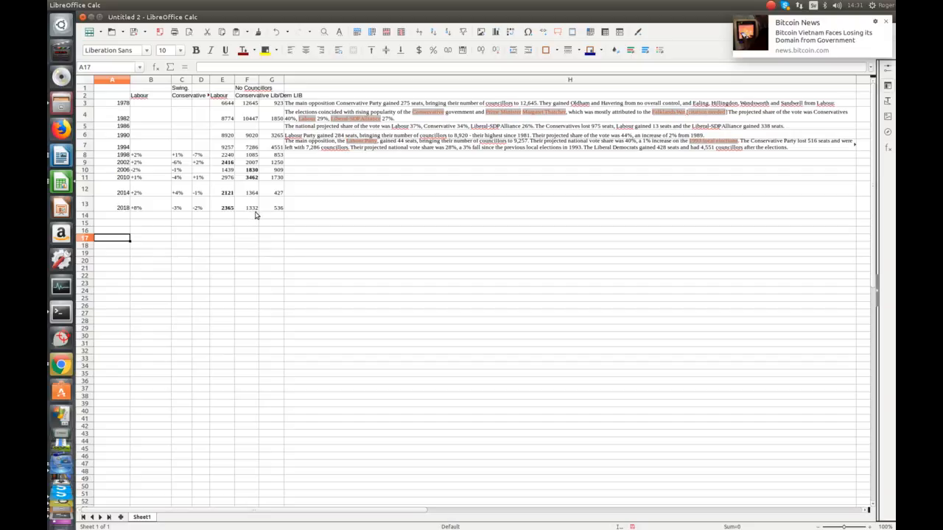
pyautogui.moveTo(301, 218)
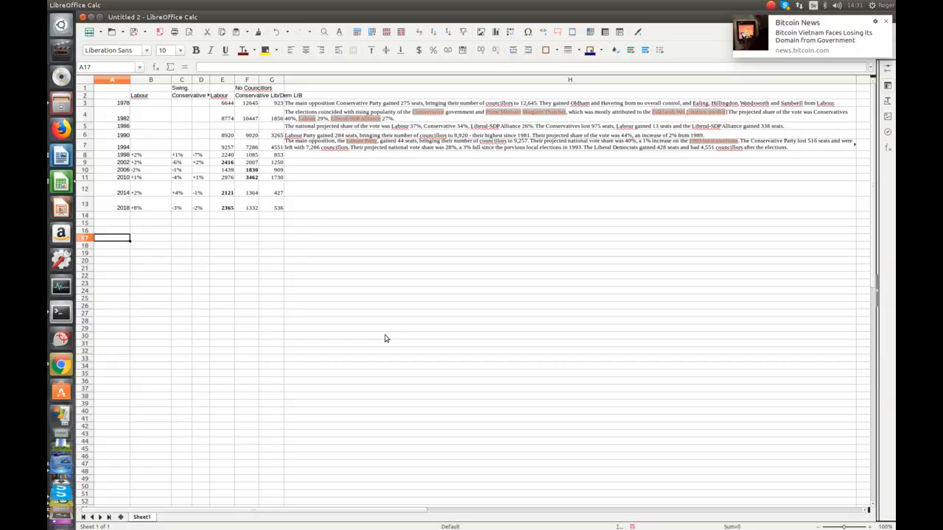
pyautogui.moveTo(380, 336)
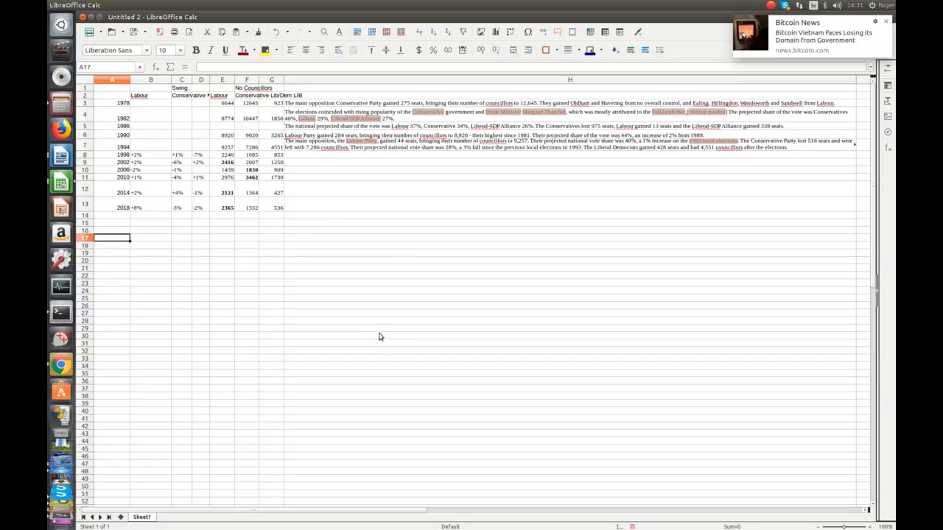
pyautogui.moveTo(150, 202)
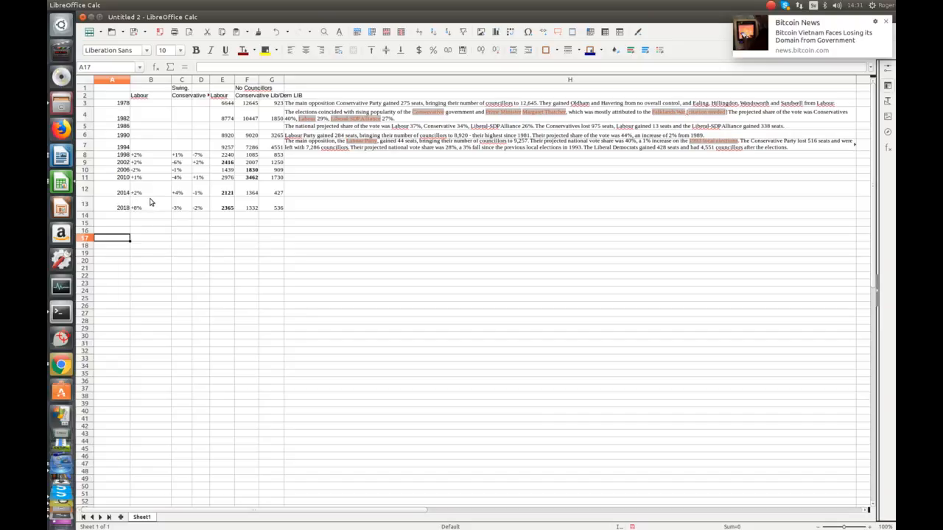
pyautogui.moveTo(185, 197)
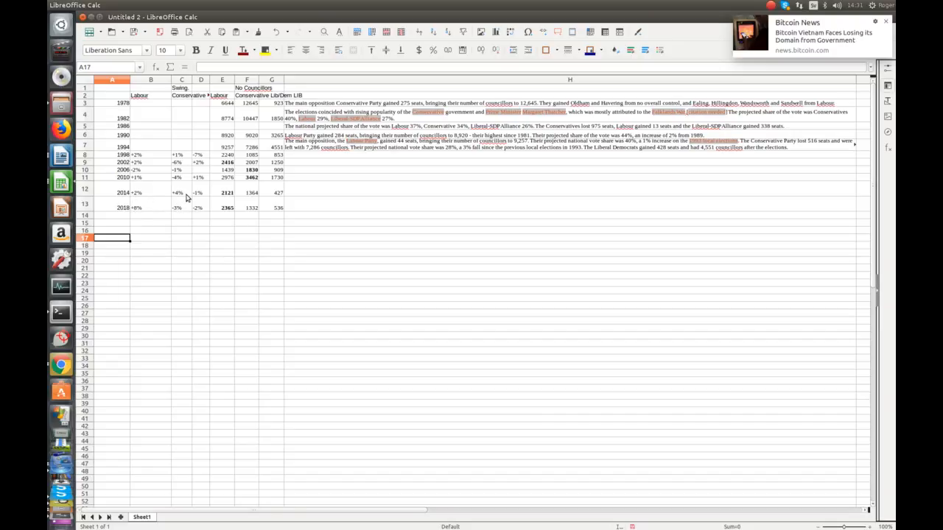
pyautogui.moveTo(150, 195)
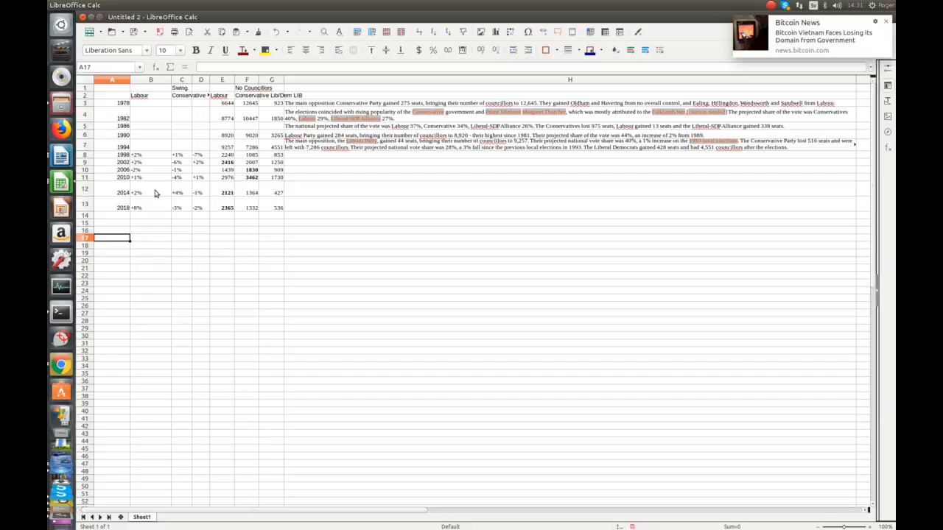
pyautogui.moveTo(168, 194)
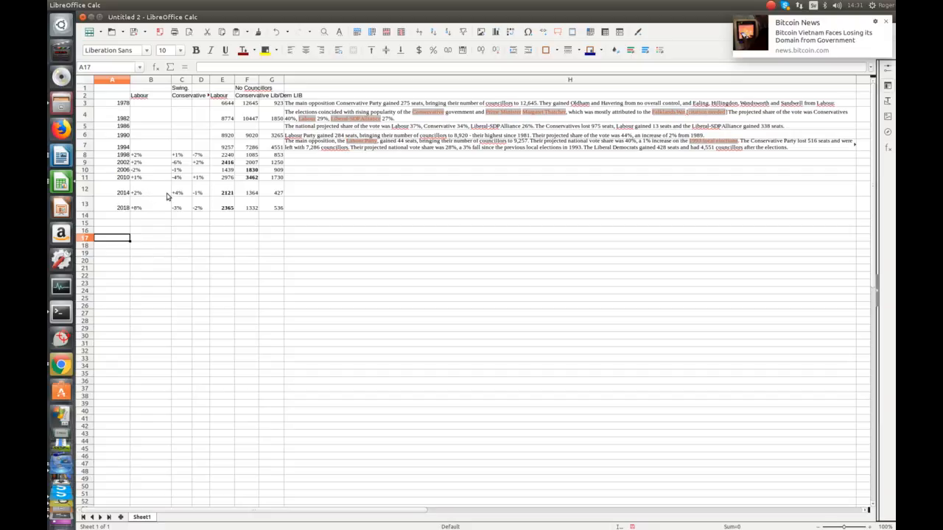
pyautogui.moveTo(184, 198)
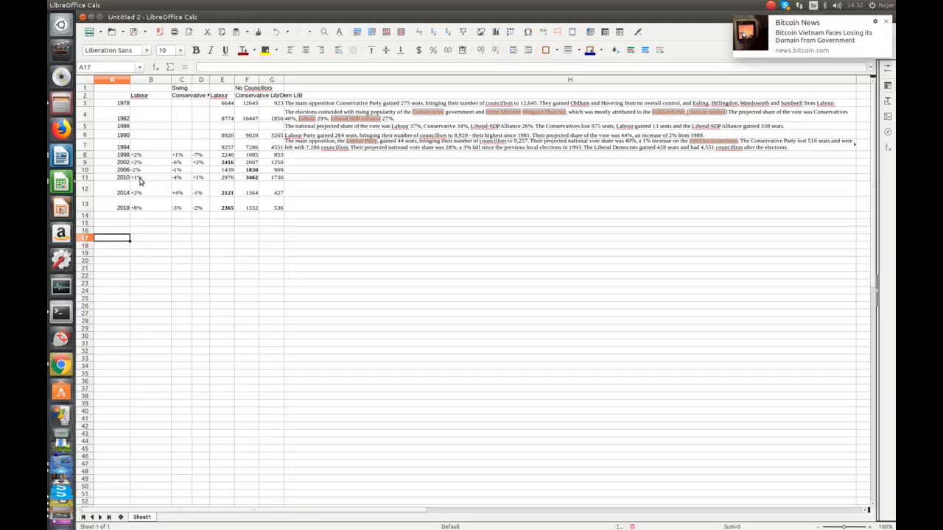
pyautogui.moveTo(182, 180)
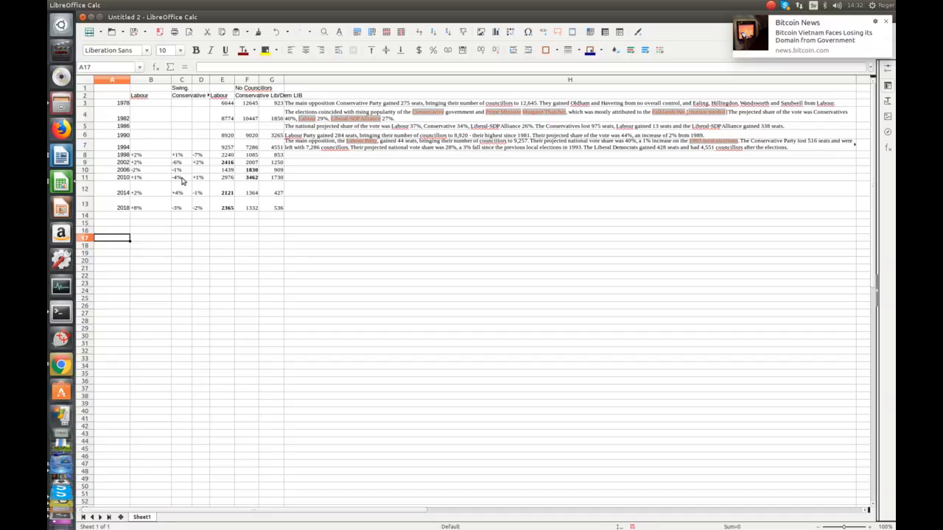
pyautogui.moveTo(186, 184)
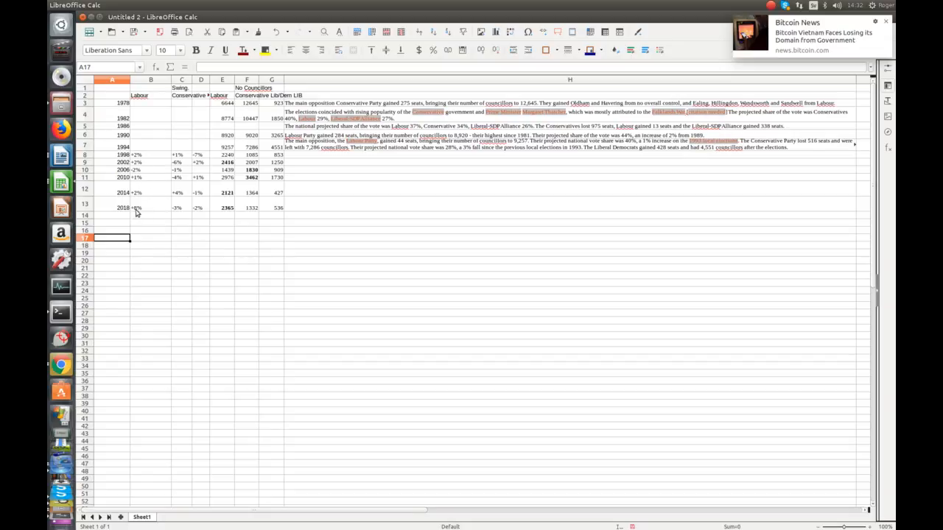
pyautogui.moveTo(123, 214)
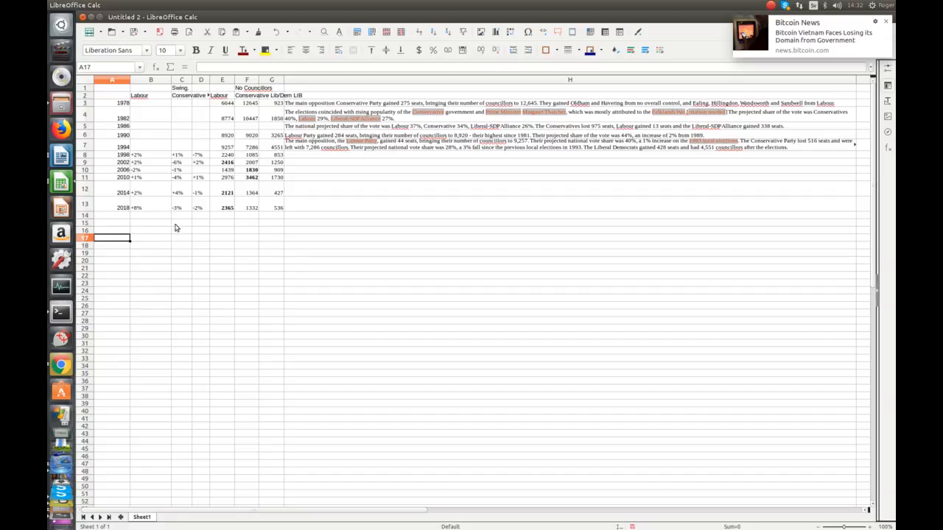
pyautogui.moveTo(153, 174)
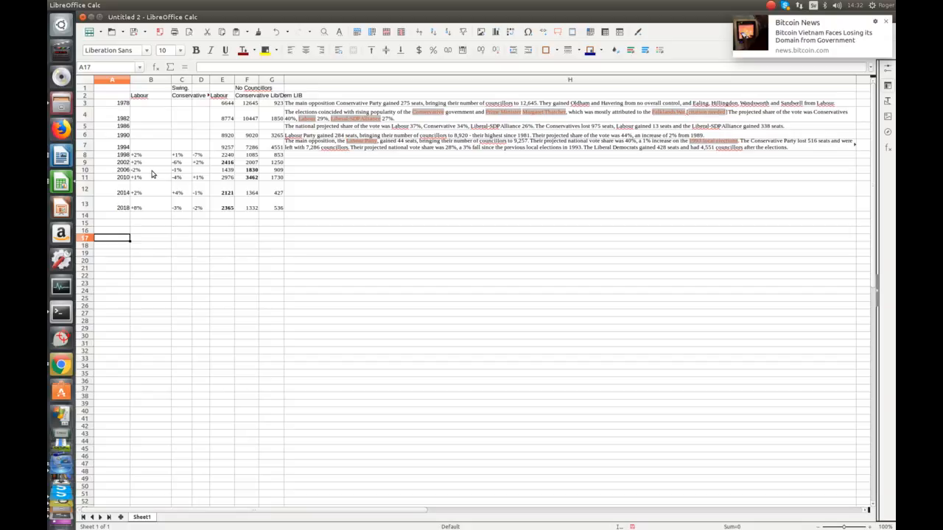
pyautogui.moveTo(154, 171)
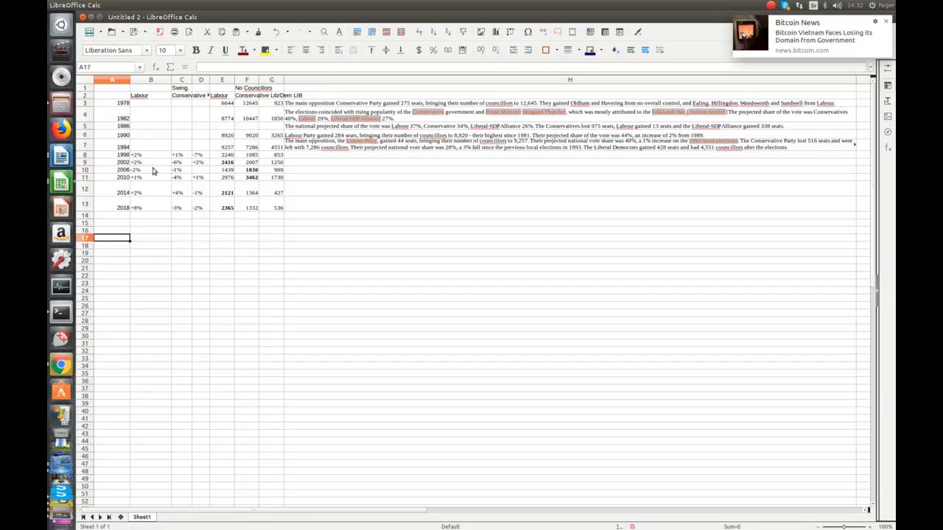
pyautogui.moveTo(150, 159)
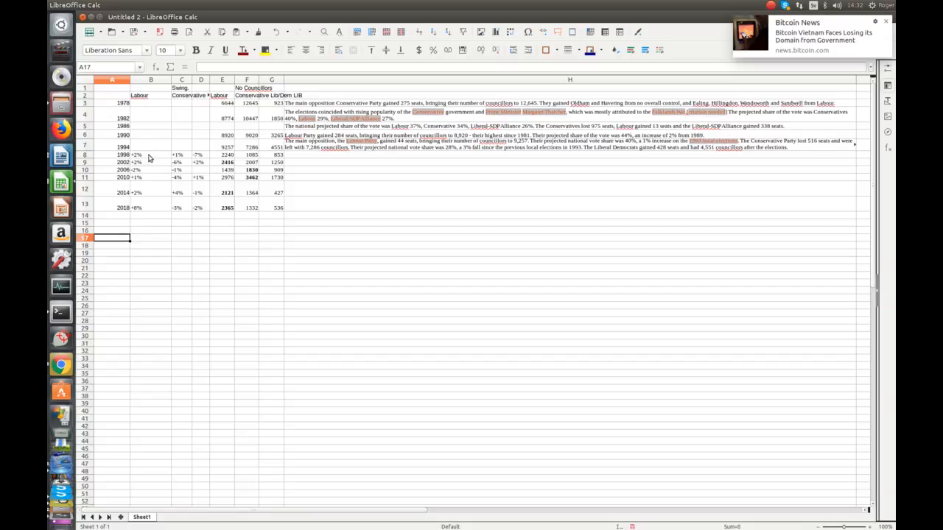
pyautogui.moveTo(147, 168)
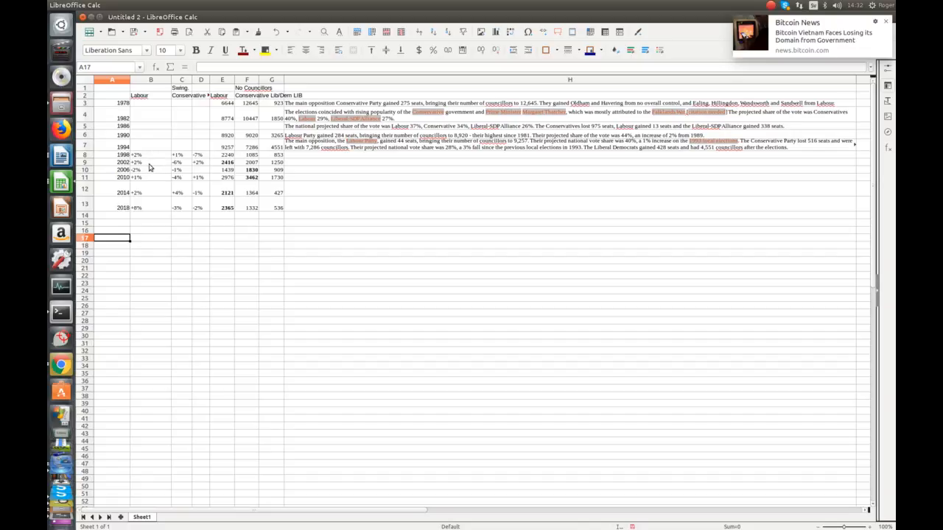
pyautogui.moveTo(156, 148)
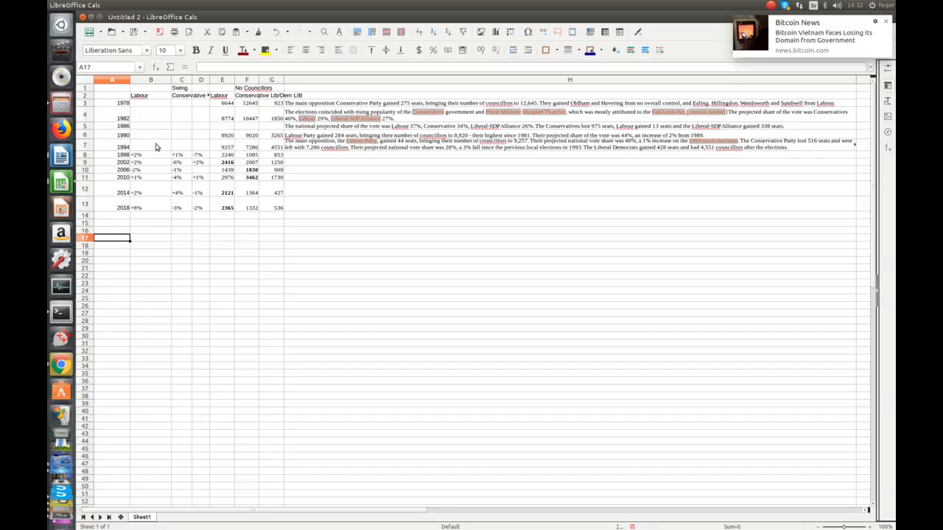
pyautogui.moveTo(153, 153)
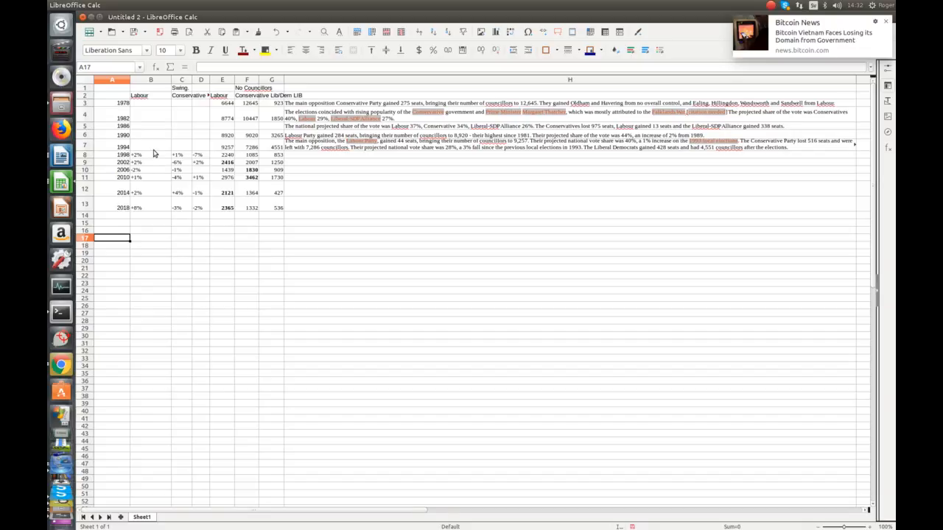
pyautogui.moveTo(172, 141)
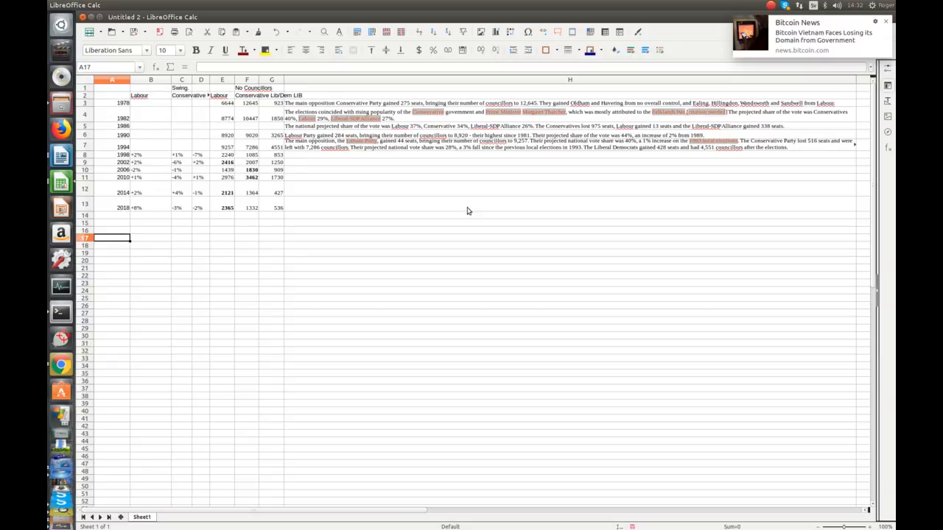
pyautogui.moveTo(271, 107)
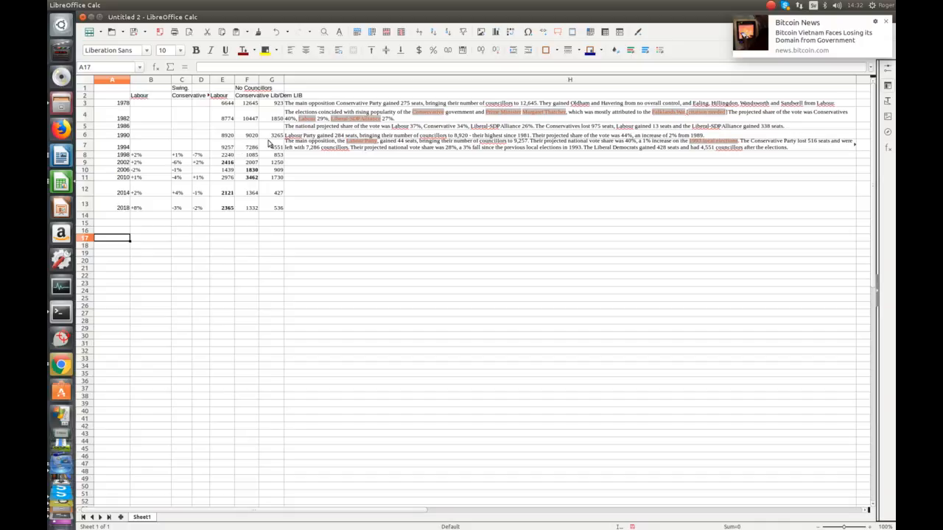
pyautogui.moveTo(209, 151)
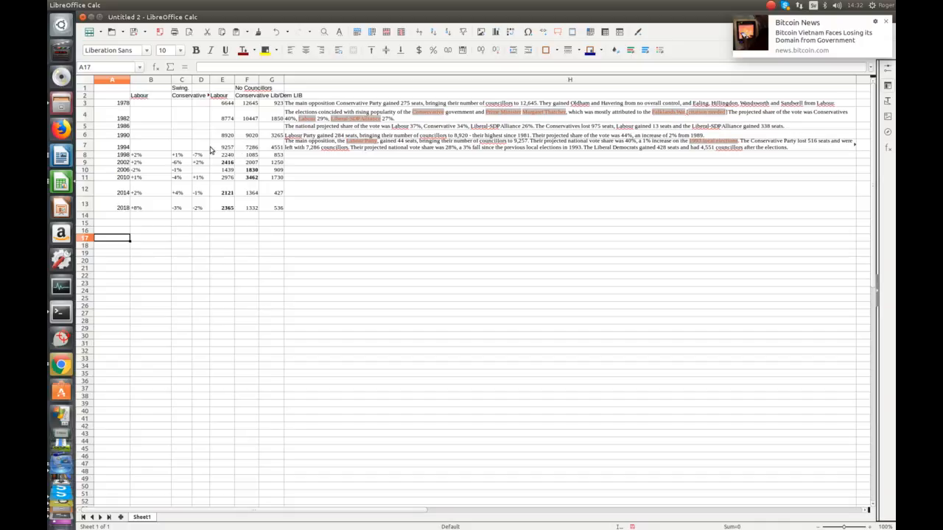
pyautogui.moveTo(286, 150)
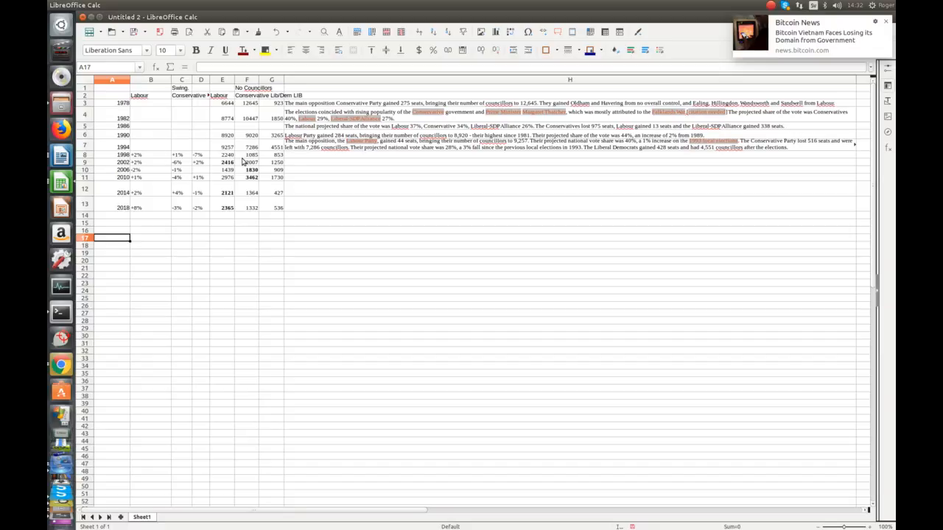
pyautogui.moveTo(286, 177)
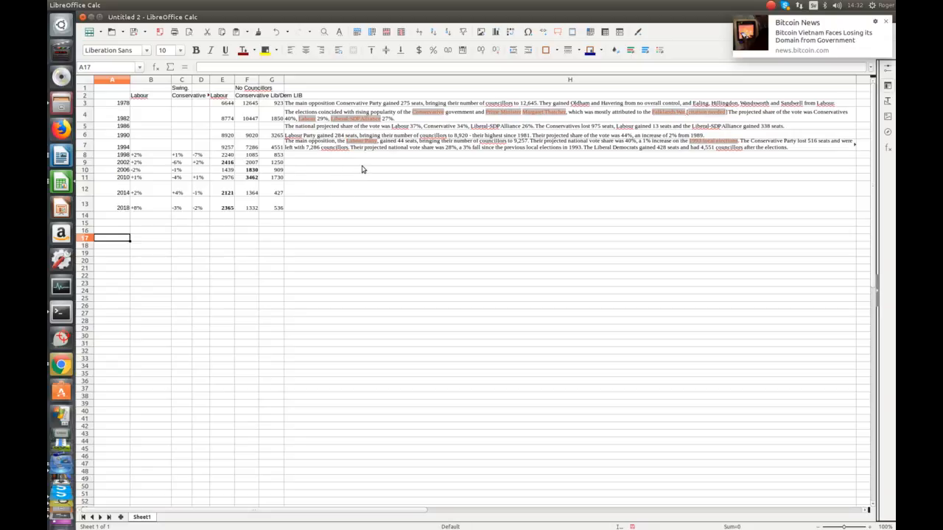
pyautogui.moveTo(360, 168)
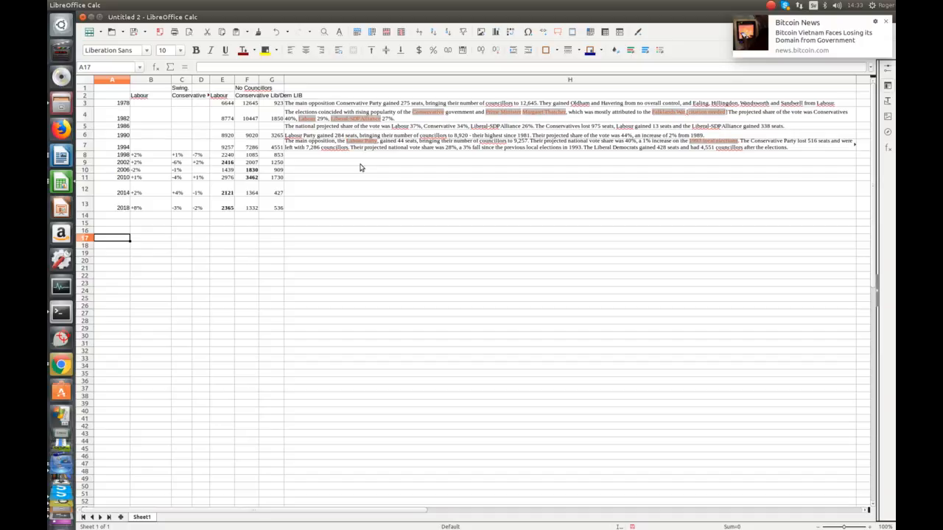
pyautogui.moveTo(239, 150)
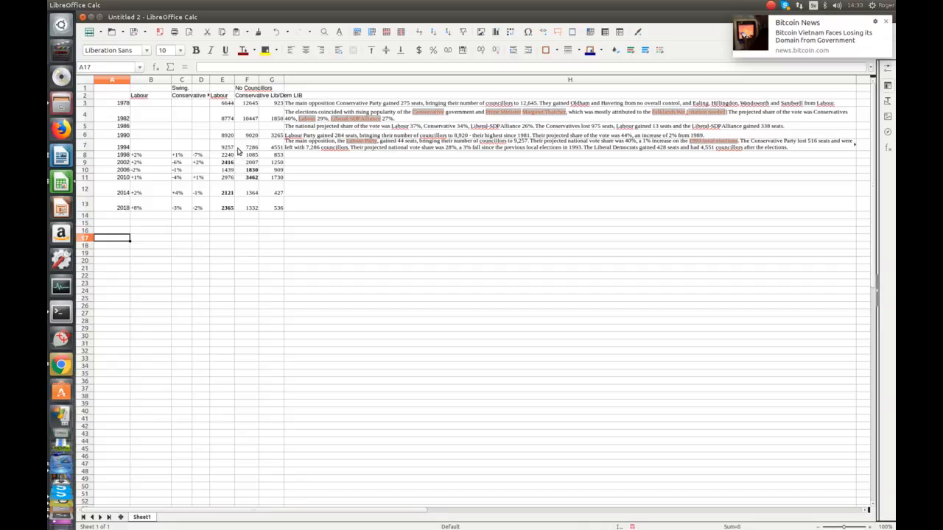
pyautogui.moveTo(389, 183)
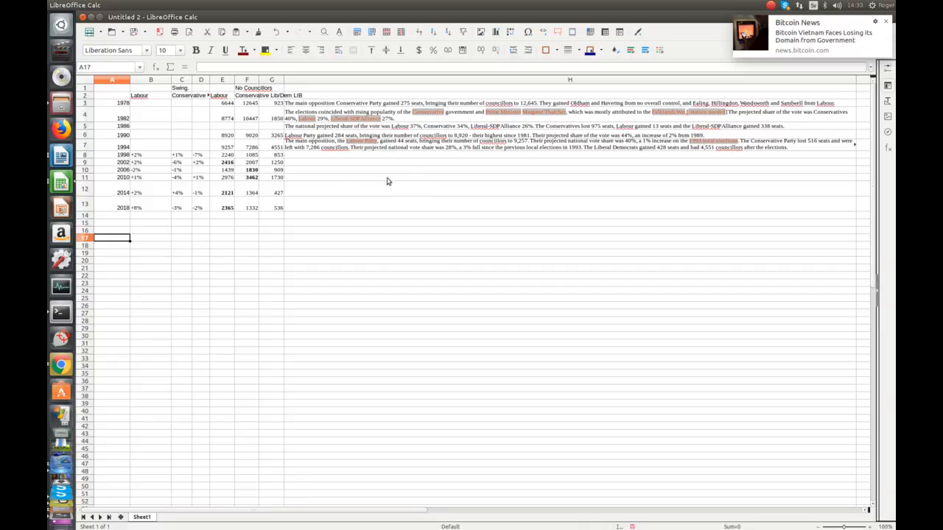
pyautogui.moveTo(383, 181)
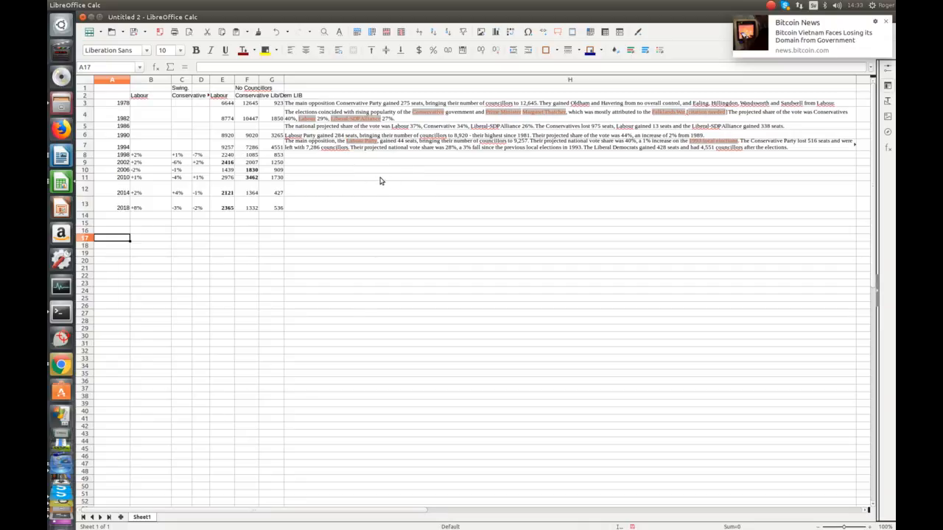
pyautogui.moveTo(83, 386)
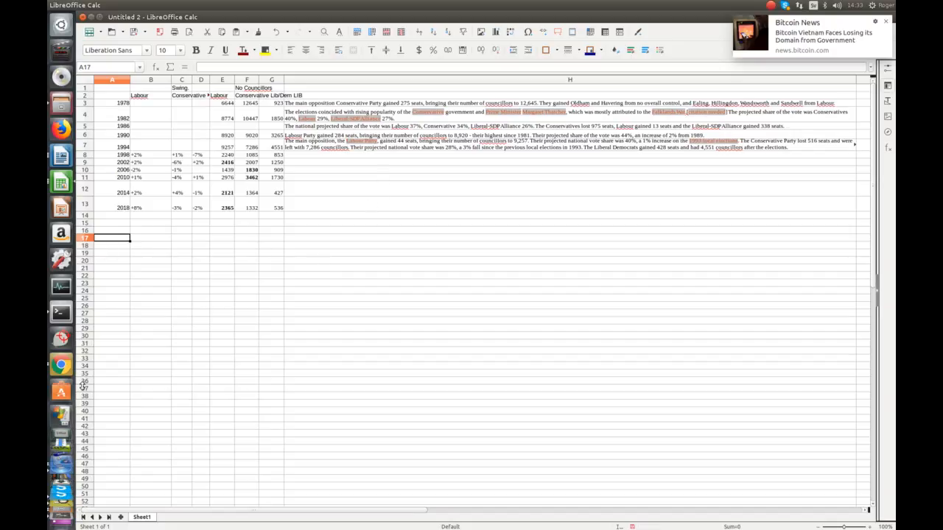
pyautogui.moveTo(61, 365)
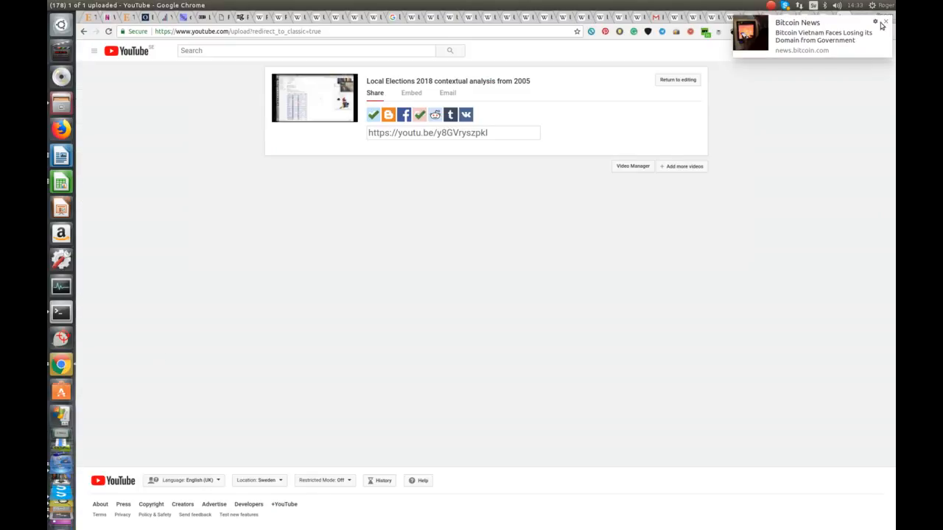
# Switch Chrome from the YouTube tab to the Wikipedia tab on political make-up of UK local councils.
pyautogui.click(886, 23)
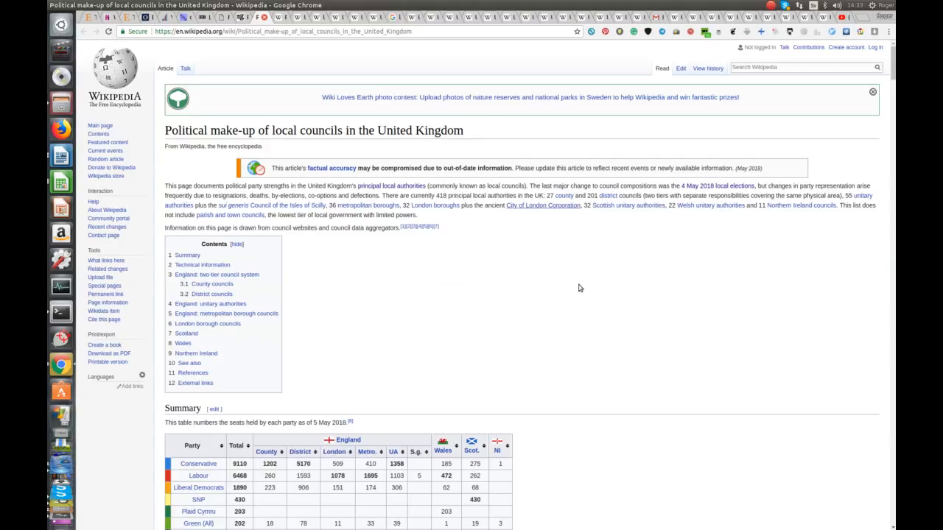
# Scroll the article down to the summary table of council seats held by each party.
pyautogui.scroll(-3)
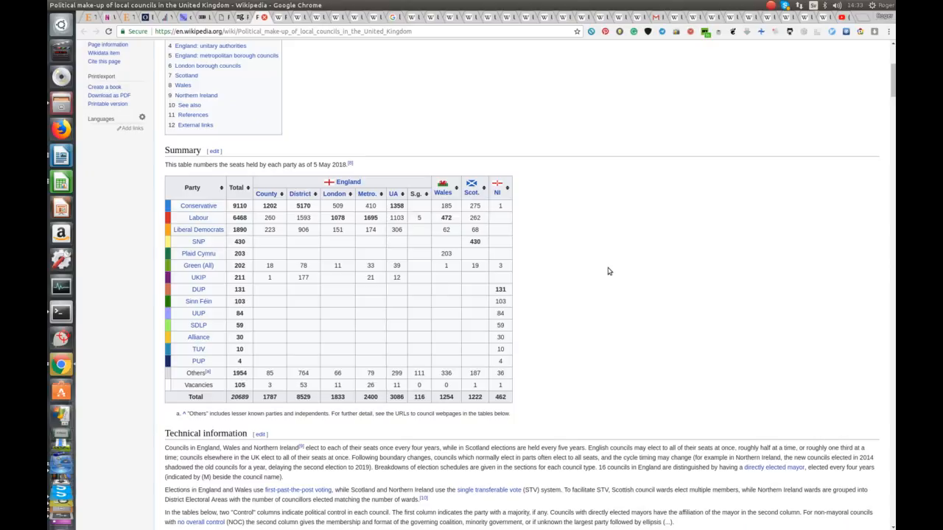
pyautogui.moveTo(640, 206)
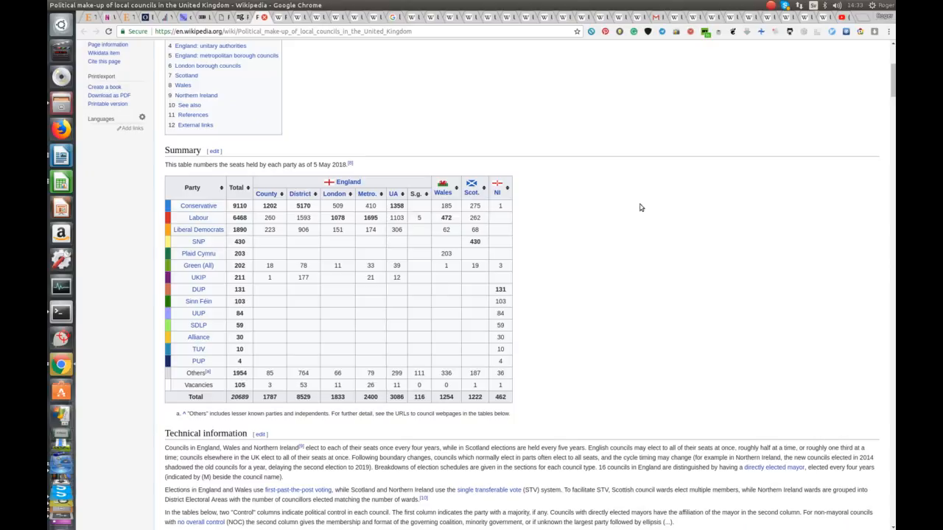
pyautogui.moveTo(410, 186)
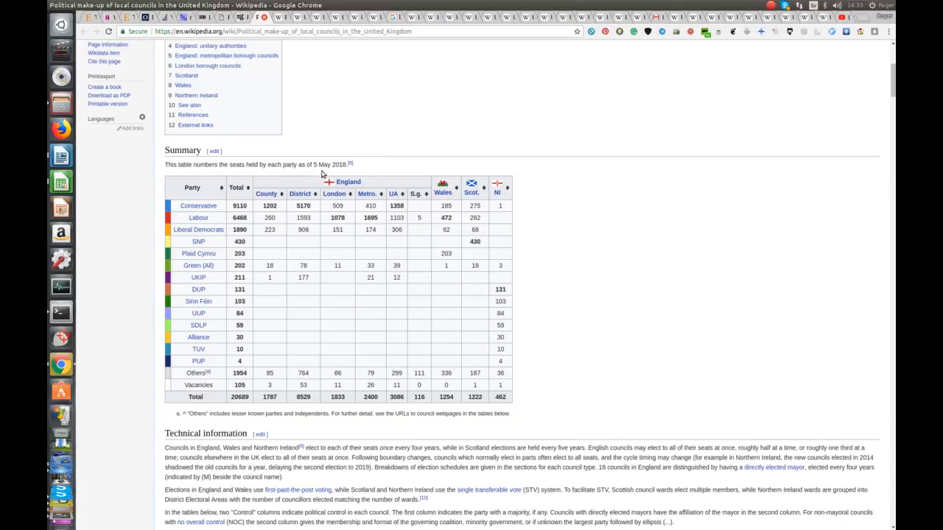
pyautogui.moveTo(327, 189)
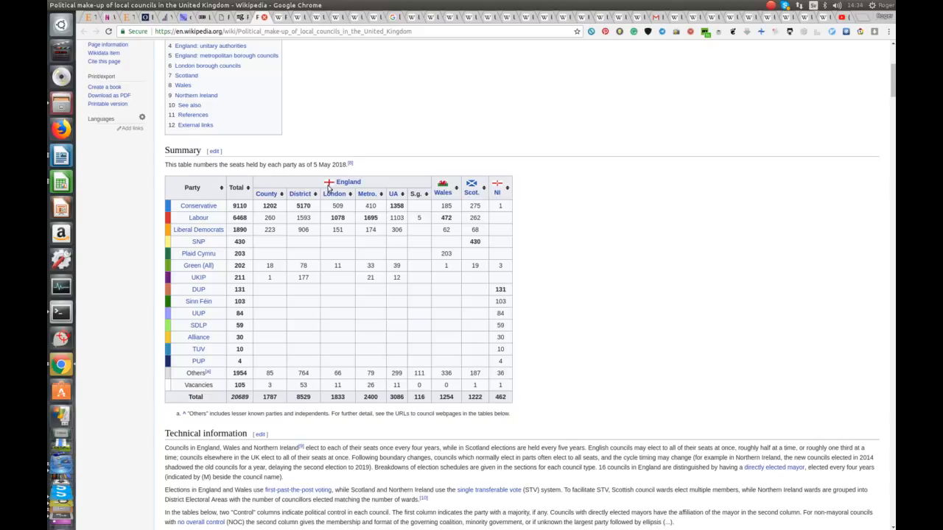
pyautogui.moveTo(246, 212)
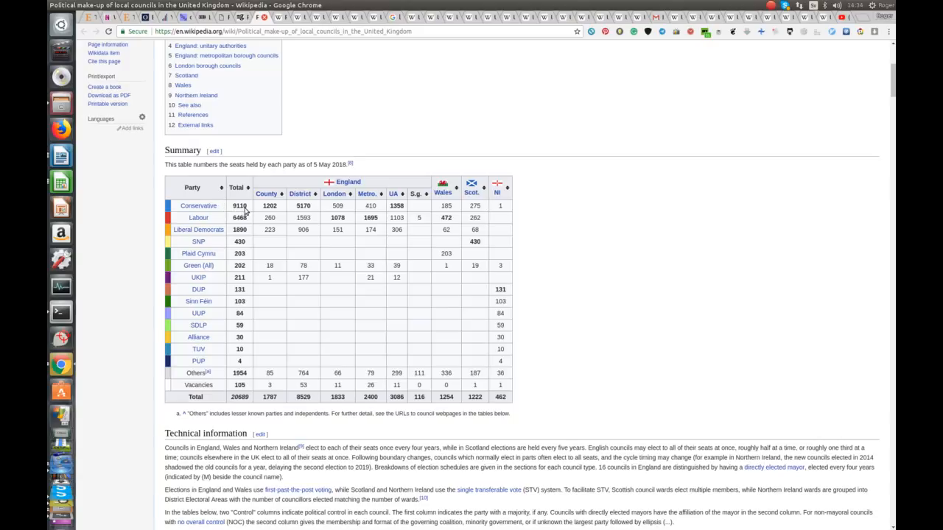
pyautogui.moveTo(252, 212)
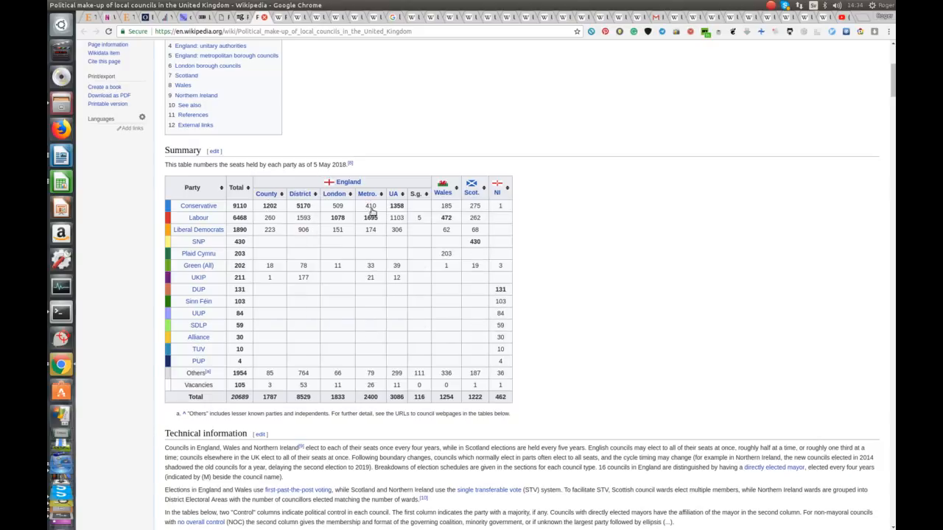
pyautogui.moveTo(416, 216)
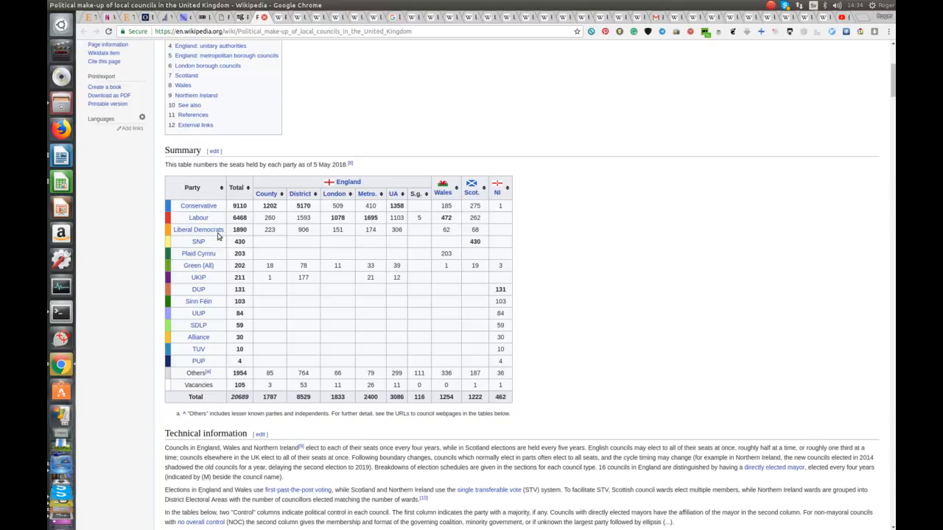
pyautogui.moveTo(262, 234)
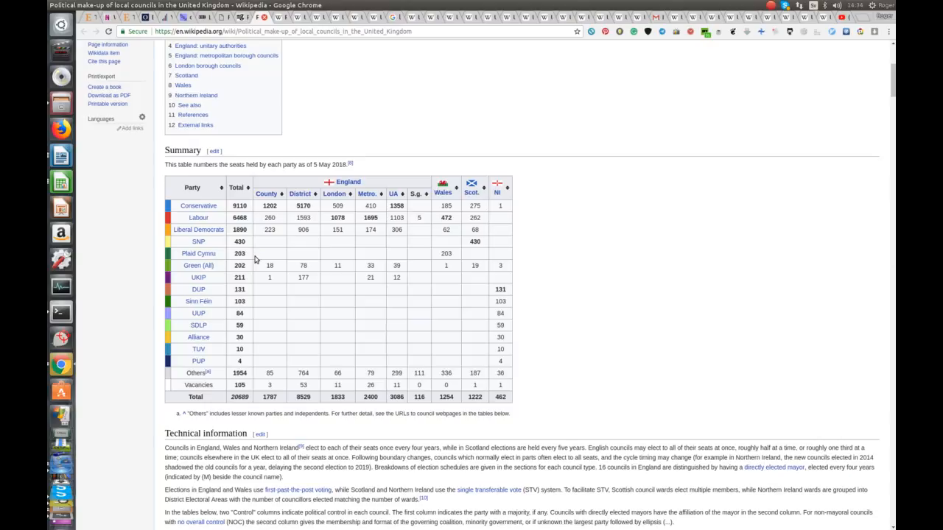
pyautogui.moveTo(215, 271)
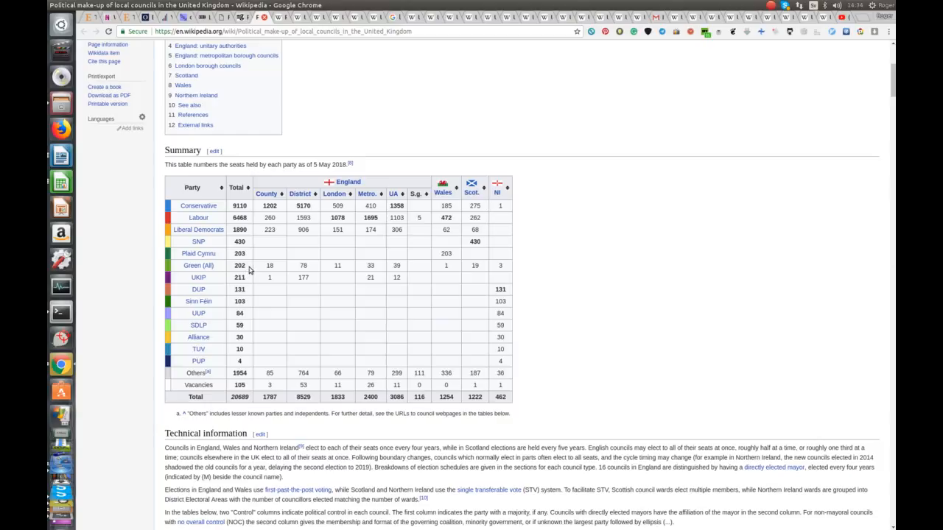
pyautogui.moveTo(253, 282)
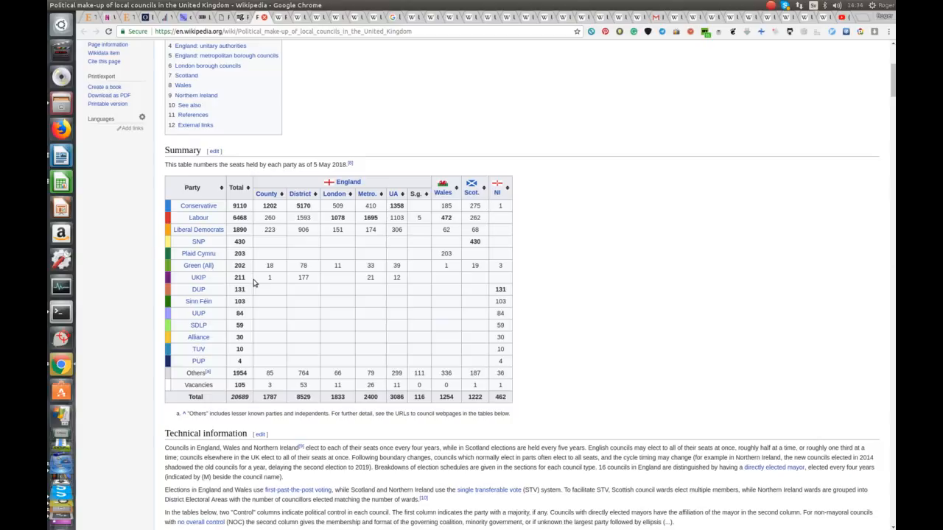
pyautogui.moveTo(289, 295)
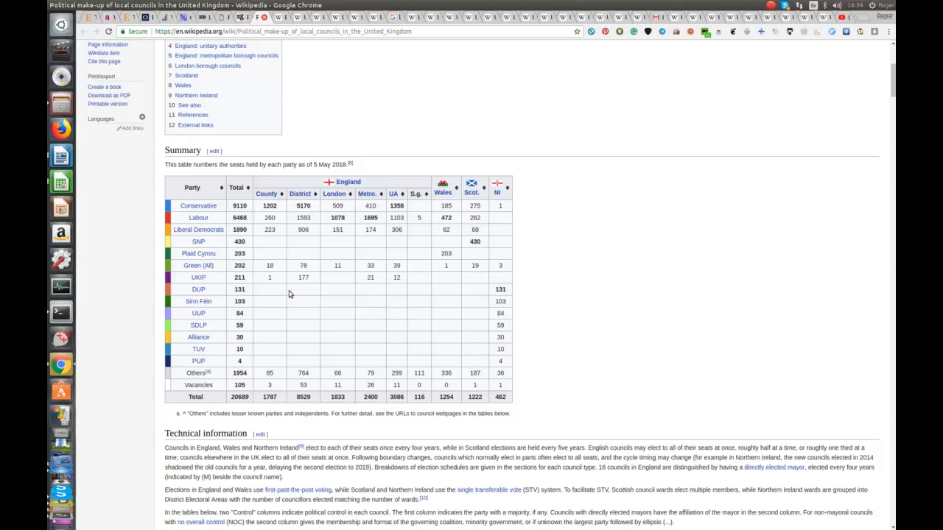
pyautogui.moveTo(248, 283)
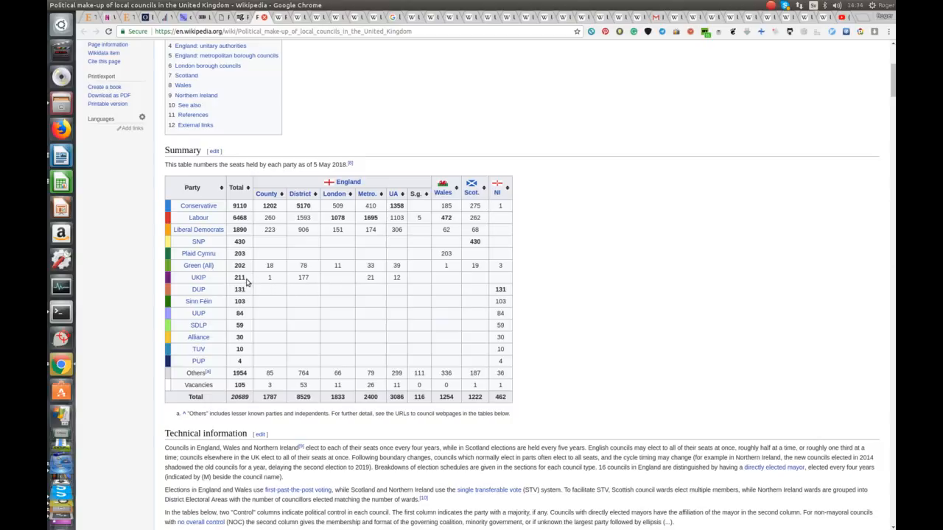
pyautogui.moveTo(289, 301)
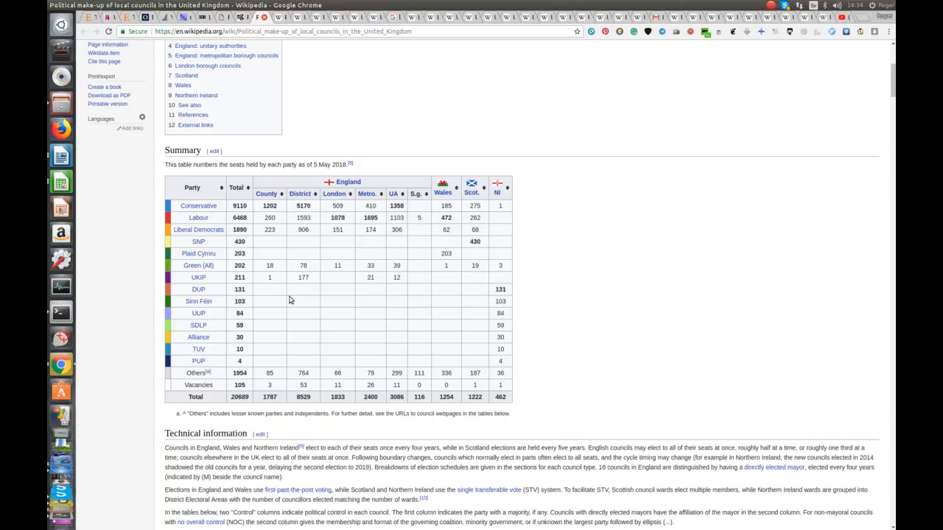
pyautogui.moveTo(265, 288)
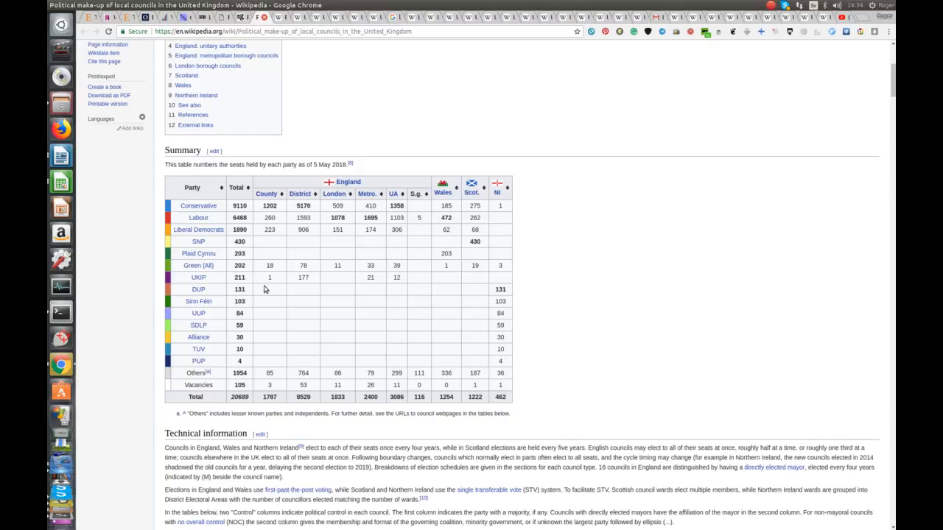
pyautogui.moveTo(286, 298)
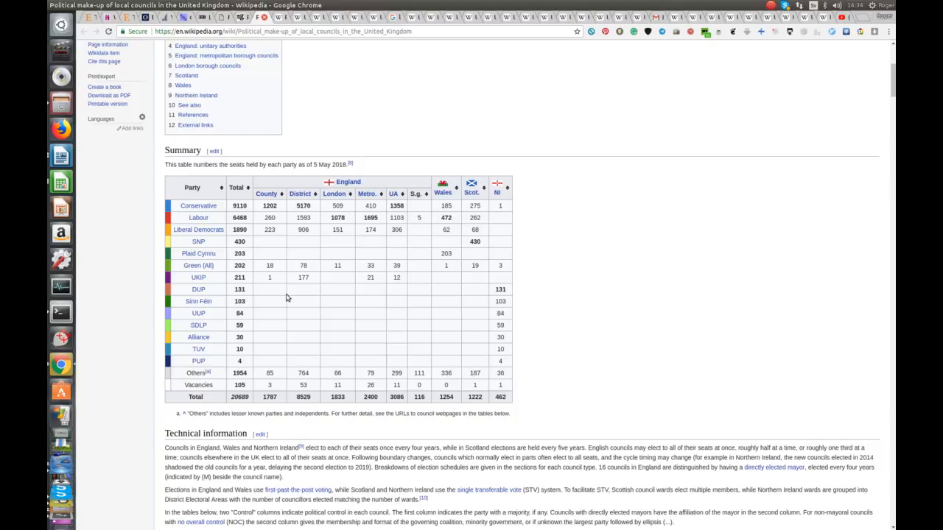
pyautogui.moveTo(286, 296)
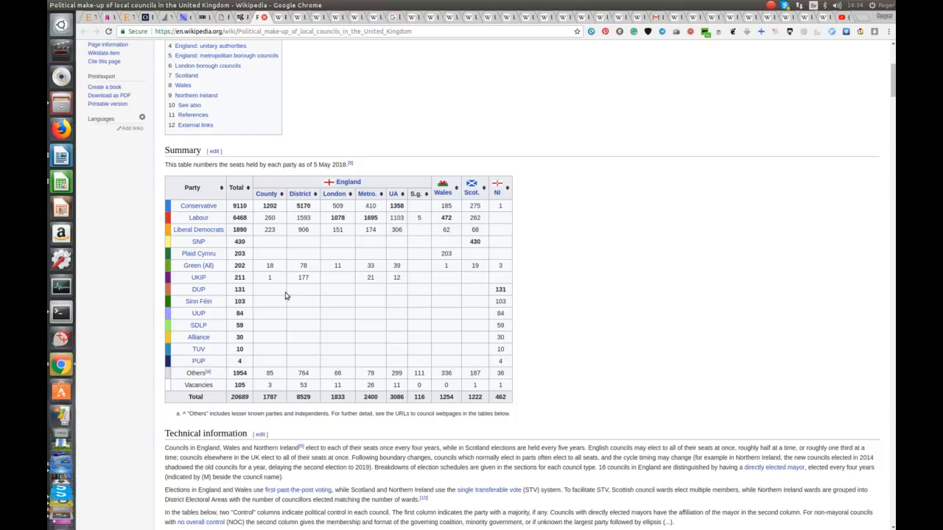
pyautogui.moveTo(251, 312)
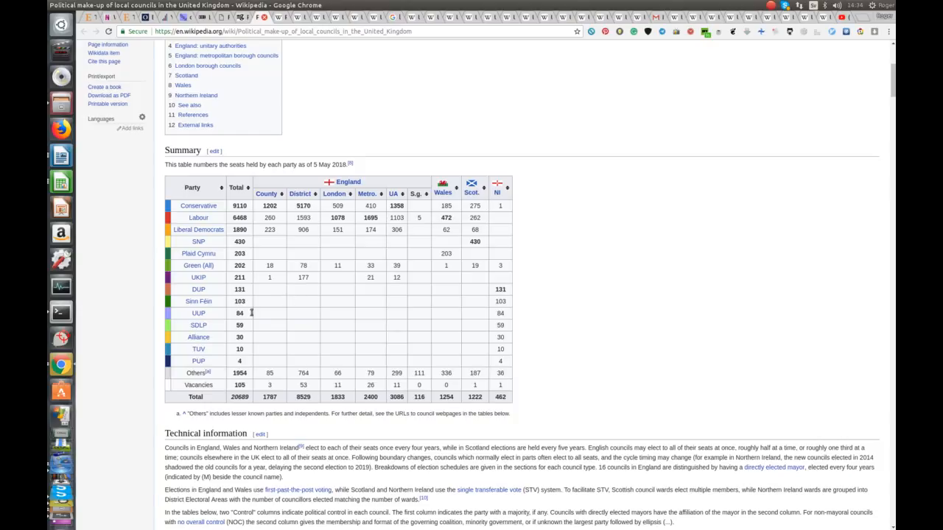
pyautogui.moveTo(543, 253)
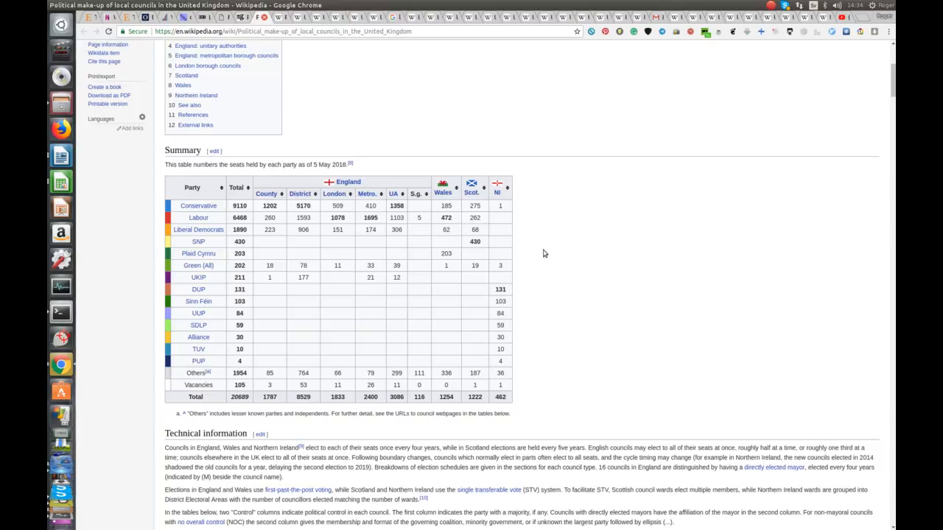
pyautogui.moveTo(601, 259)
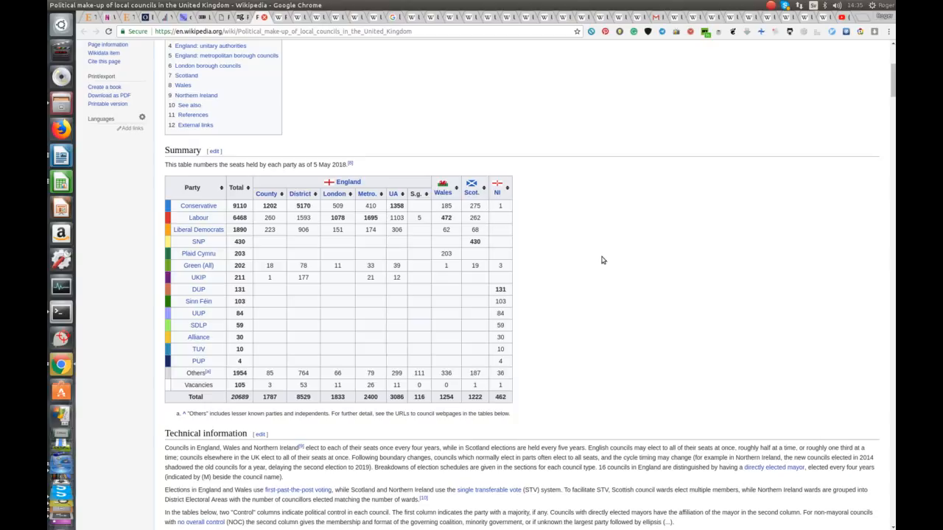
# Scroll down to the England county councils table listing control and seat counts per council.
pyautogui.scroll(-3)
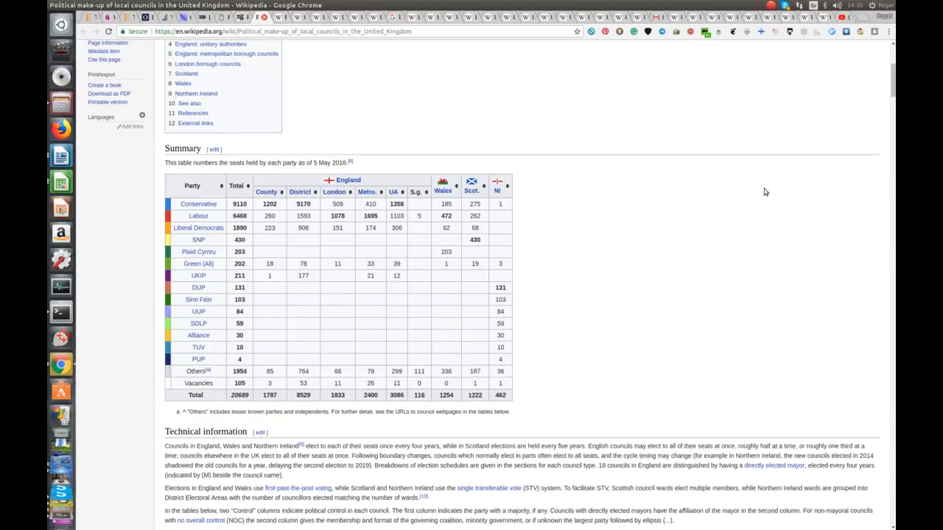
pyautogui.scroll(-3)
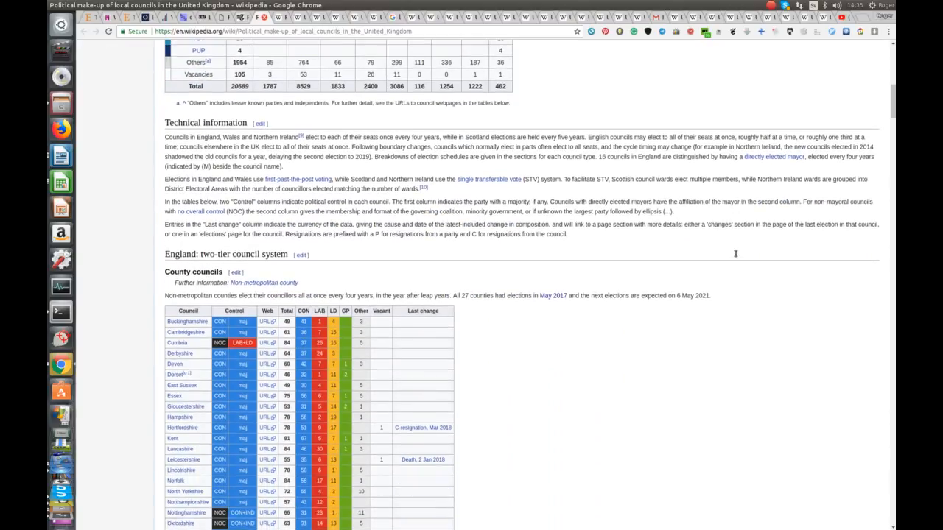
pyautogui.scroll(-3)
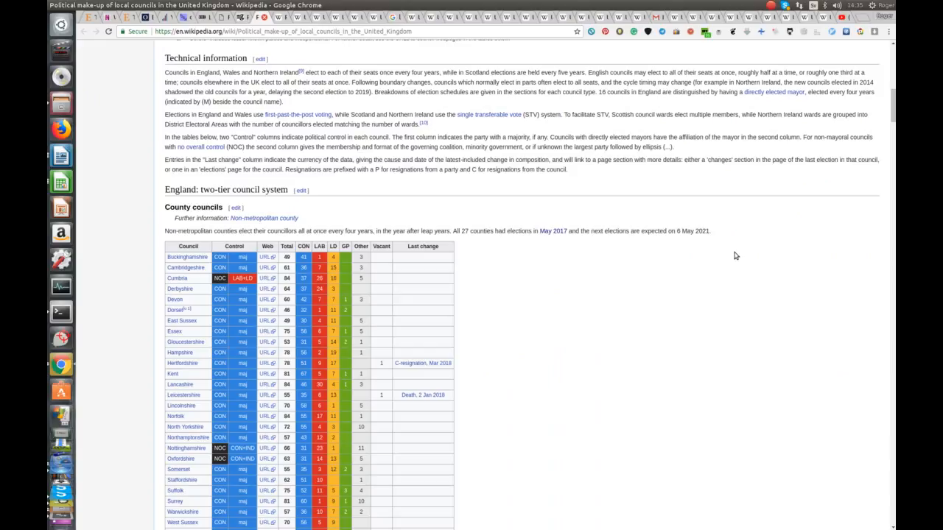
pyautogui.scroll(-3)
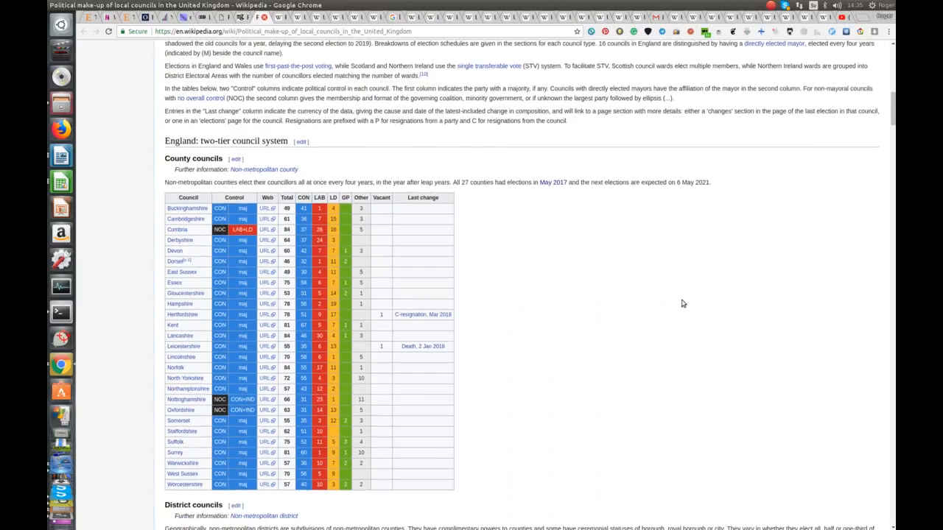
pyautogui.scroll(-3)
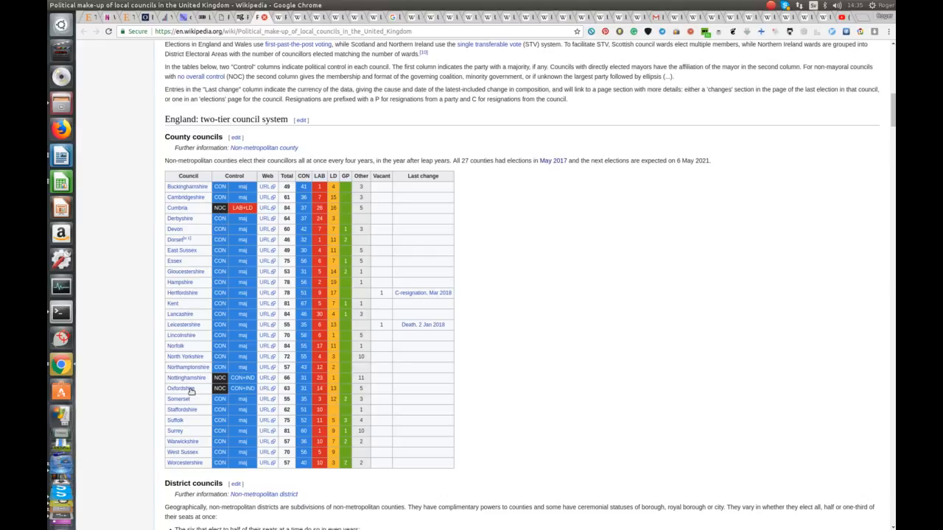
pyautogui.moveTo(197, 350)
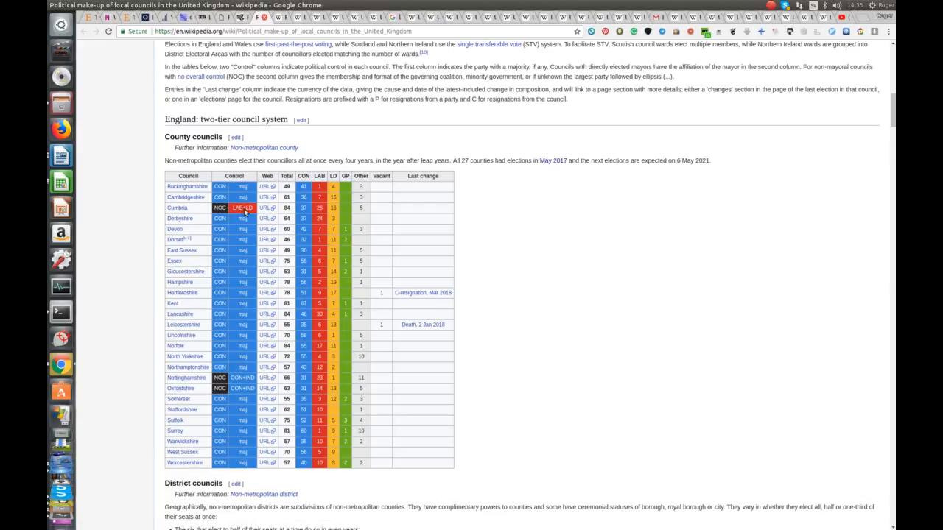
pyautogui.moveTo(245, 210)
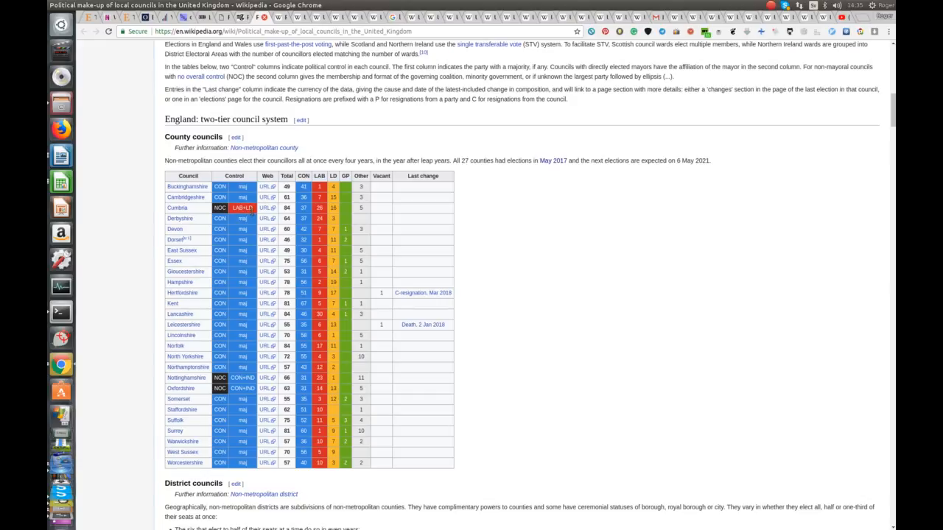
pyautogui.moveTo(226, 423)
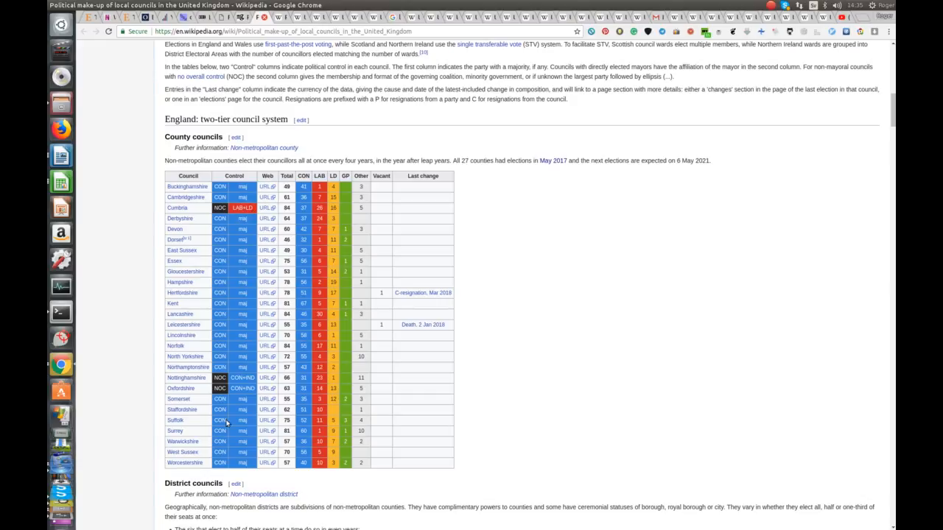
pyautogui.moveTo(247, 389)
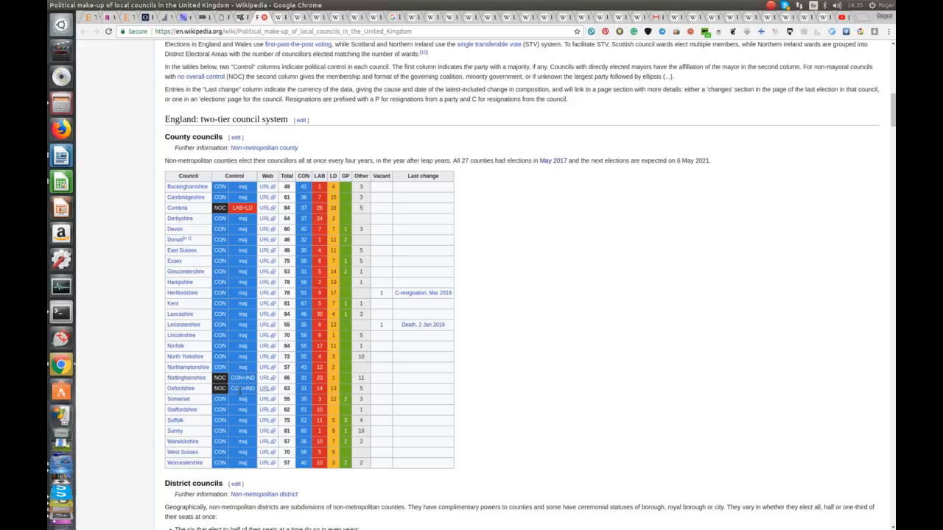
pyautogui.scroll(-3)
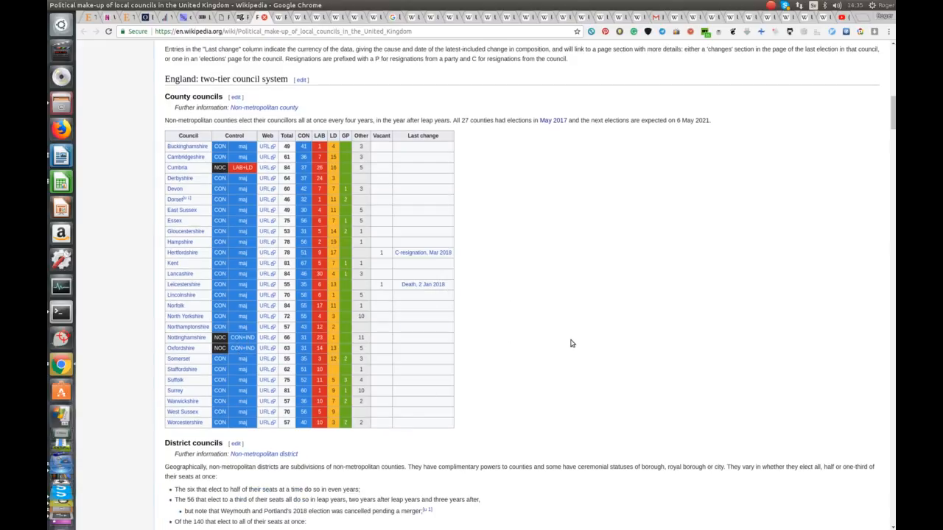
pyautogui.scroll(-3)
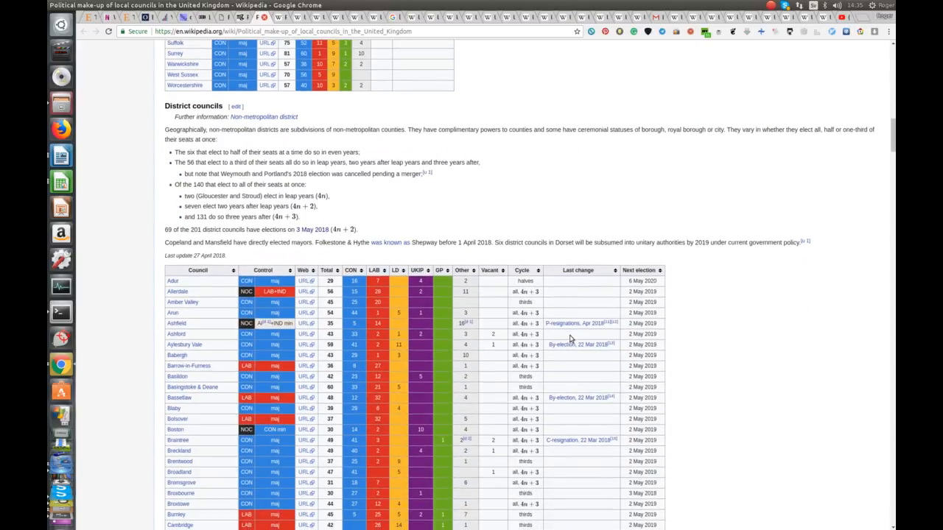
pyautogui.scroll(-3)
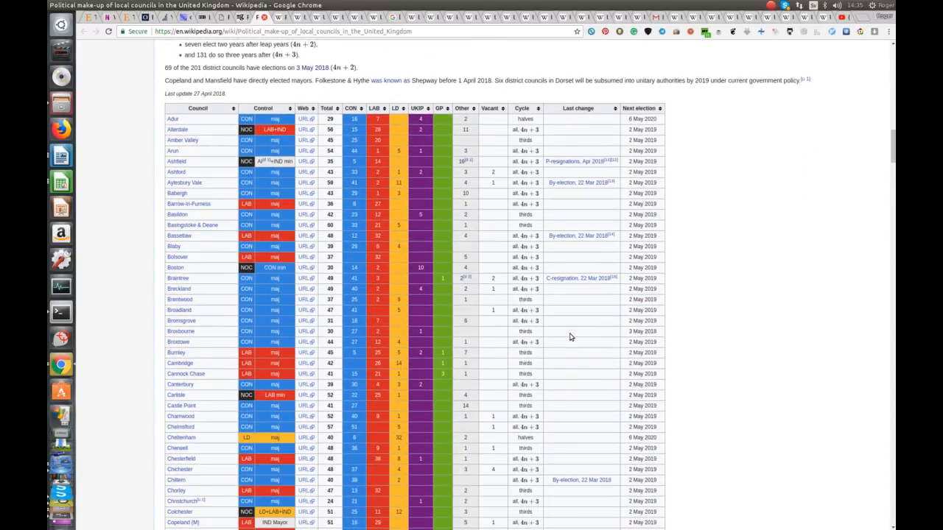
pyautogui.scroll(-3)
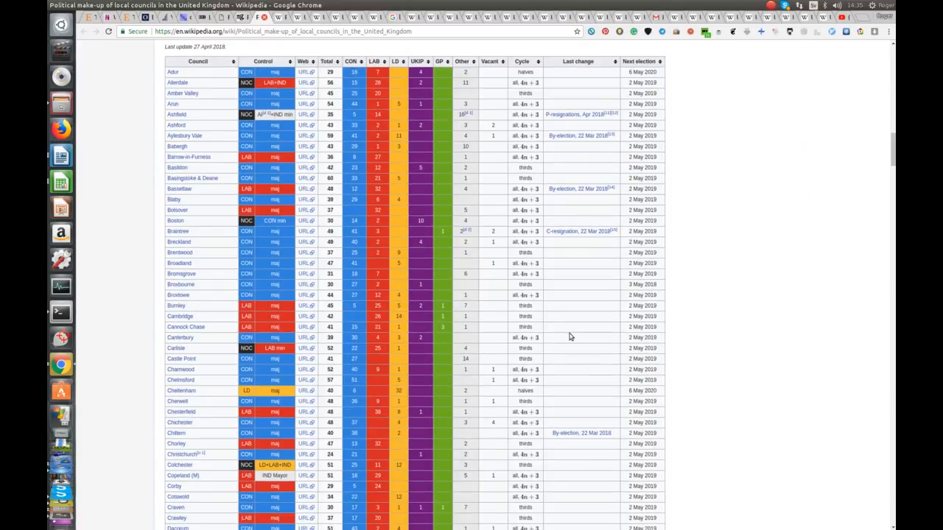
pyautogui.scroll(-3)
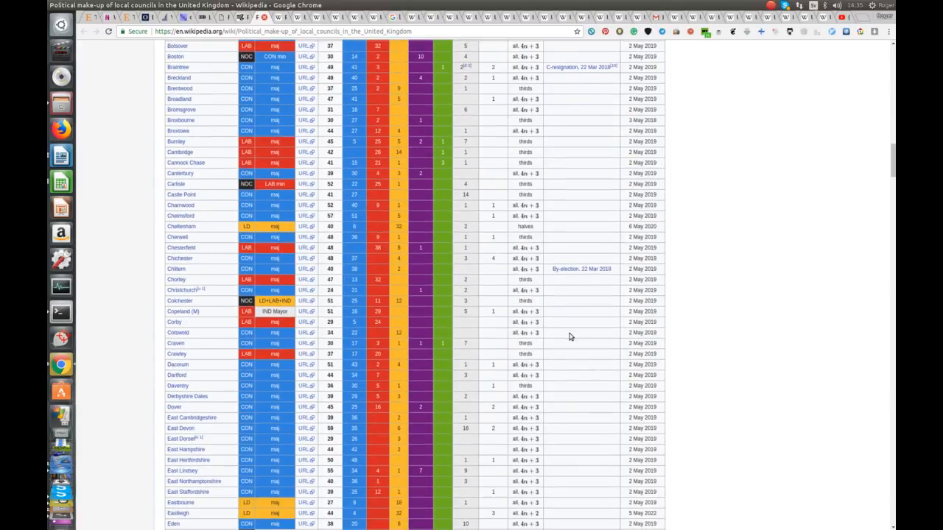
pyautogui.scroll(-3)
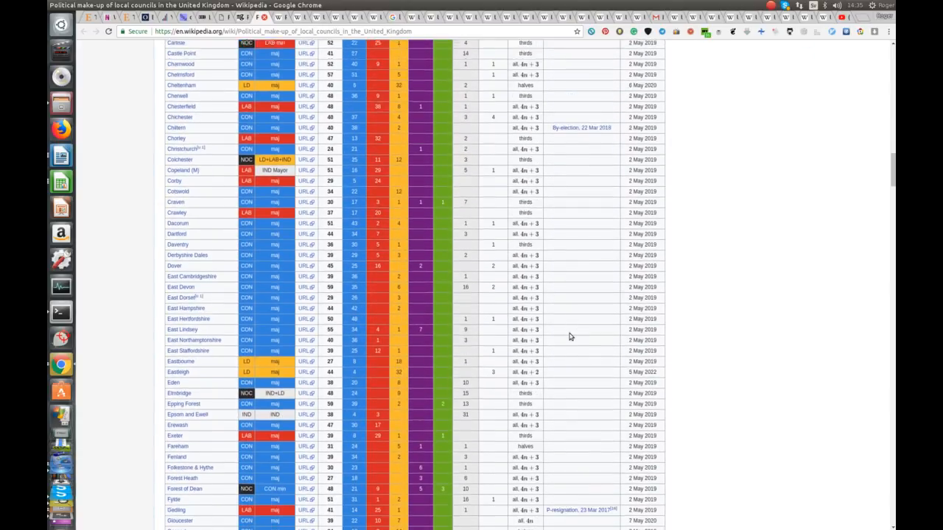
pyautogui.scroll(-3)
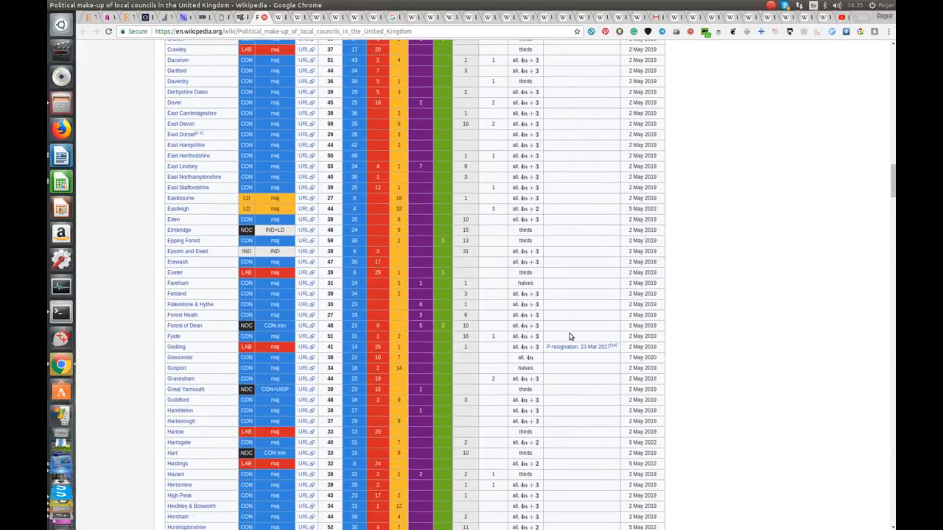
pyautogui.scroll(-3)
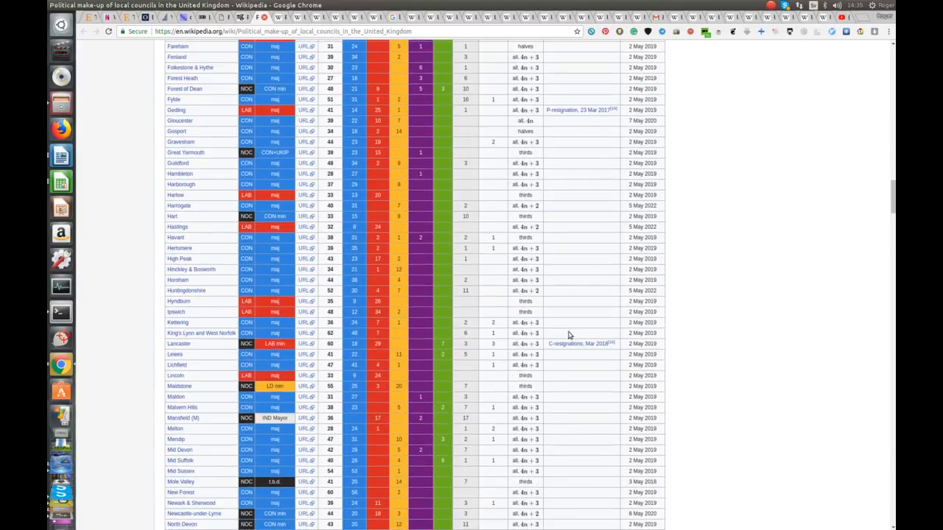
pyautogui.scroll(-3)
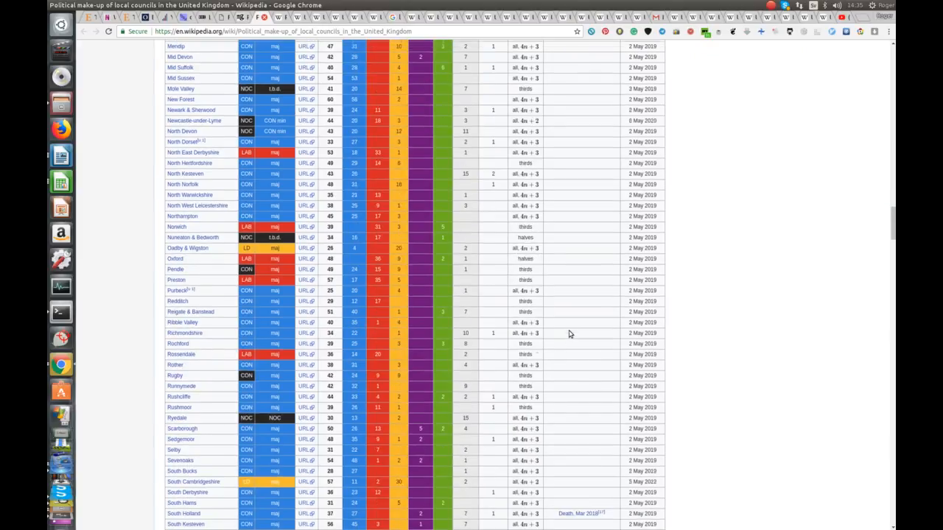
pyautogui.scroll(-3)
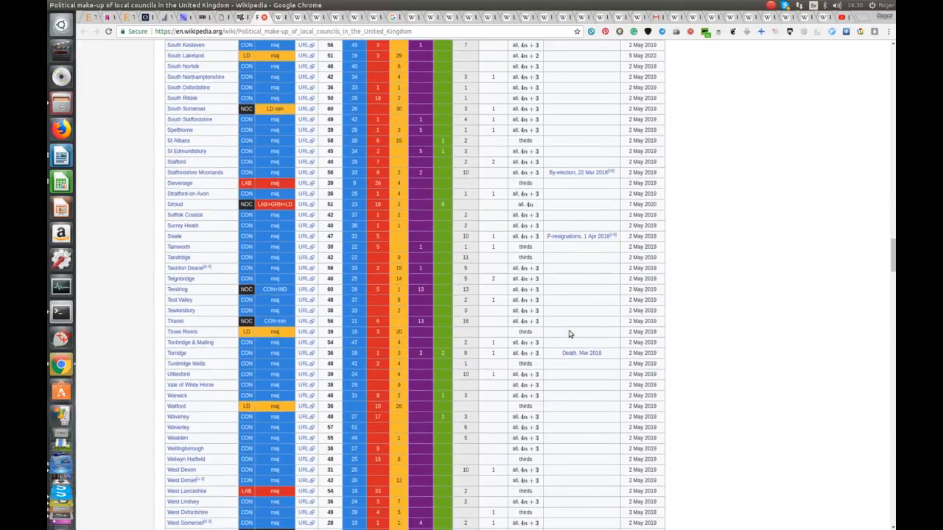
pyautogui.scroll(-3)
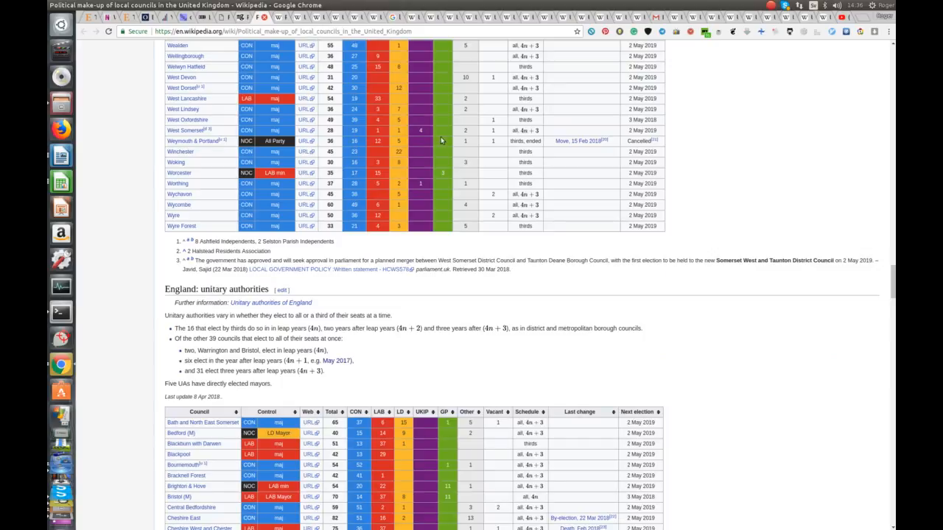
pyautogui.scroll(-3)
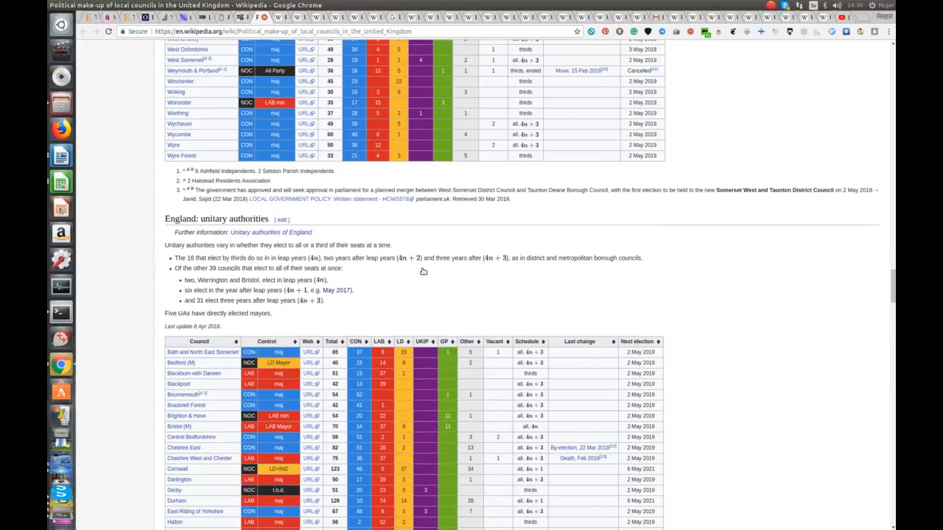
pyautogui.scroll(-3)
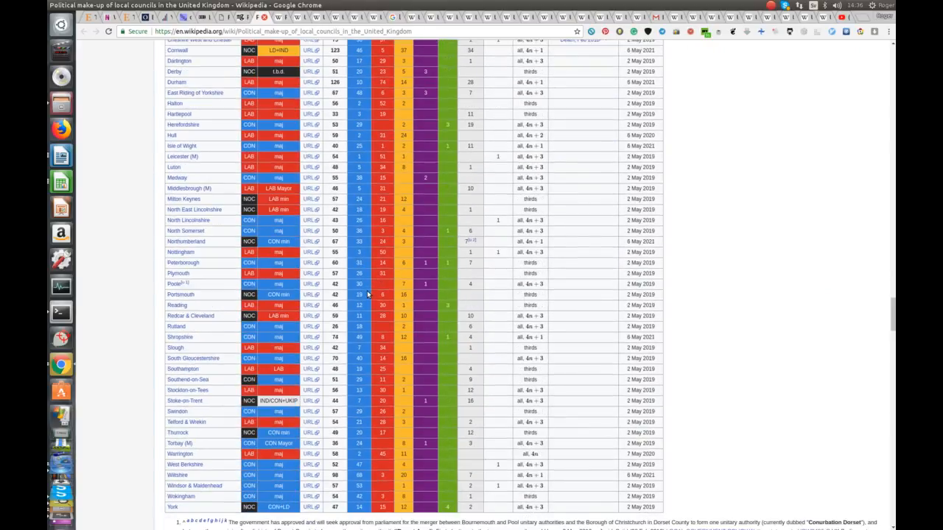
pyautogui.scroll(-3)
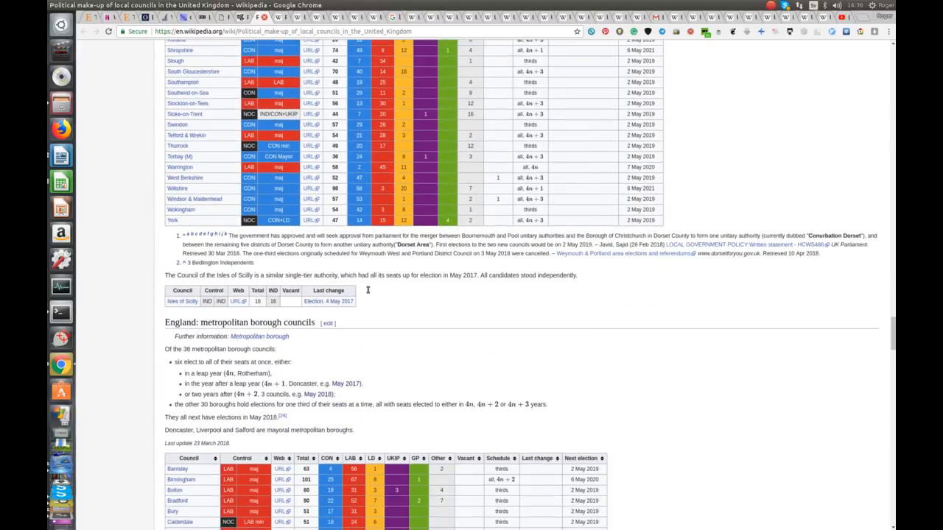
pyautogui.scroll(-3)
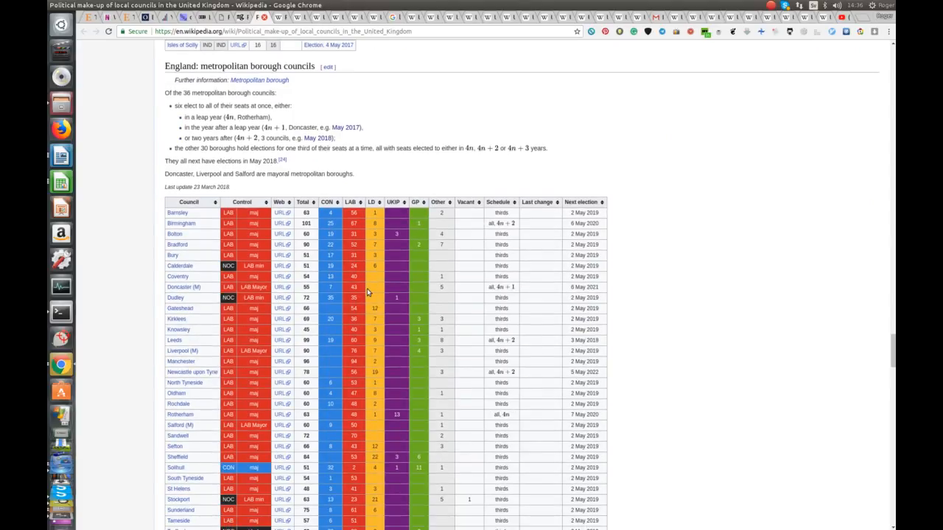
pyautogui.scroll(-3)
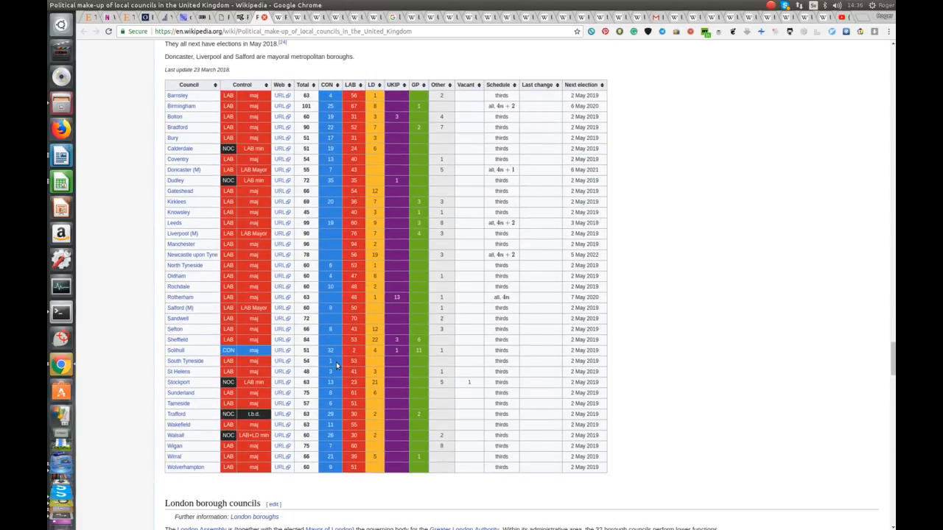
pyautogui.moveTo(201, 359)
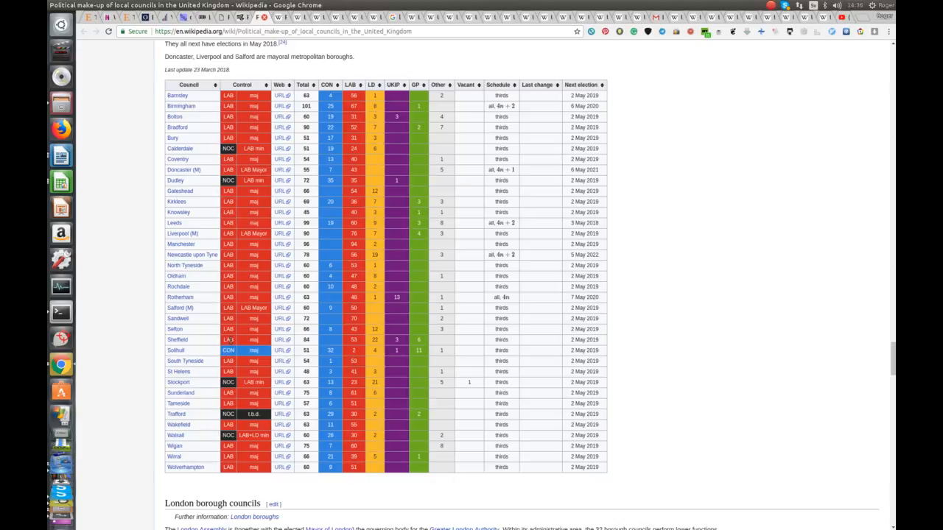
pyautogui.scroll(-3)
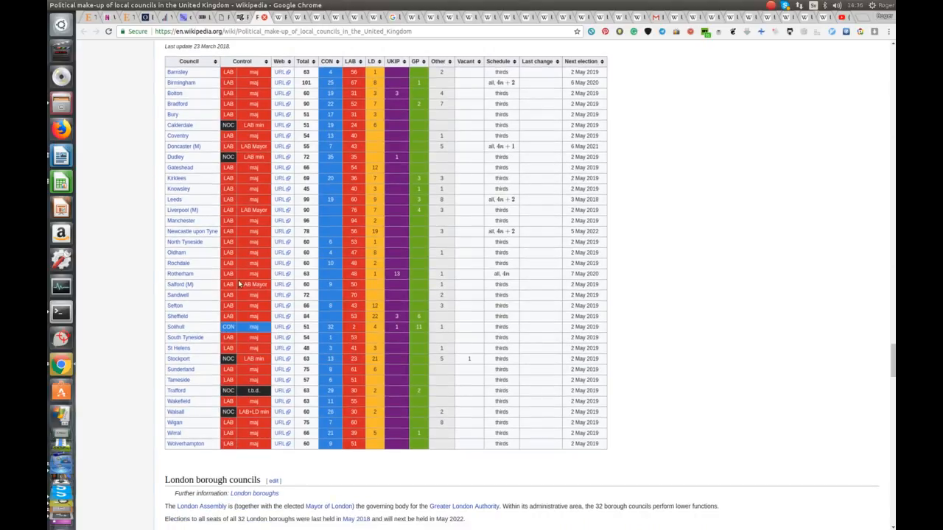
pyautogui.scroll(-3)
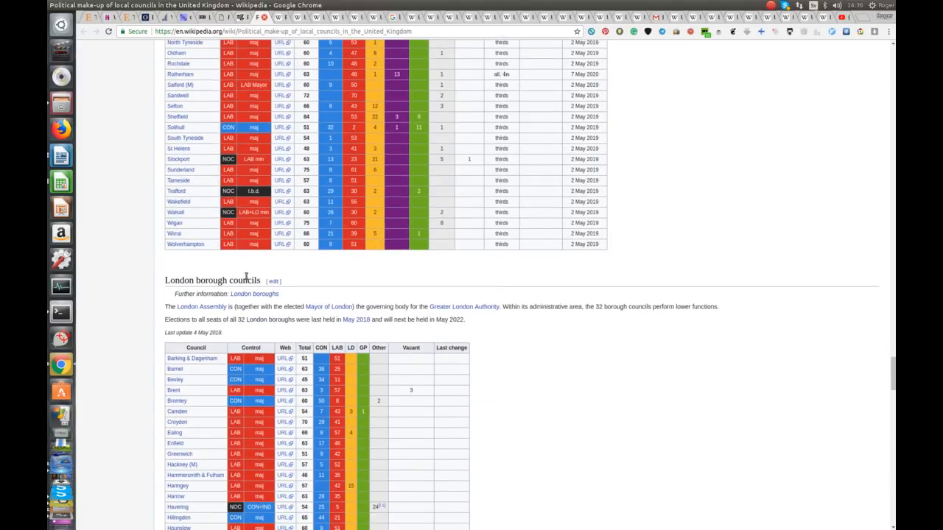
pyautogui.scroll(-3)
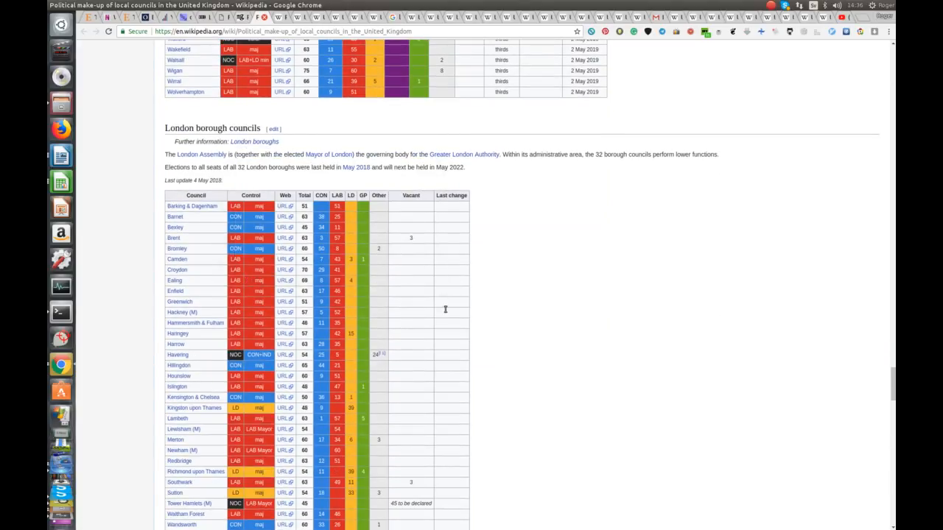
pyautogui.scroll(-3)
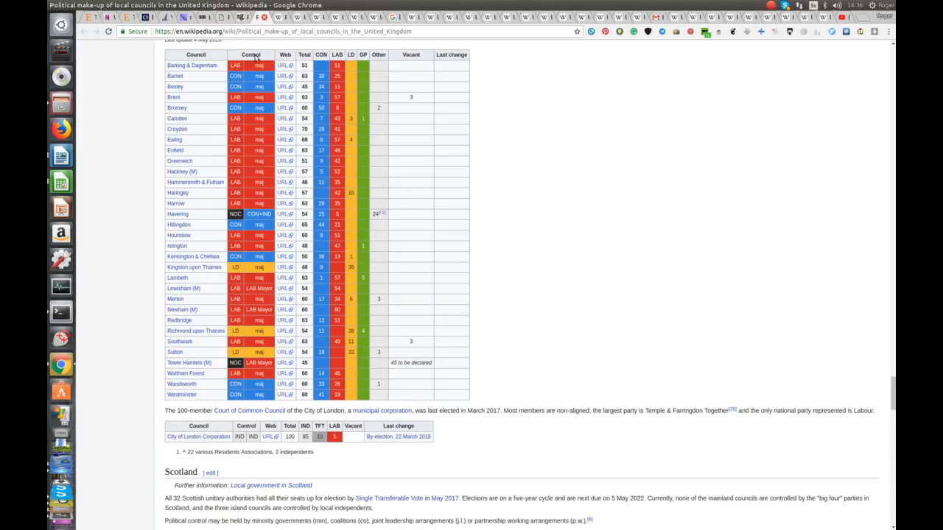
pyautogui.moveTo(313, 366)
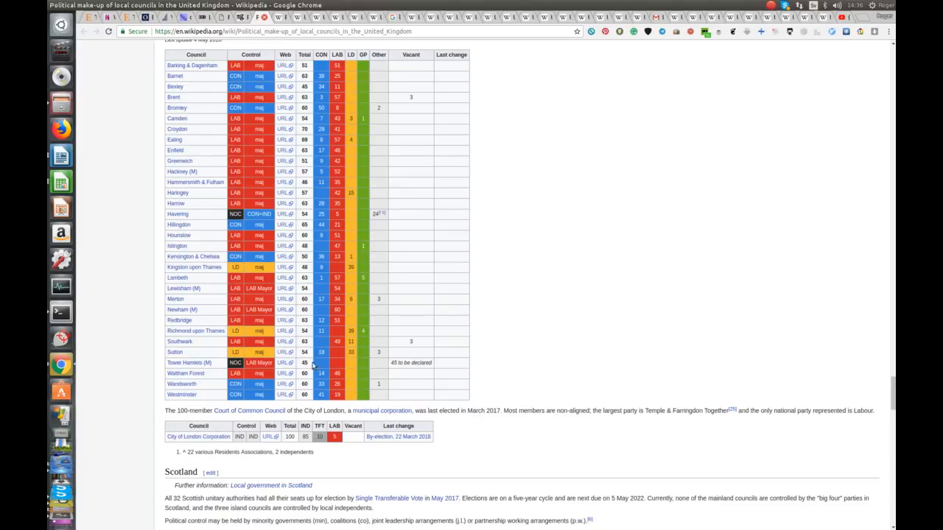
pyautogui.scroll(3)
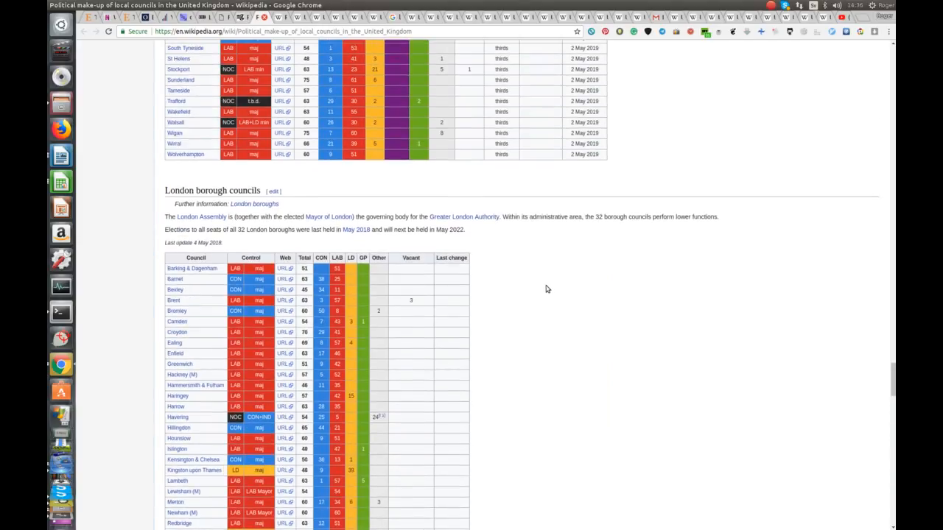
pyautogui.scroll(-3)
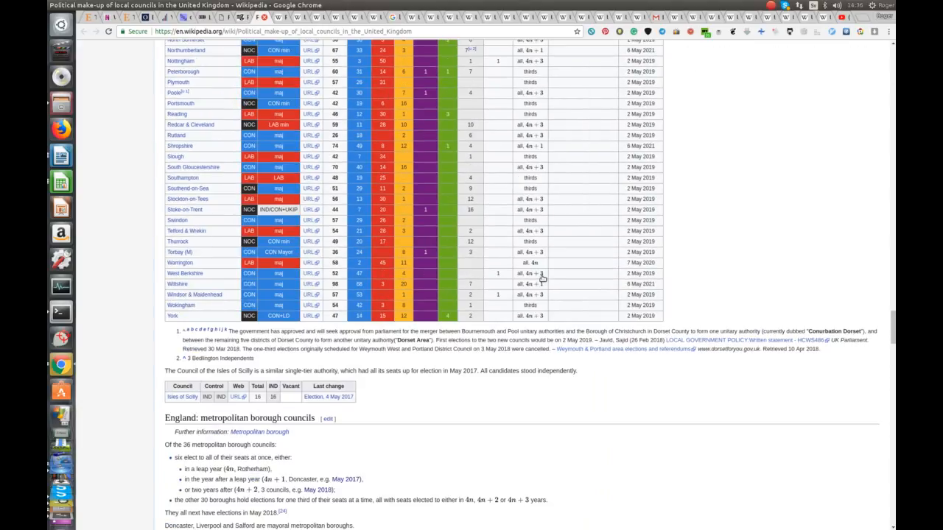
pyautogui.scroll(-3)
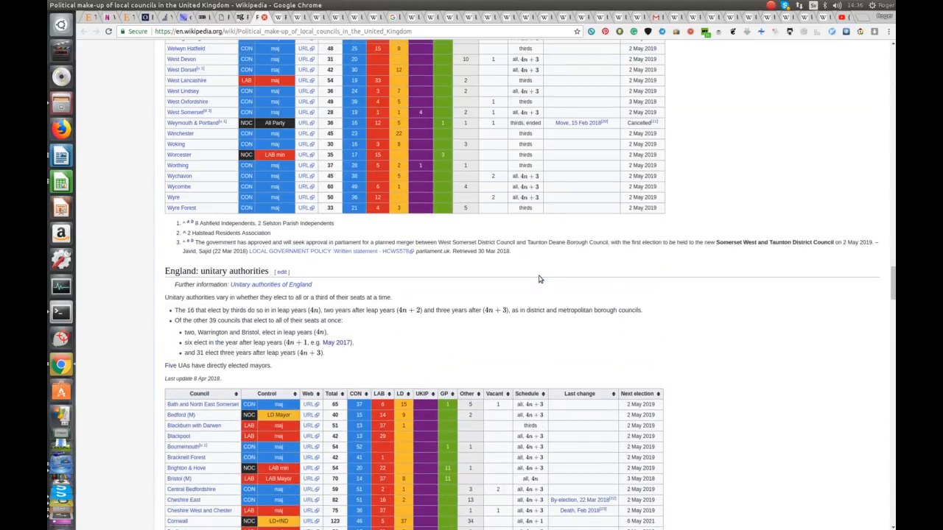
pyautogui.scroll(-3)
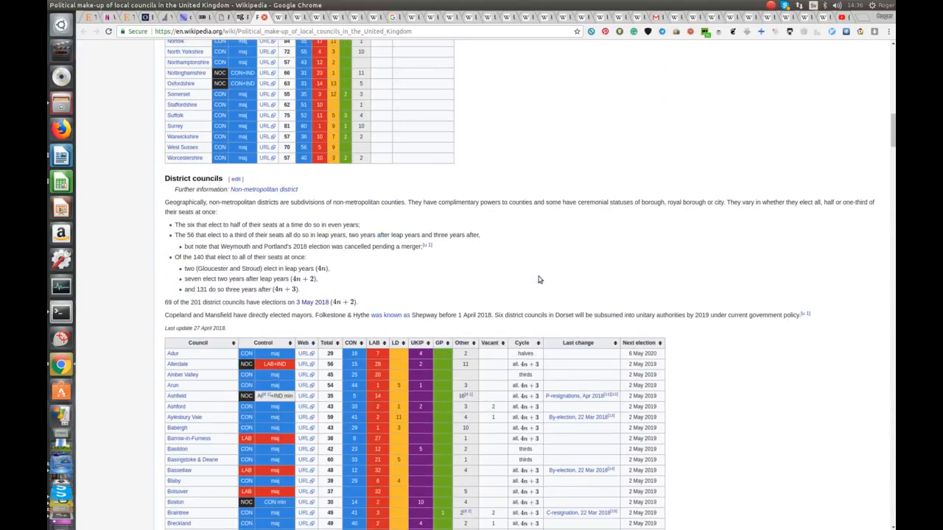
pyautogui.scroll(3)
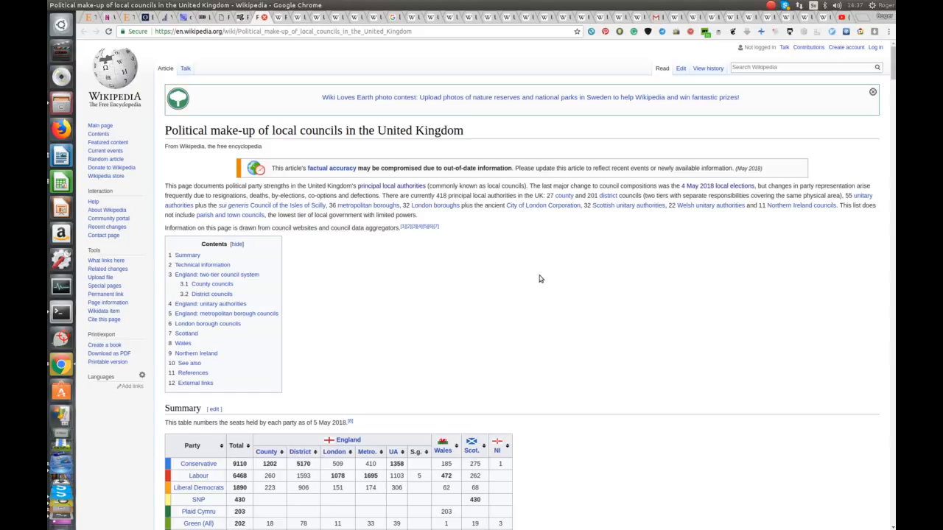
pyautogui.moveTo(527, 268)
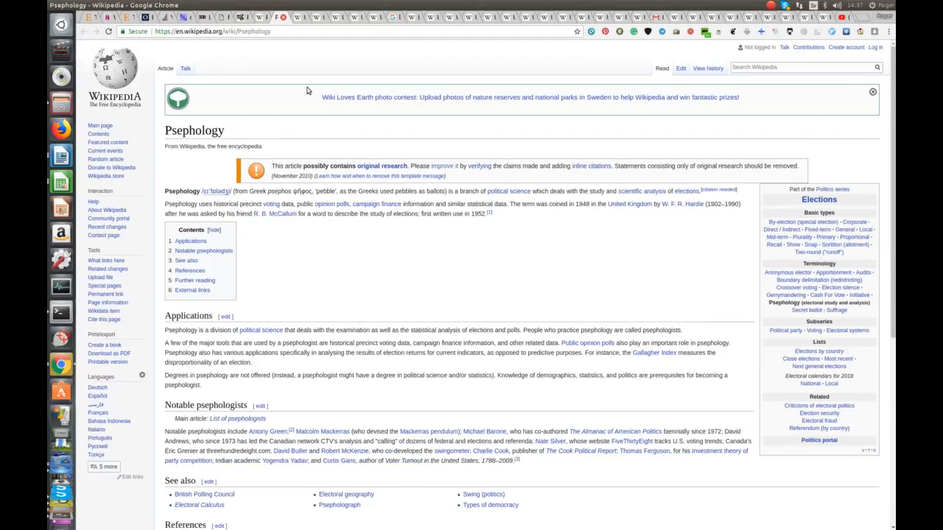
pyautogui.moveTo(401, 283)
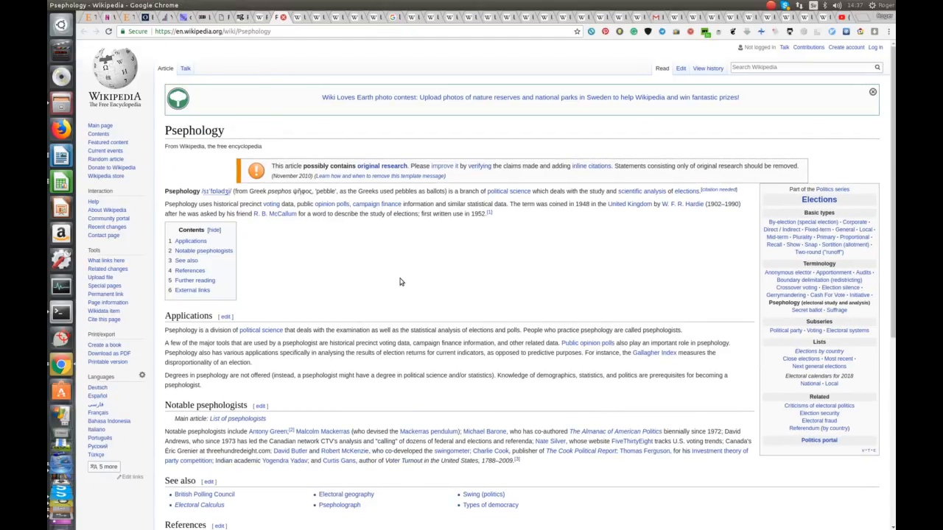
pyautogui.moveTo(413, 282)
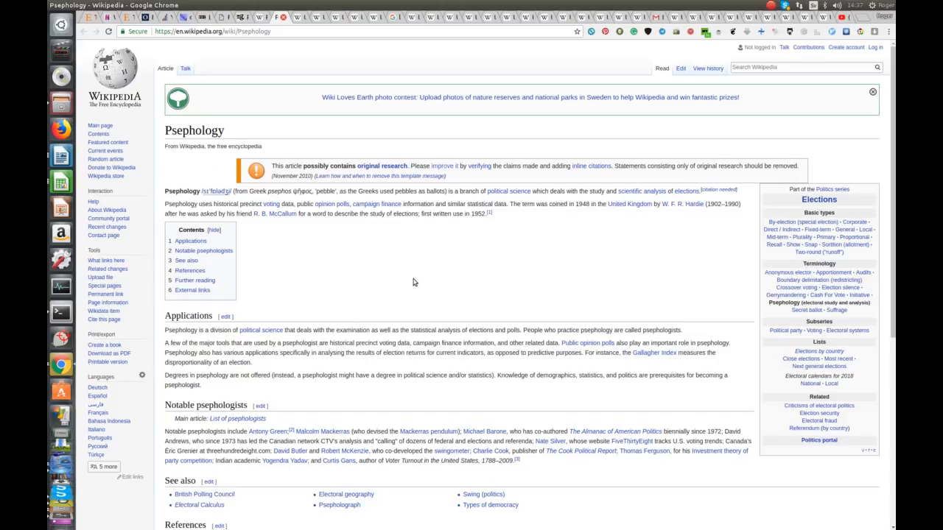
pyautogui.moveTo(520, 277)
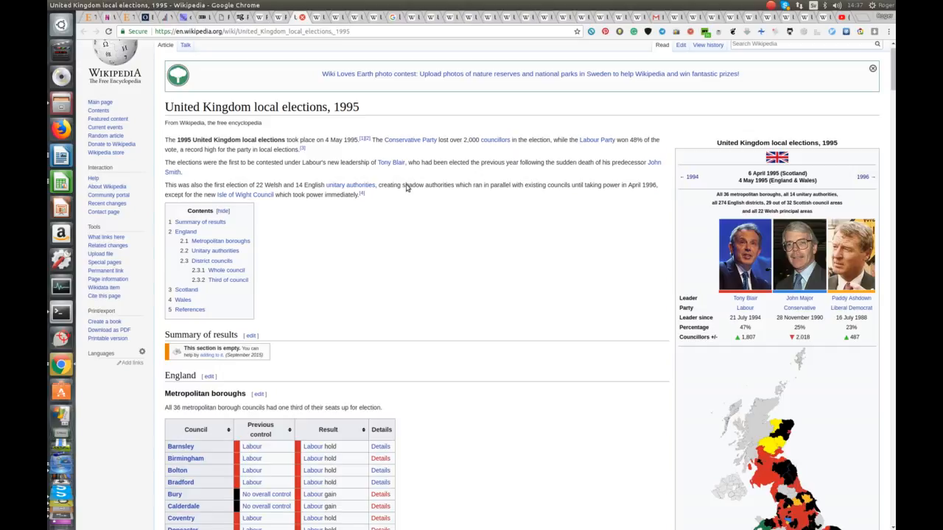
pyautogui.scroll(-3)
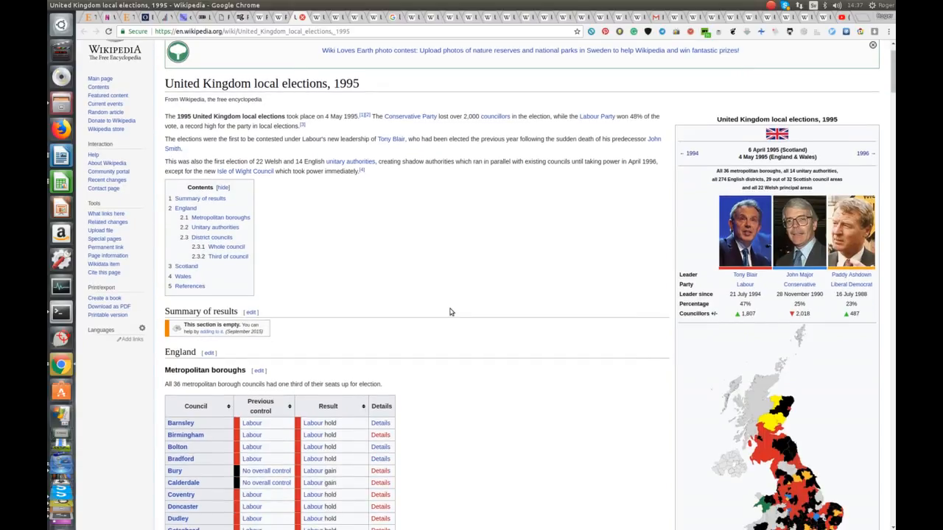
pyautogui.moveTo(451, 311)
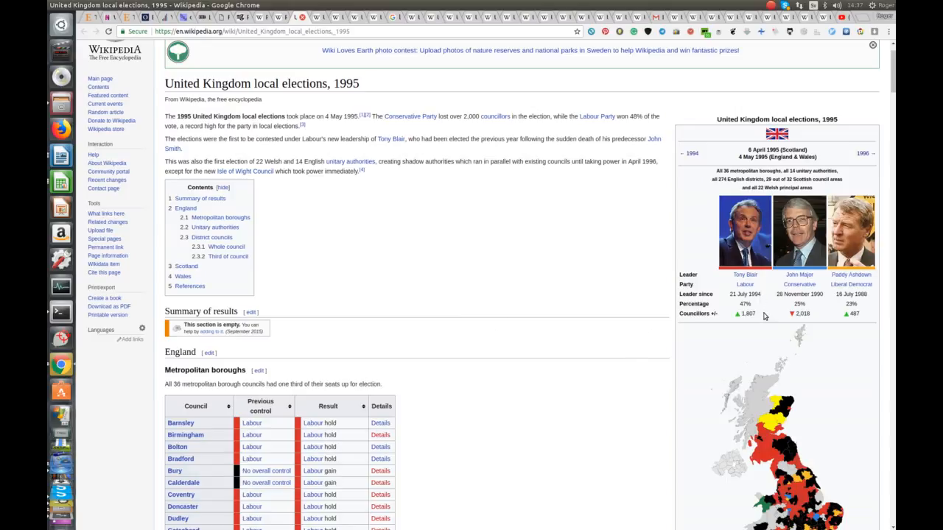
pyautogui.moveTo(754, 310)
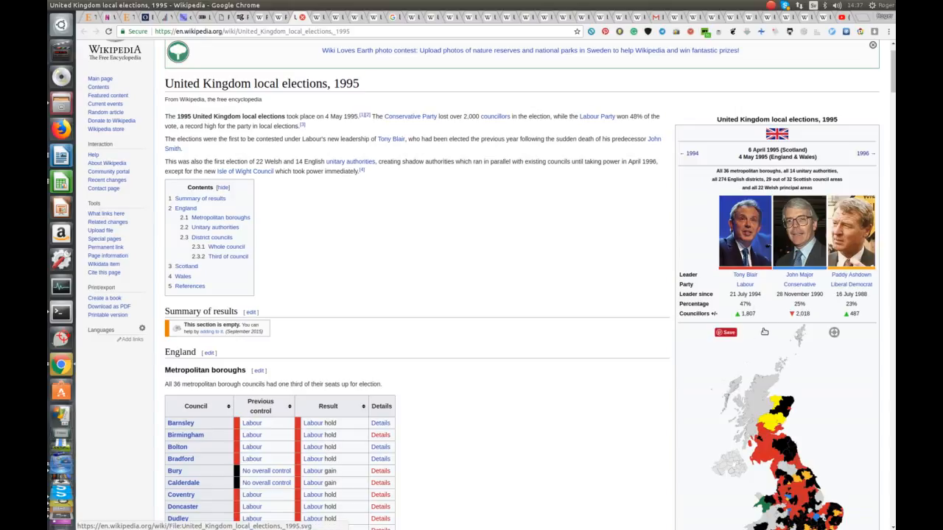
pyautogui.moveTo(763, 330)
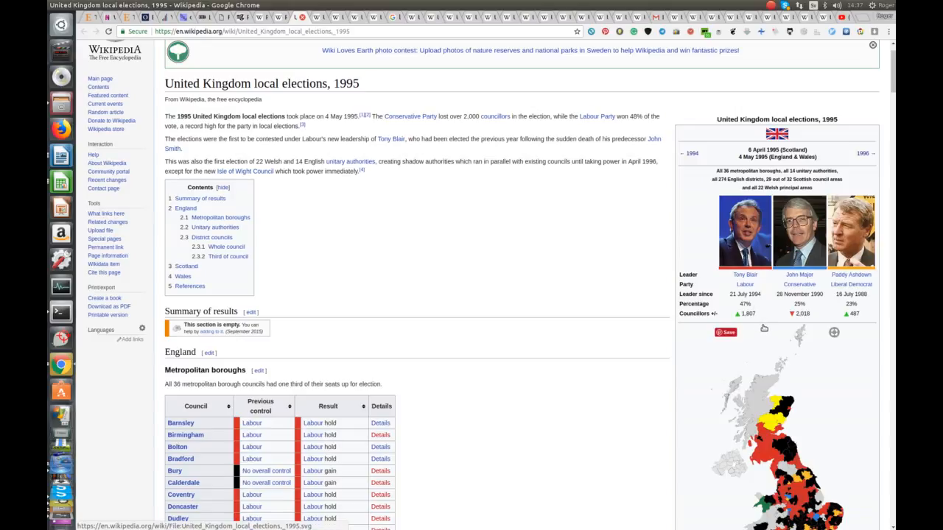
pyautogui.moveTo(763, 324)
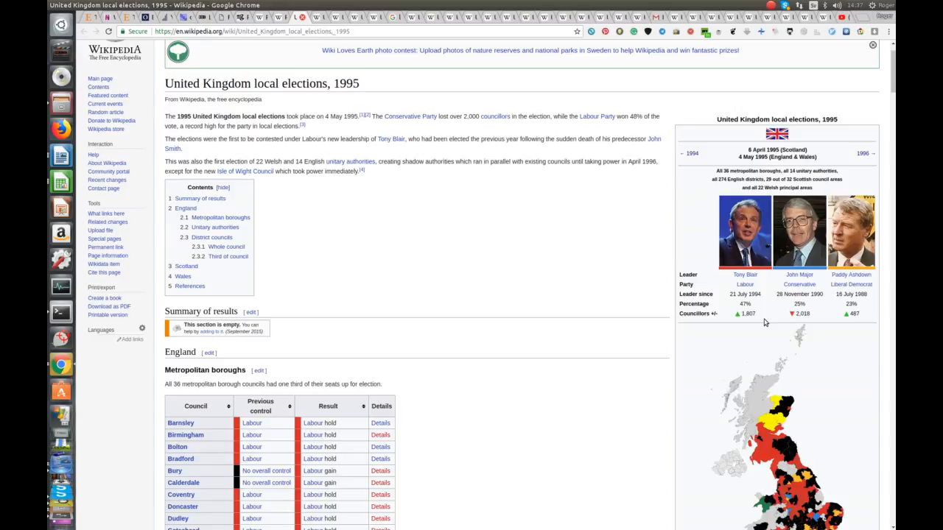
pyautogui.moveTo(765, 321)
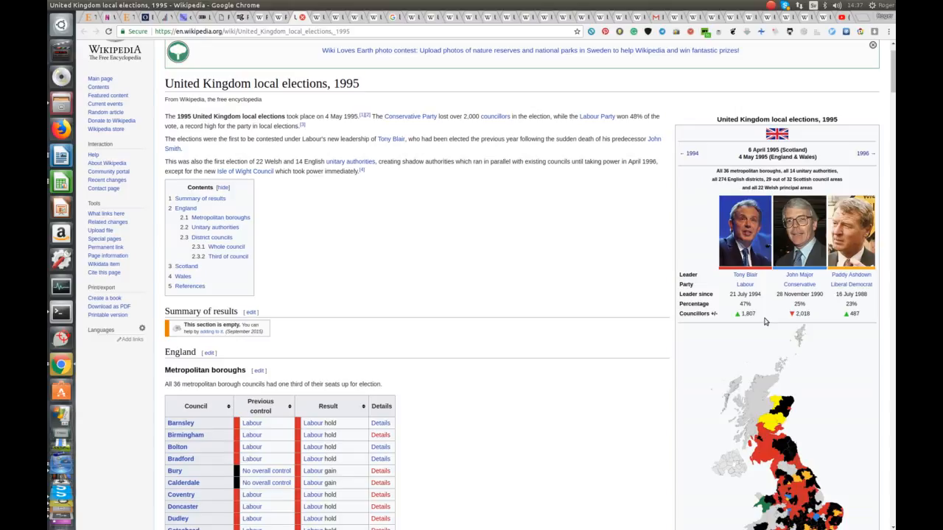
pyautogui.moveTo(745, 324)
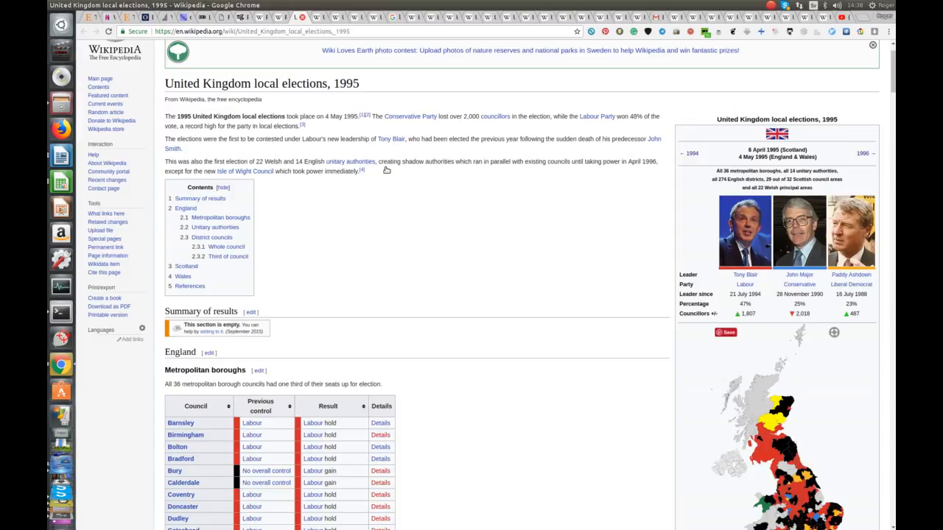
pyautogui.scroll(-3)
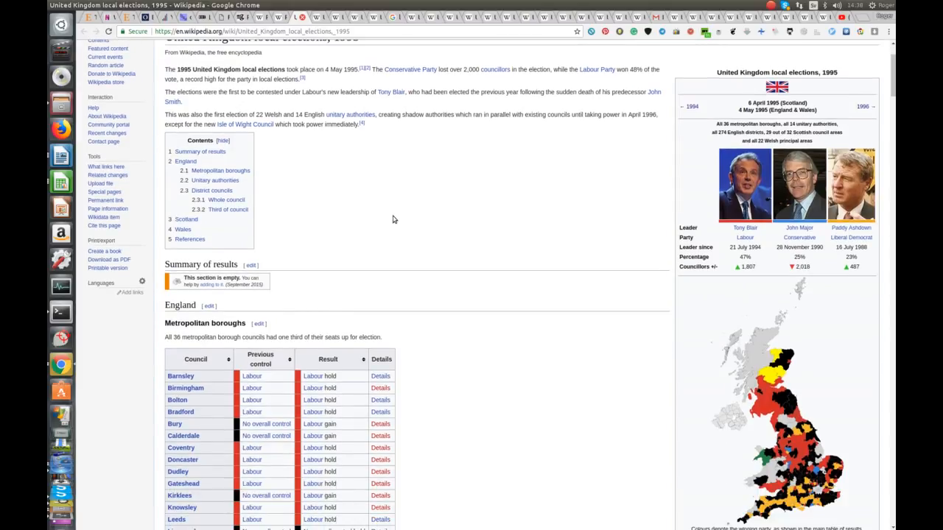
pyautogui.scroll(-3)
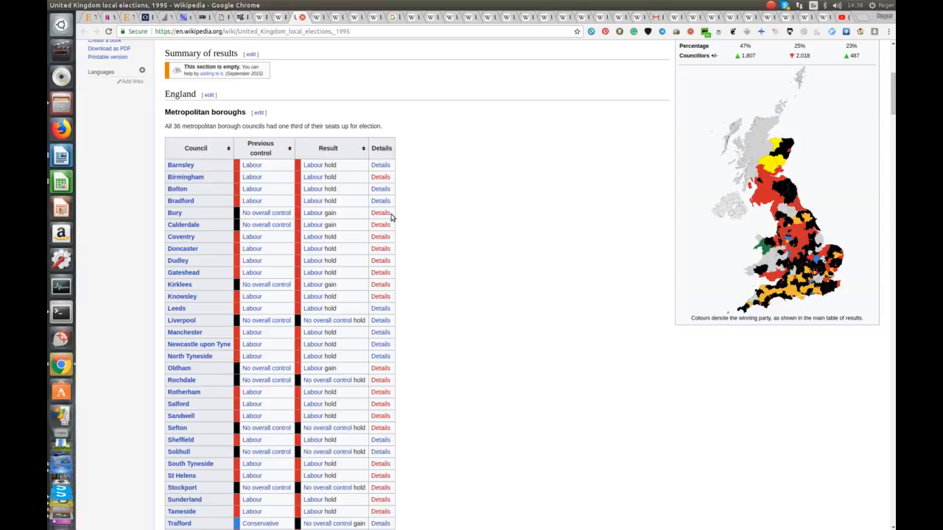
pyautogui.moveTo(475, 156)
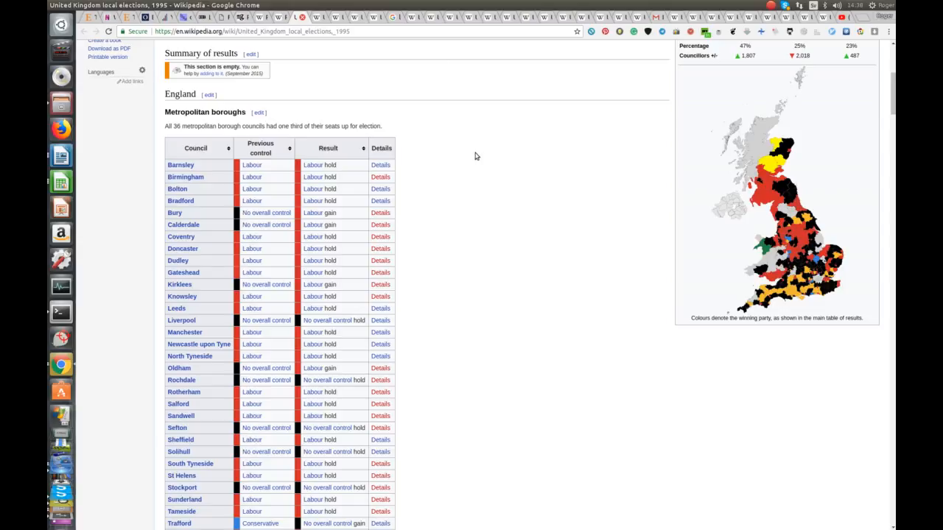
pyautogui.scroll(-3)
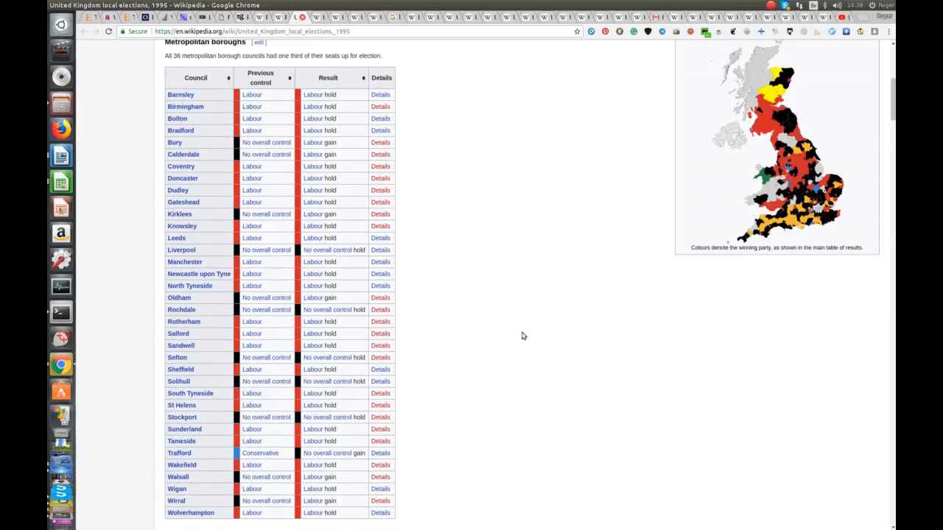
pyautogui.moveTo(755, 268)
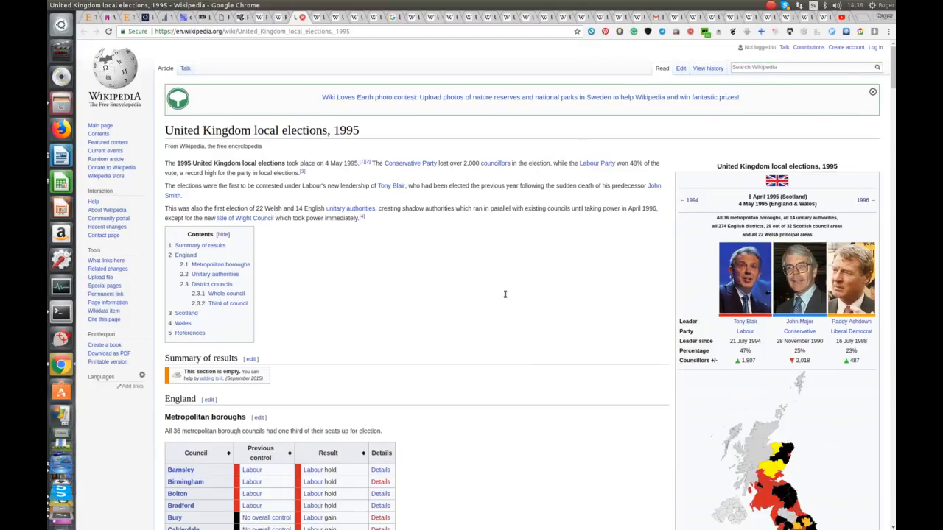
pyautogui.moveTo(501, 298)
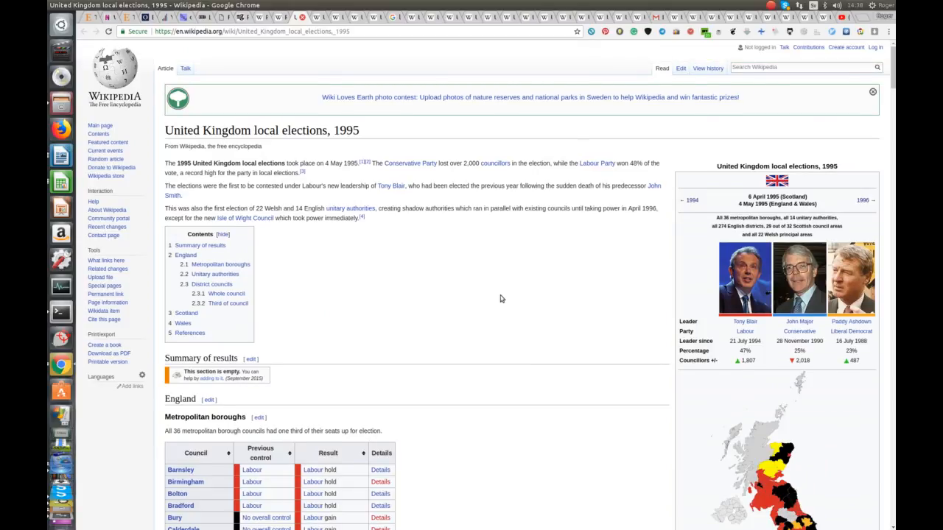
pyautogui.moveTo(468, 319)
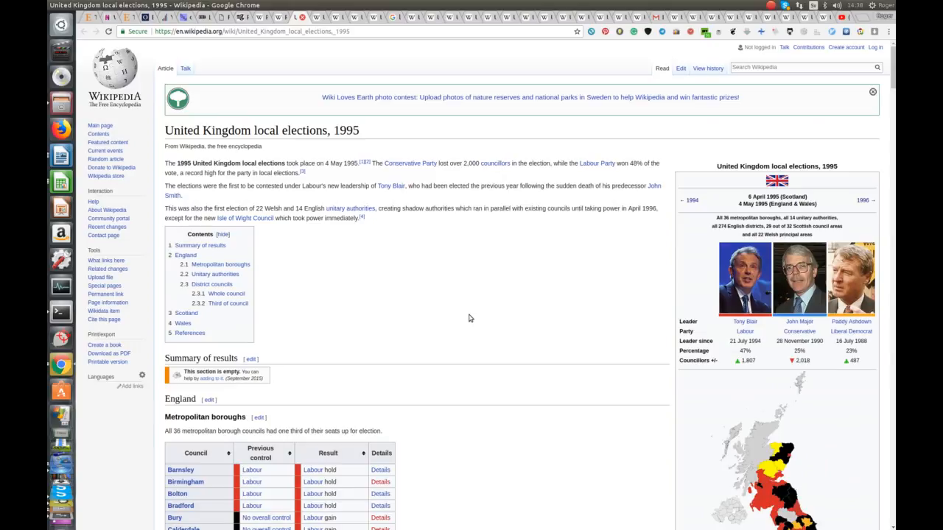
pyautogui.moveTo(466, 312)
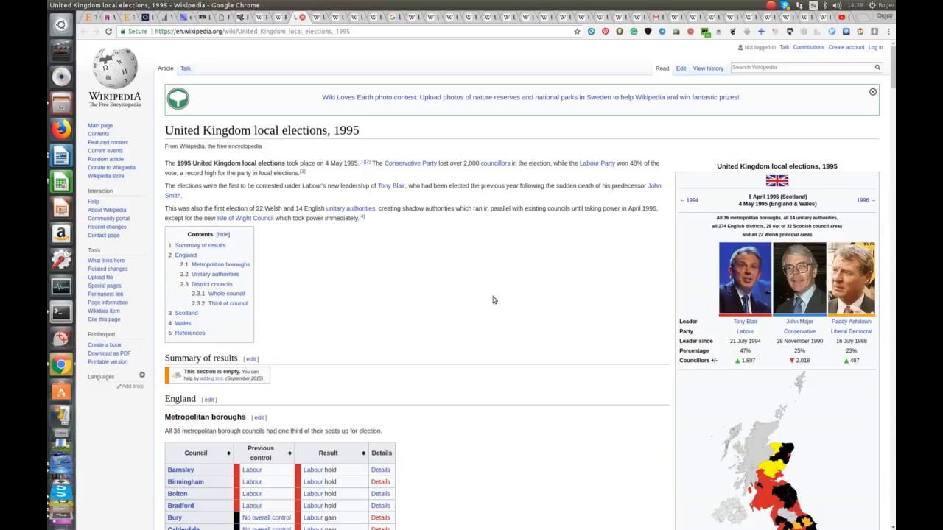
pyautogui.moveTo(554, 312)
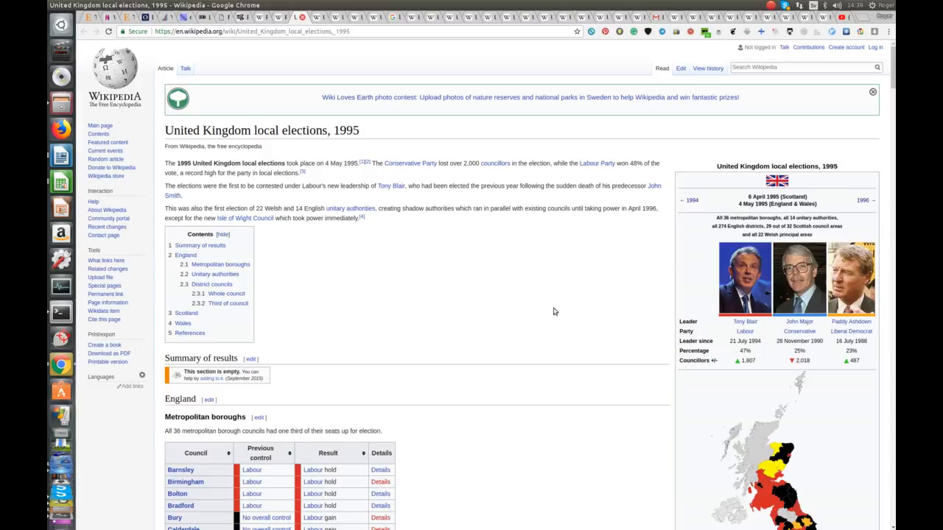
pyautogui.moveTo(582, 336)
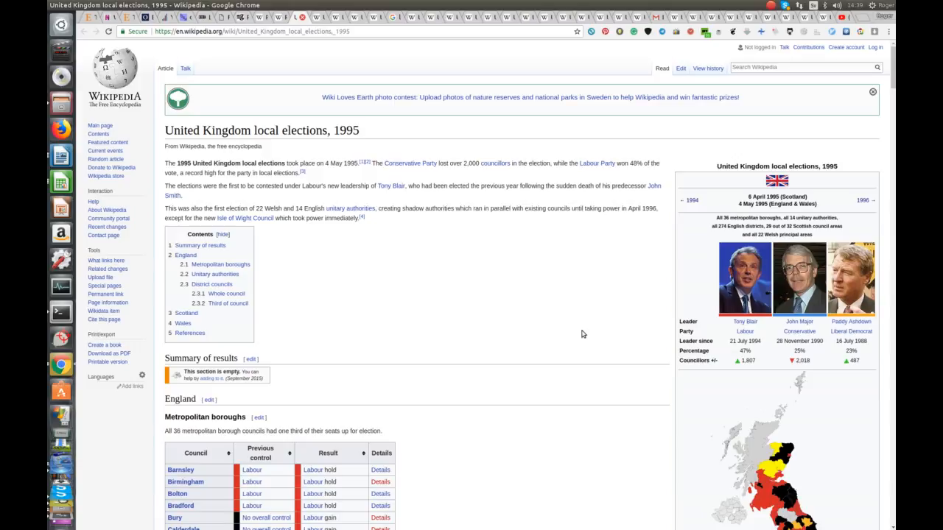
pyautogui.moveTo(601, 327)
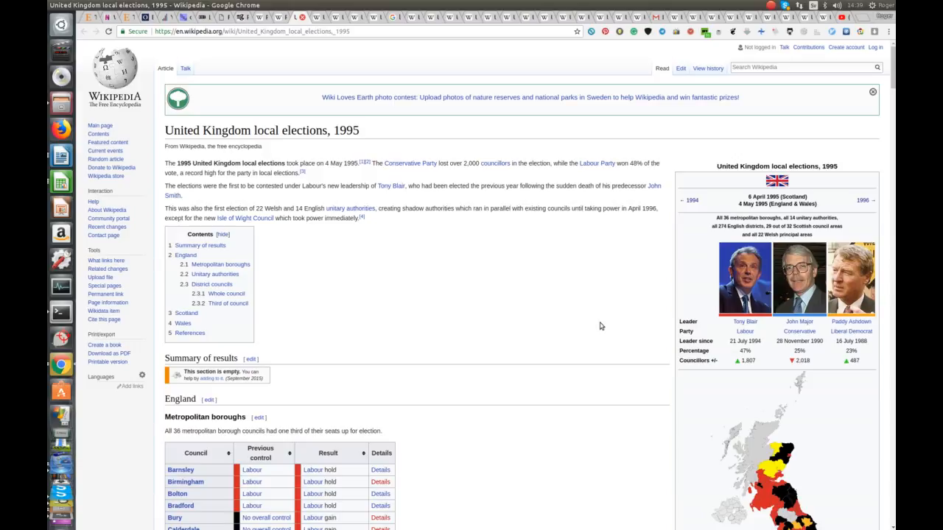
pyautogui.moveTo(486, 295)
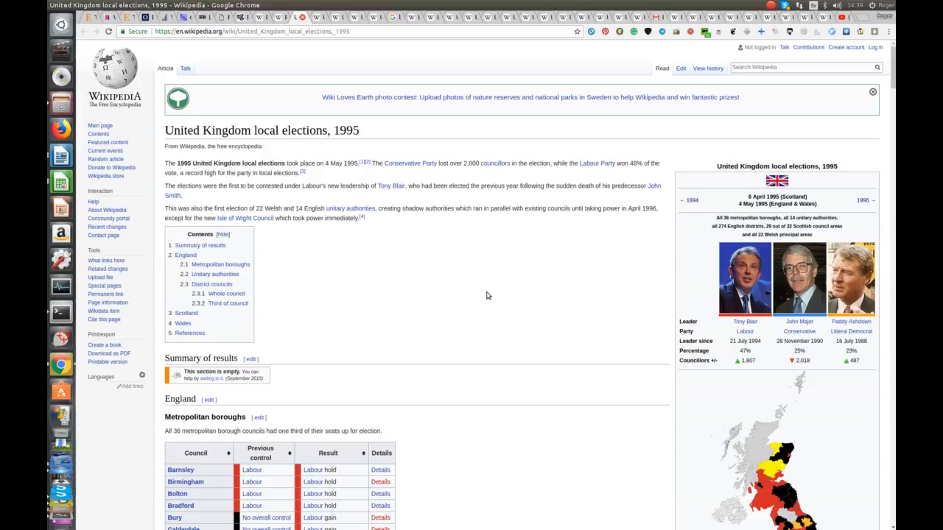
pyautogui.moveTo(519, 308)
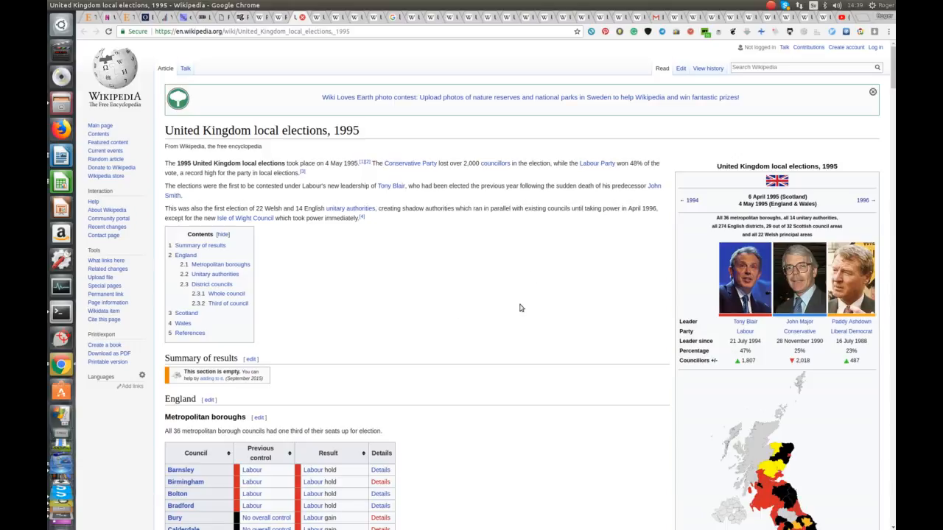
pyautogui.moveTo(358, 141)
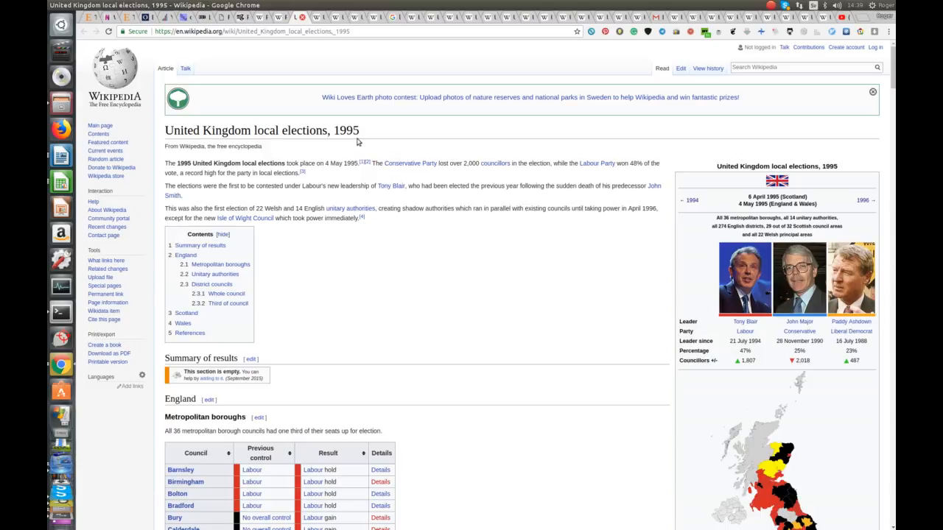
# Scroll through the 1995 local elections article's unitary authorities table.
pyautogui.scroll(-3)
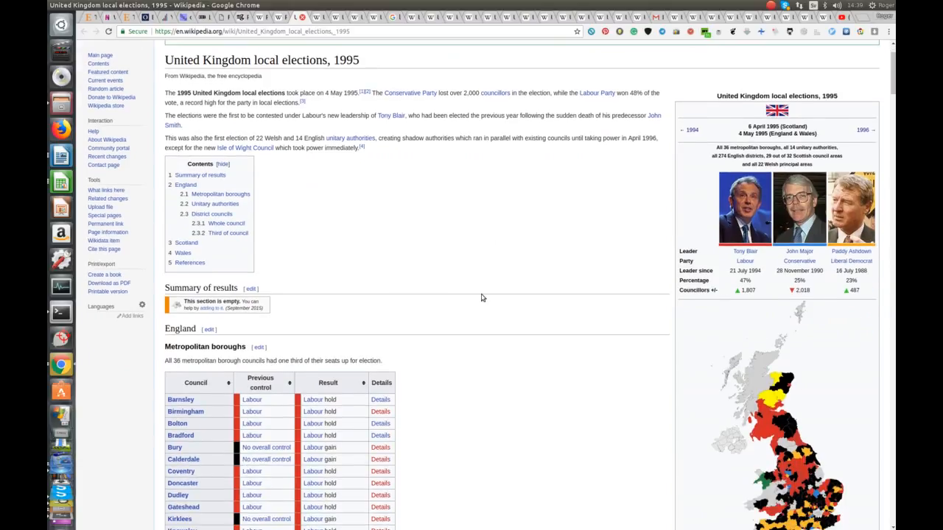
pyautogui.scroll(-3)
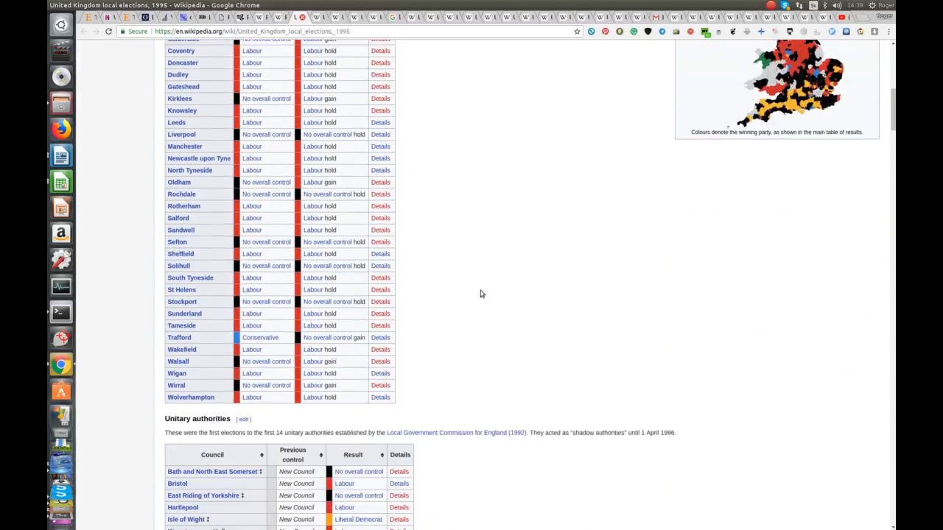
pyautogui.scroll(-3)
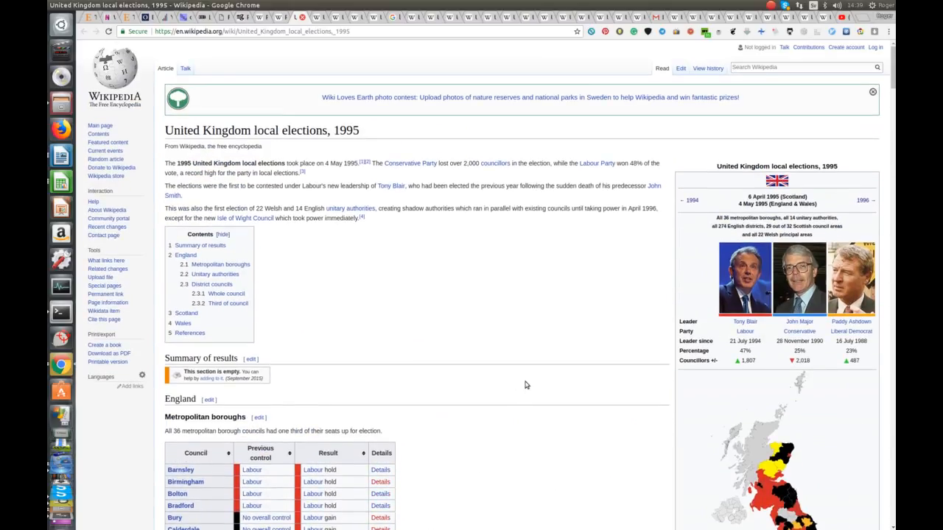
pyautogui.moveTo(506, 342)
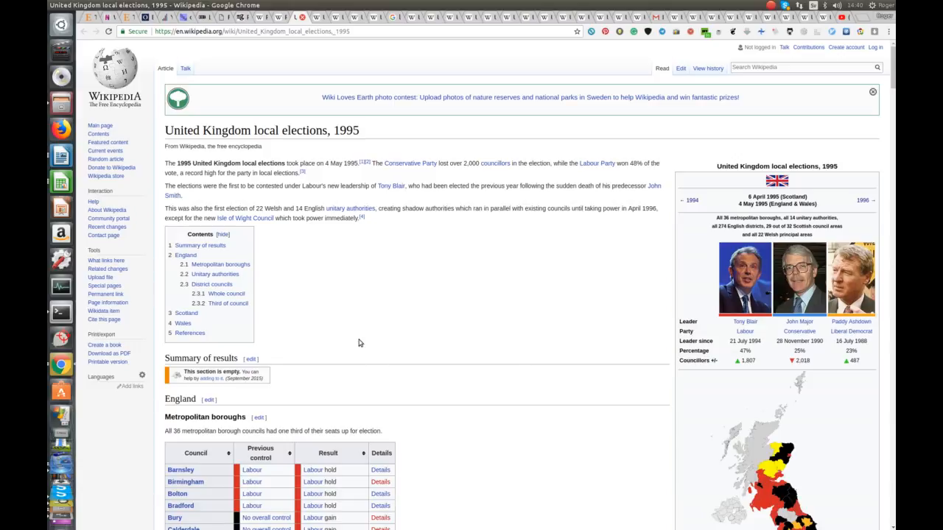
pyautogui.moveTo(318, 20)
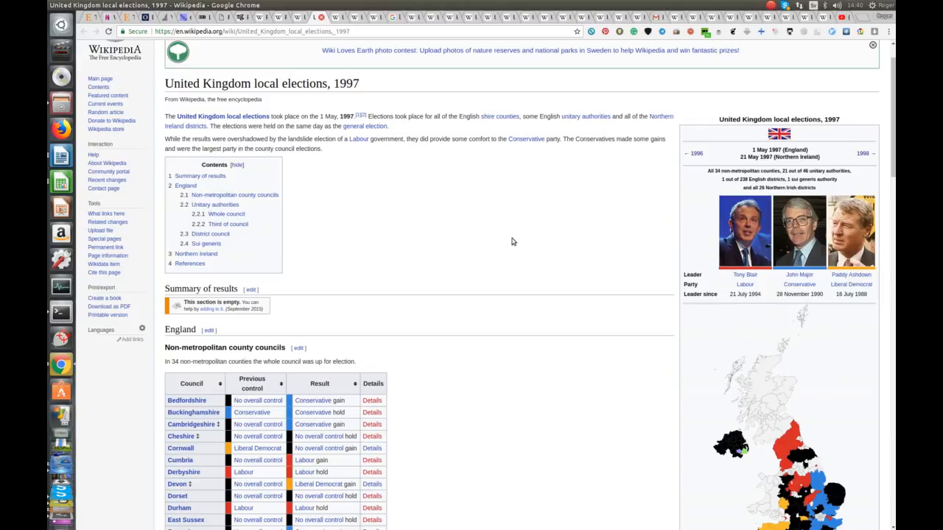
pyautogui.moveTo(448, 200)
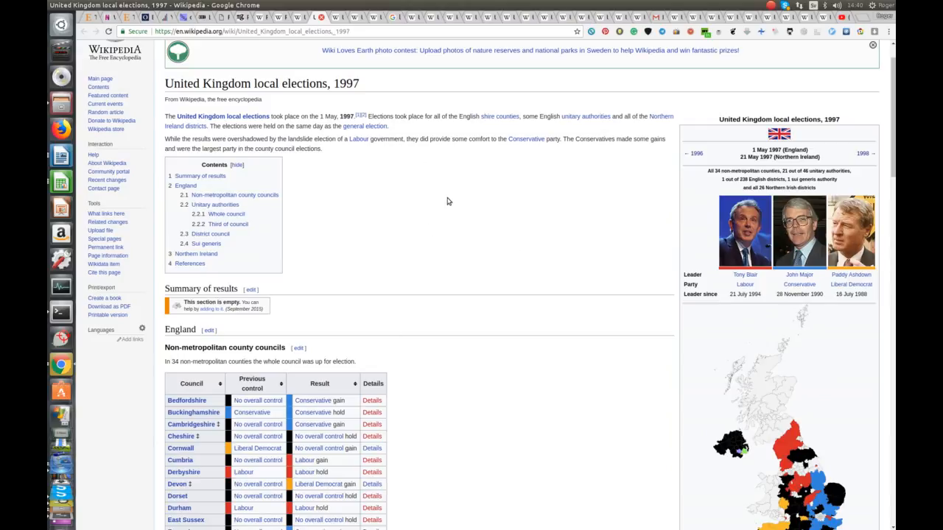
# Scroll the 1997 local elections article down to its county councils table.
pyautogui.scroll(-3)
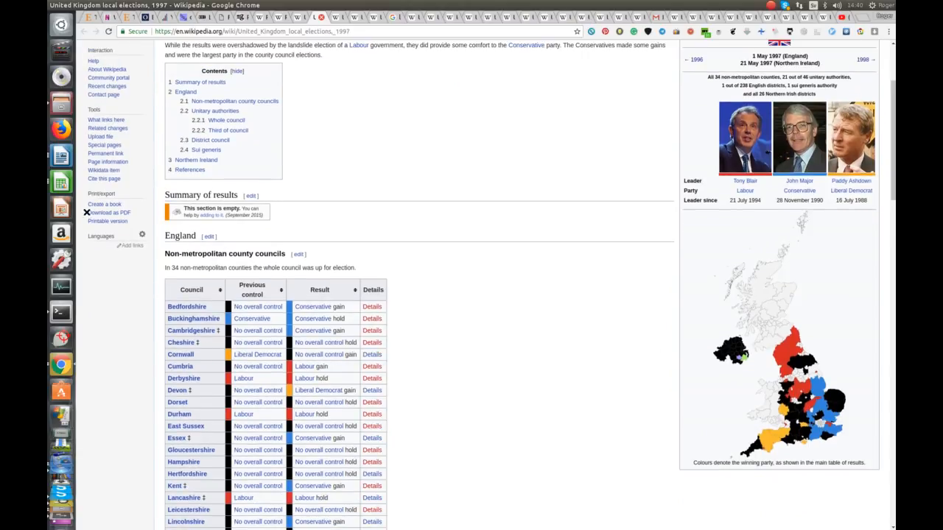
pyautogui.moveTo(449, 120)
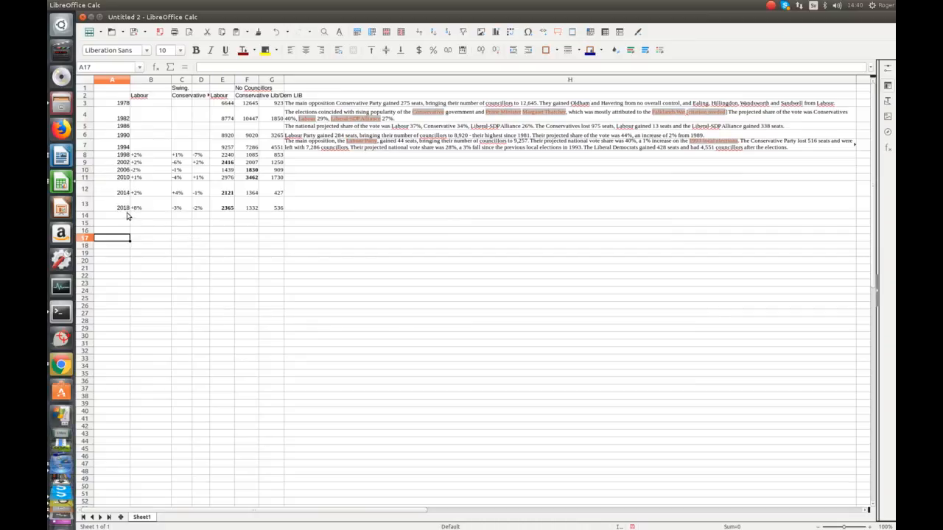
pyautogui.moveTo(129, 168)
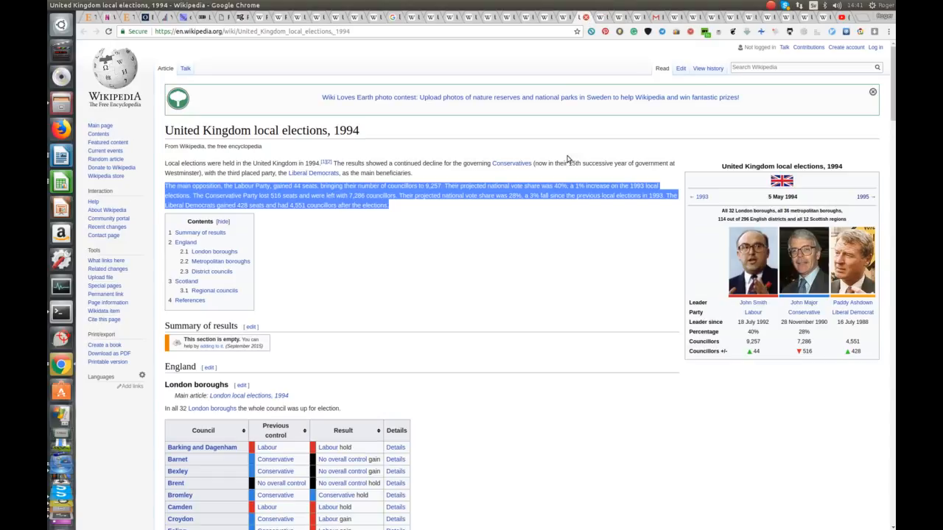
pyautogui.moveTo(575, 337)
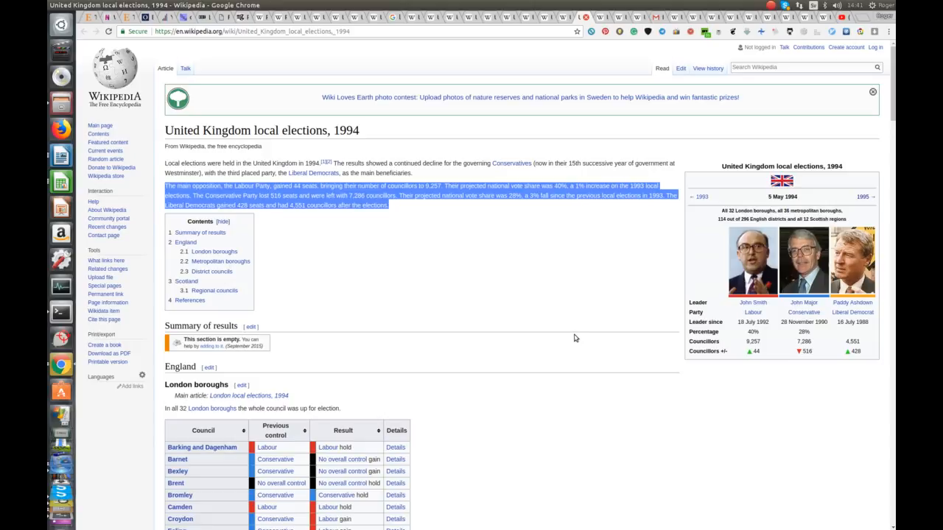
pyautogui.moveTo(579, 333)
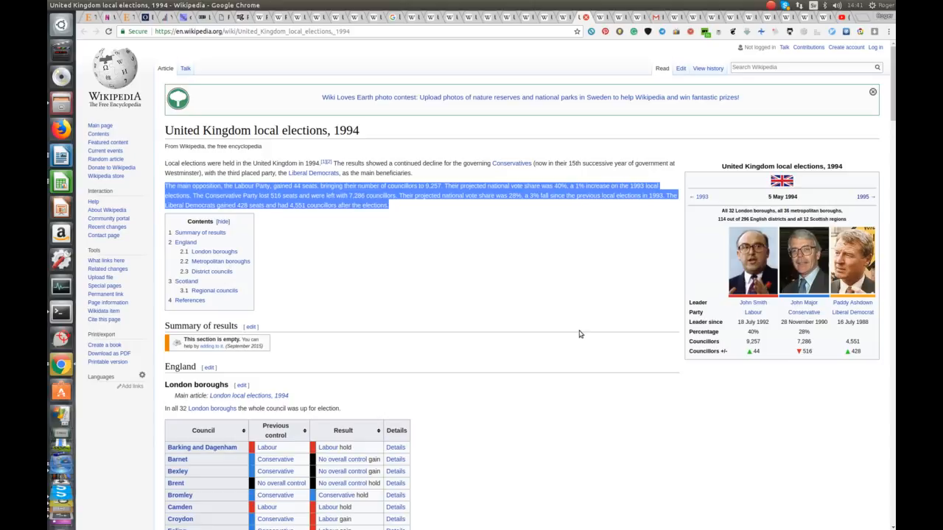
pyautogui.moveTo(822, 339)
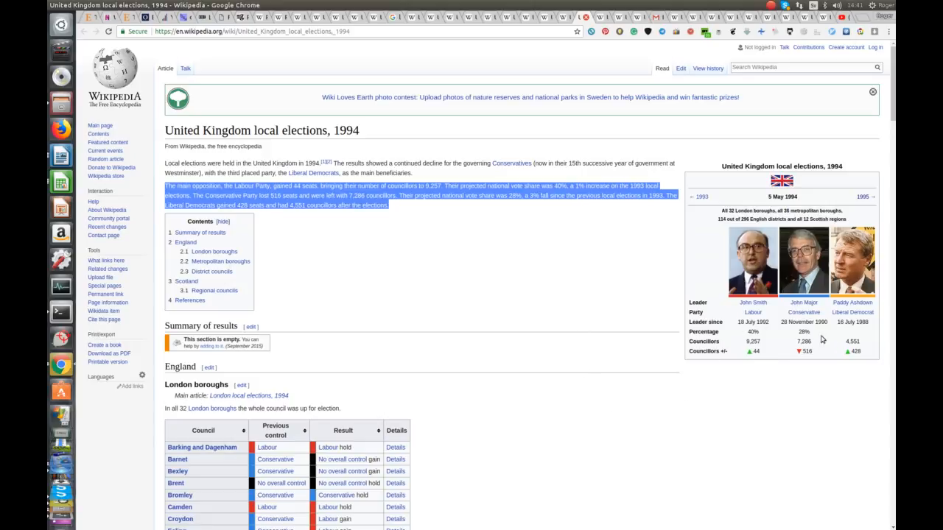
pyautogui.moveTo(740, 355)
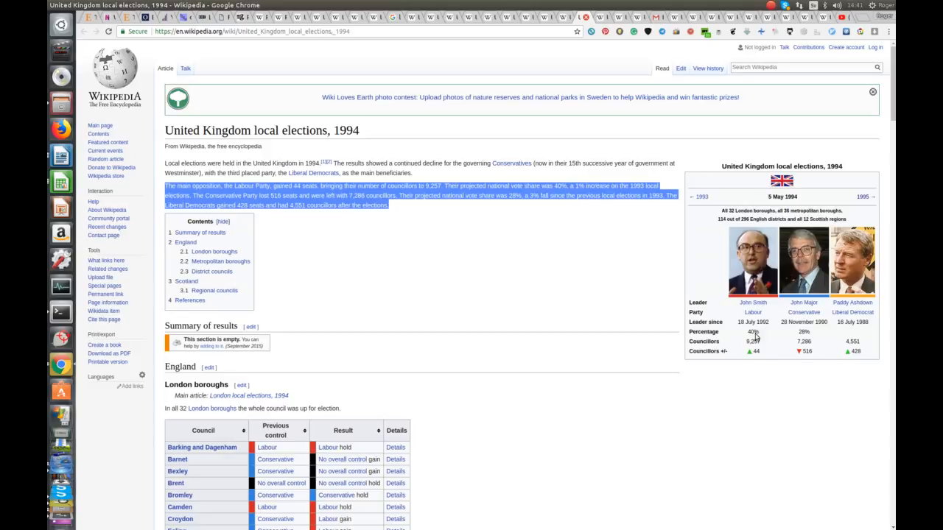
pyautogui.moveTo(767, 351)
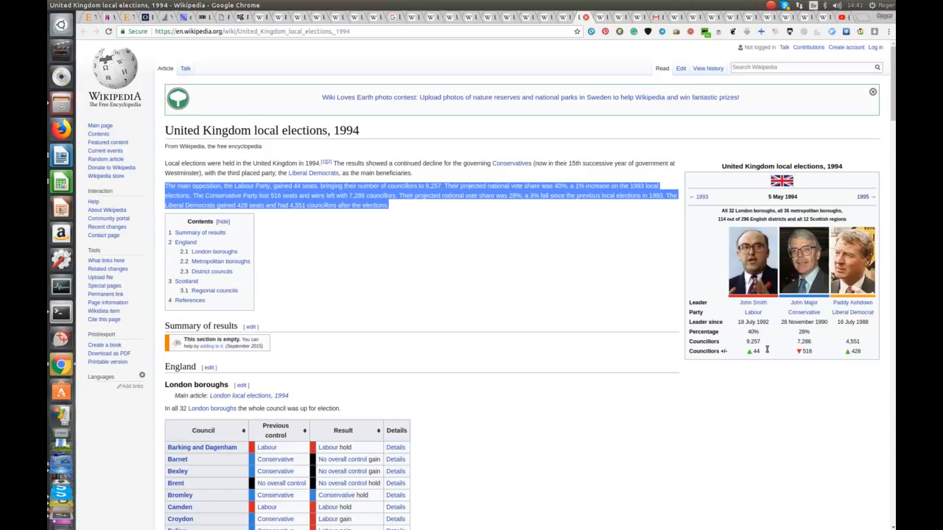
pyautogui.moveTo(498, 330)
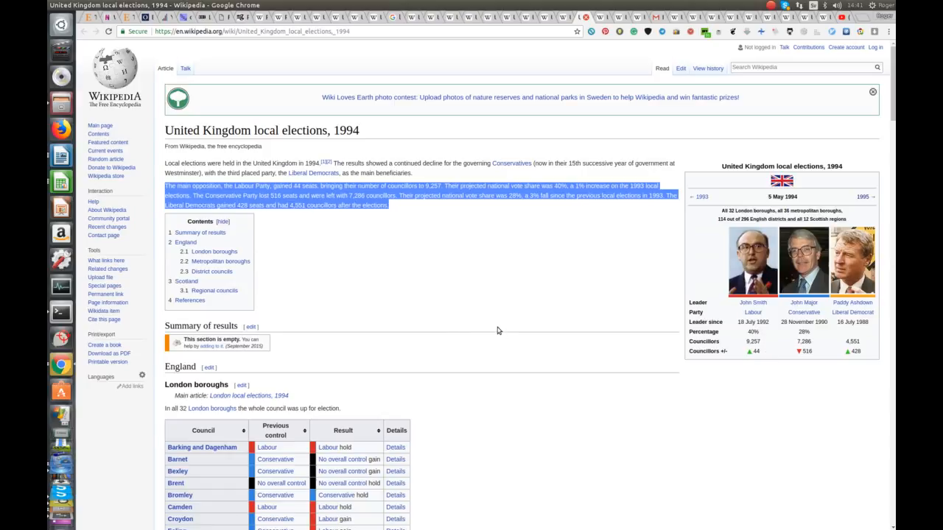
pyautogui.moveTo(144, 200)
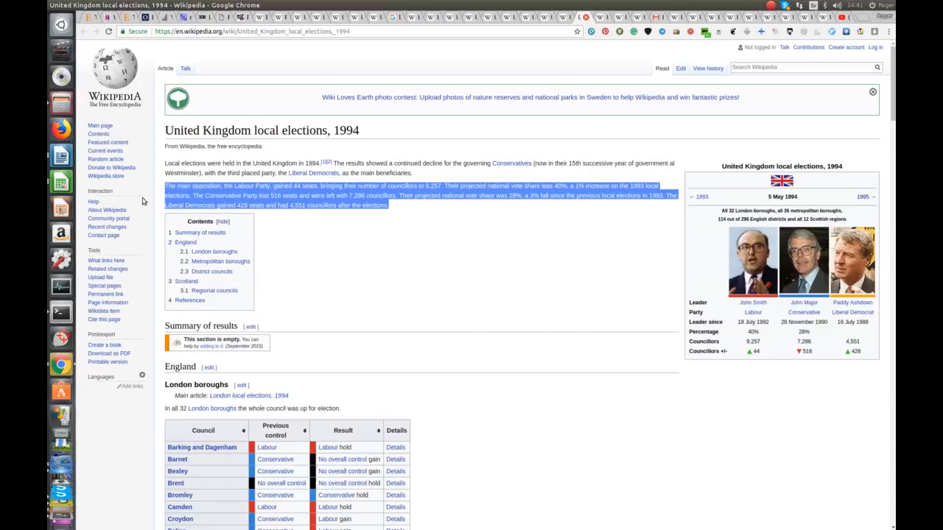
pyautogui.moveTo(563, 305)
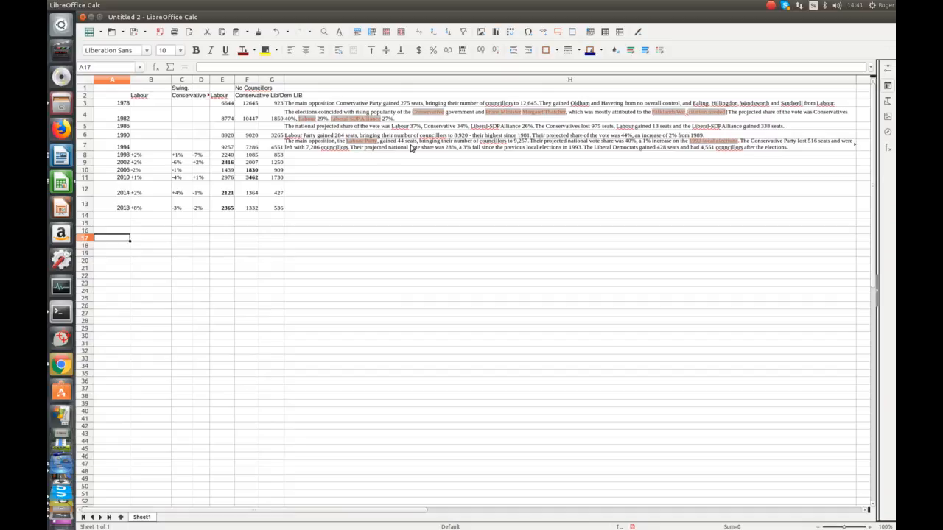
pyautogui.moveTo(470, 147)
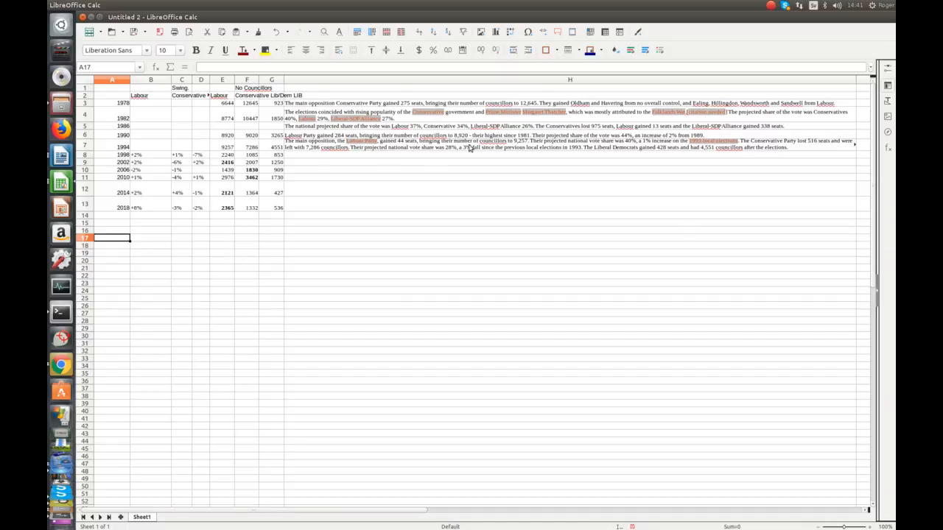
pyautogui.moveTo(542, 147)
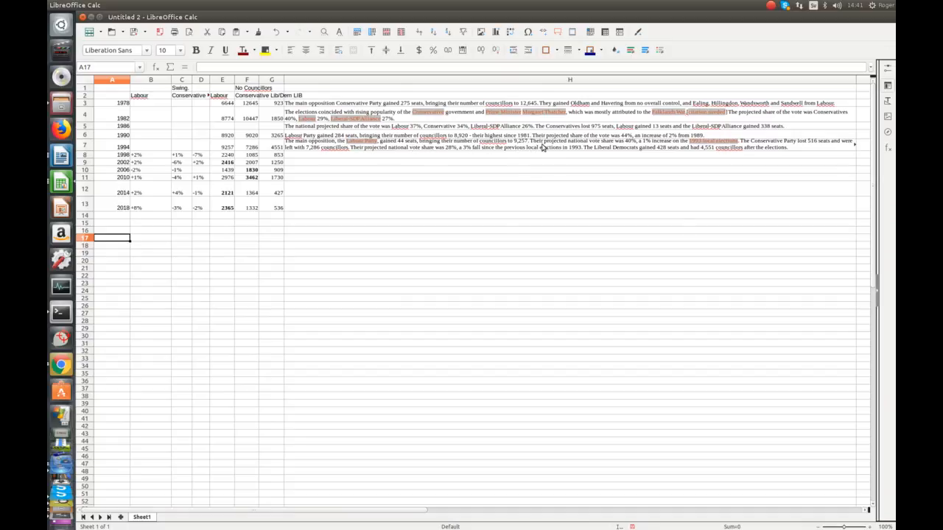
pyautogui.moveTo(628, 150)
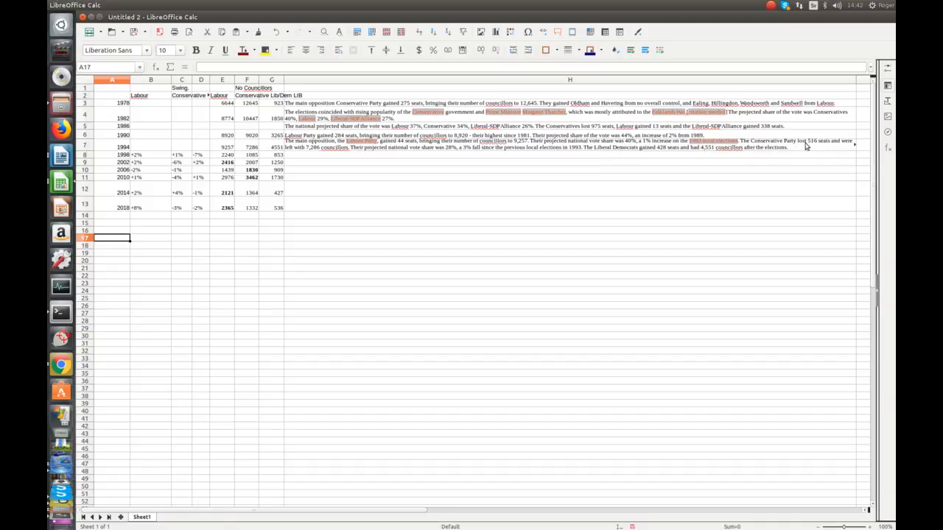
pyautogui.moveTo(708, 155)
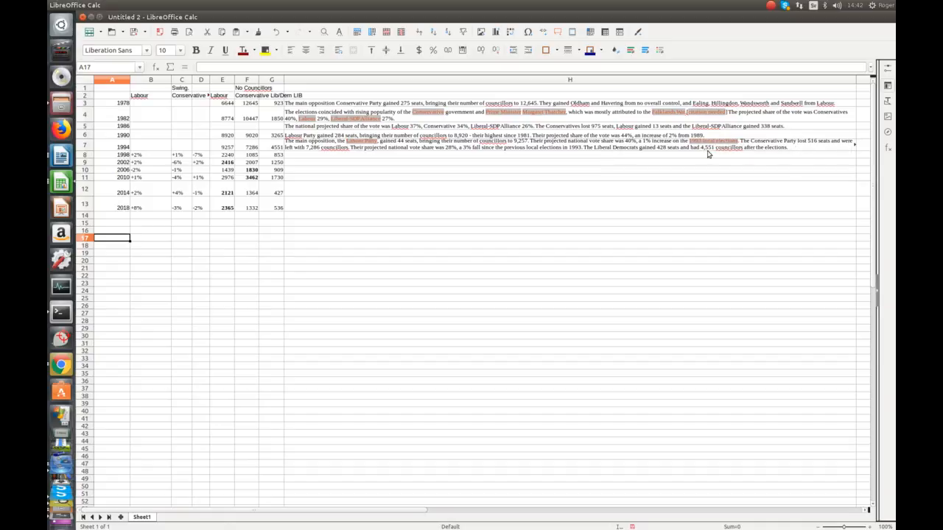
pyautogui.moveTo(330, 155)
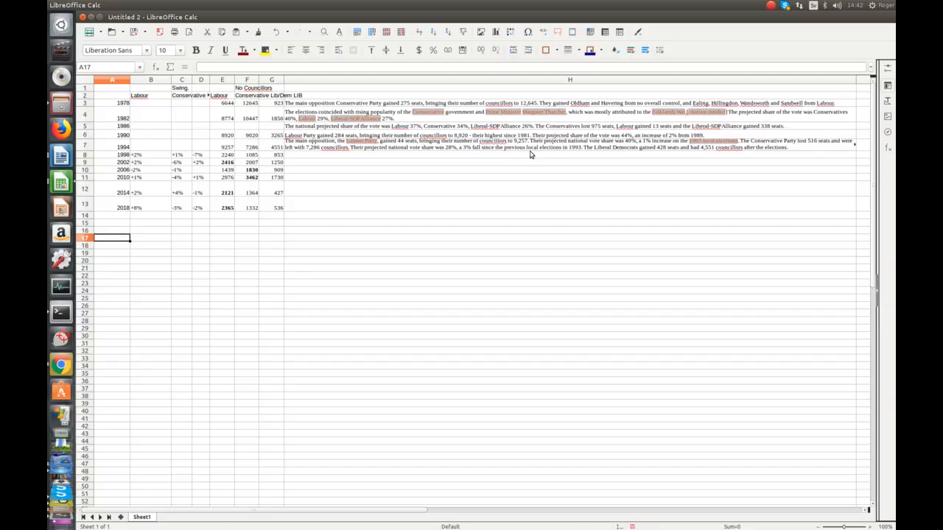
pyautogui.moveTo(587, 155)
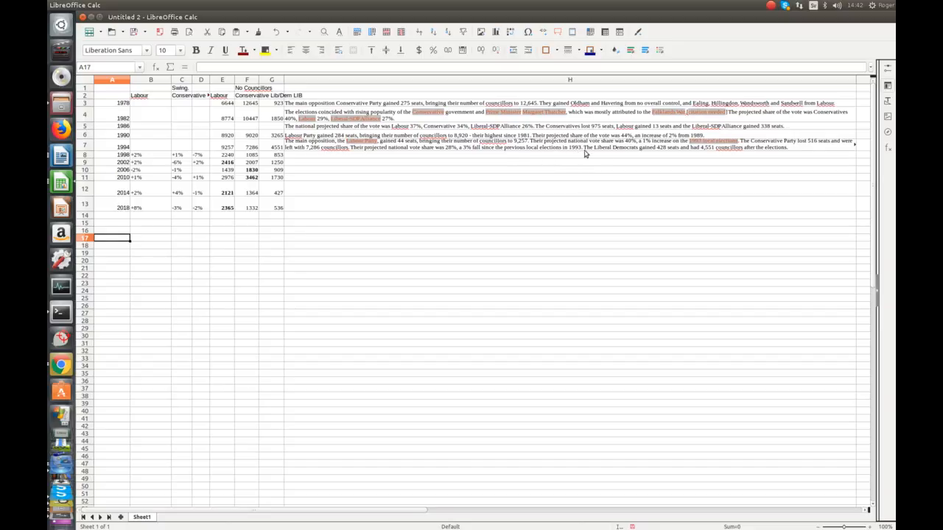
pyautogui.moveTo(624, 152)
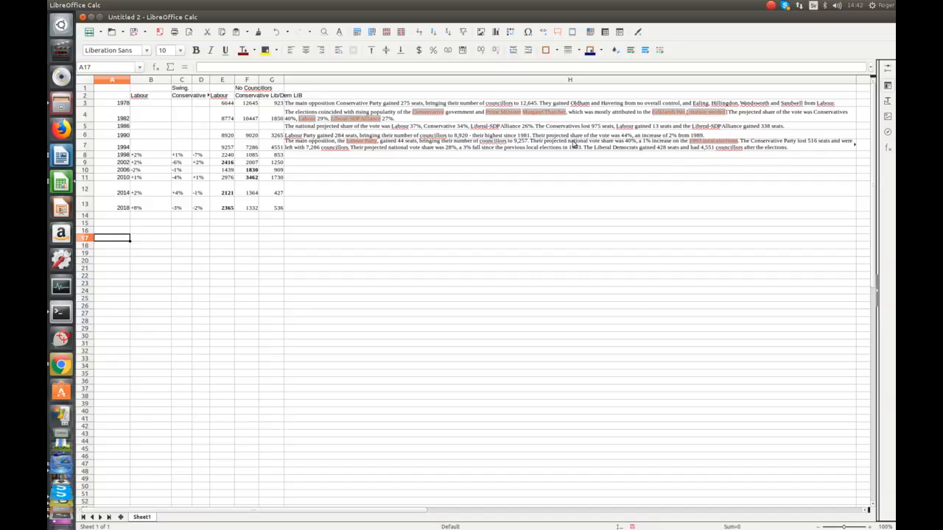
pyautogui.moveTo(119, 233)
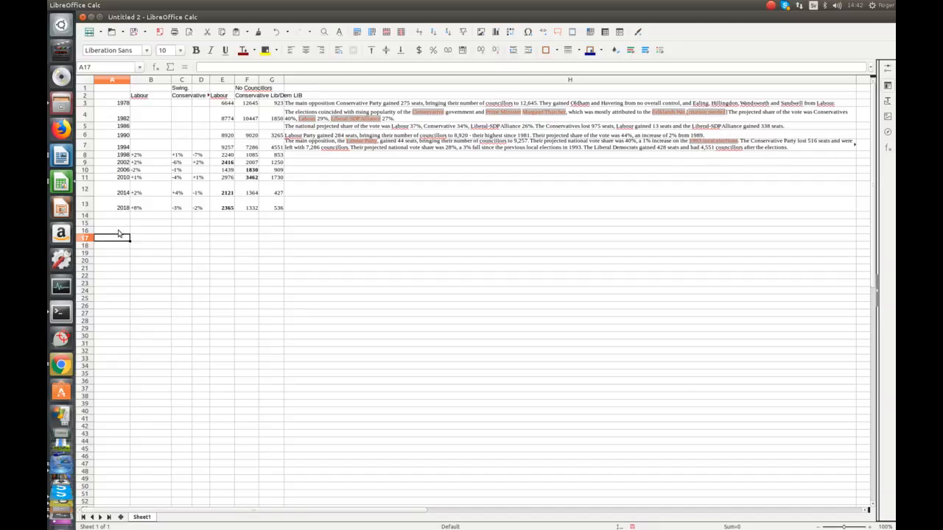
pyautogui.moveTo(62, 366)
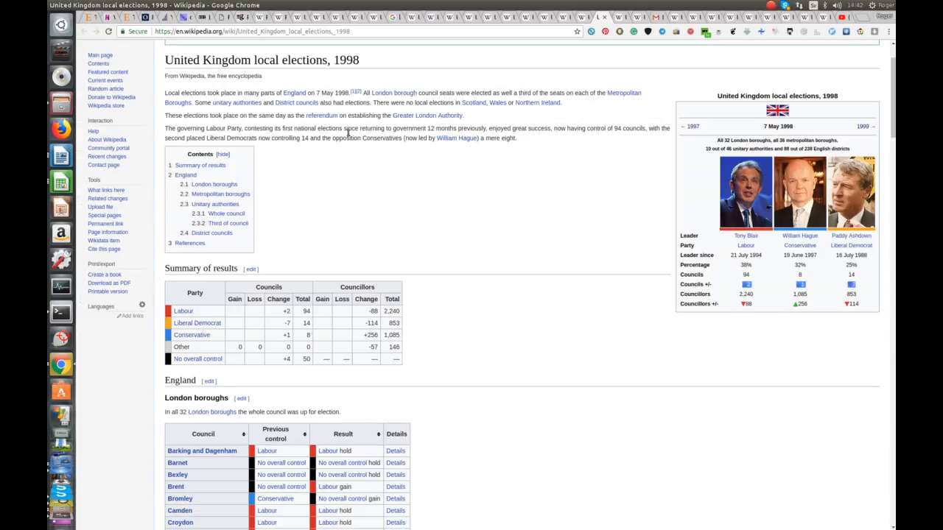
pyautogui.moveTo(395, 168)
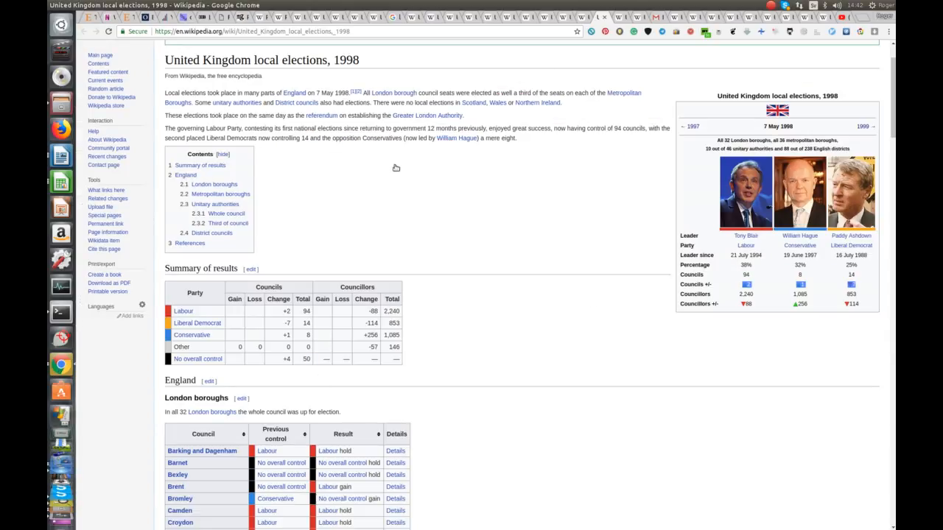
pyautogui.moveTo(560, 342)
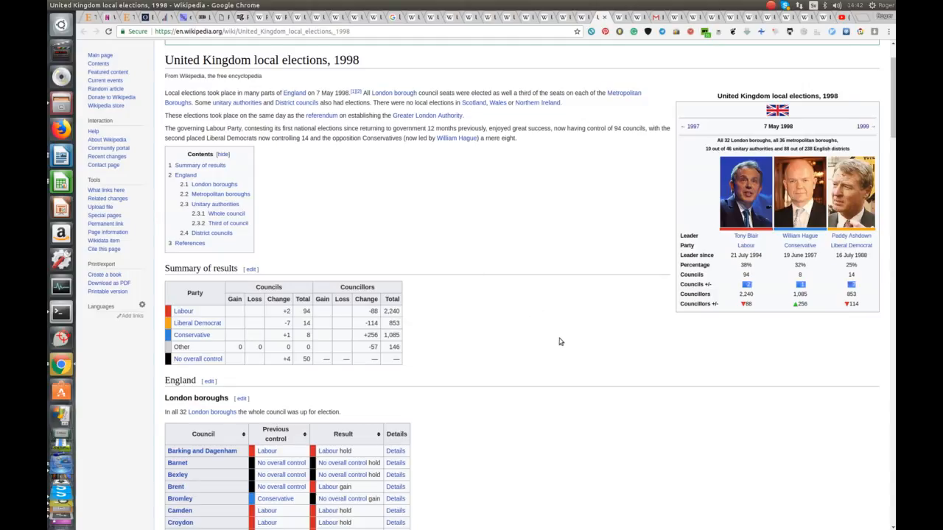
pyautogui.moveTo(559, 341)
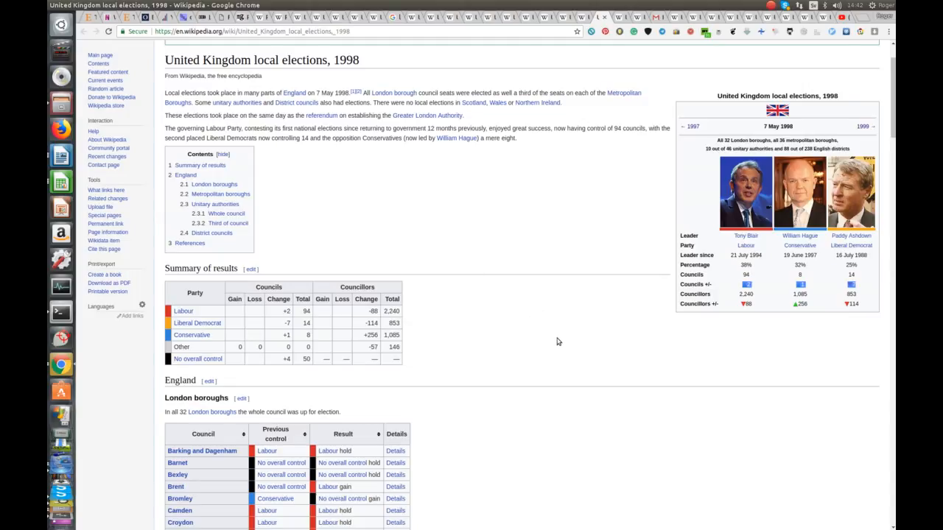
pyautogui.moveTo(465, 91)
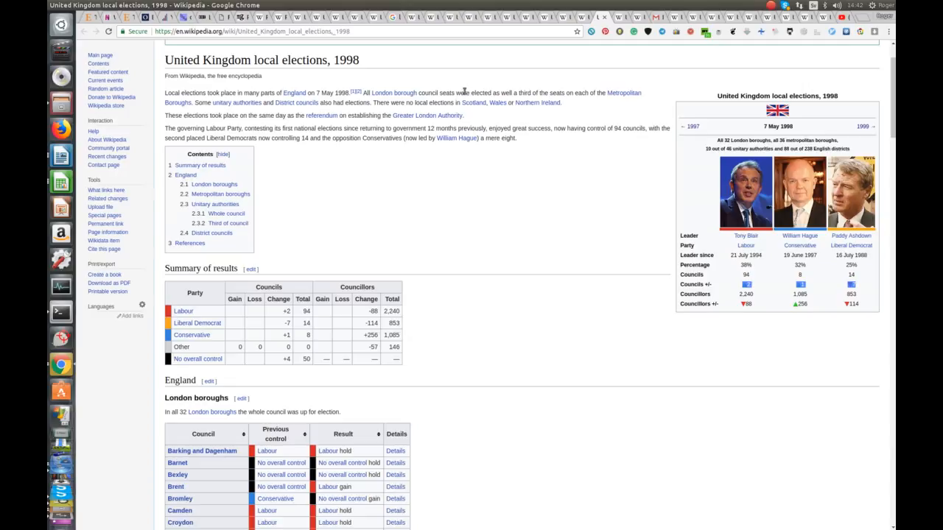
pyautogui.moveTo(250, 97)
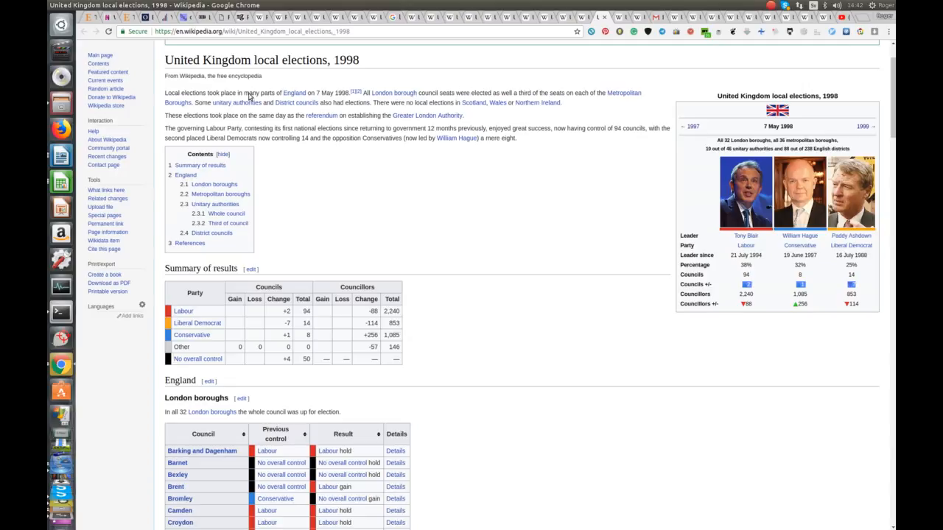
pyautogui.moveTo(412, 98)
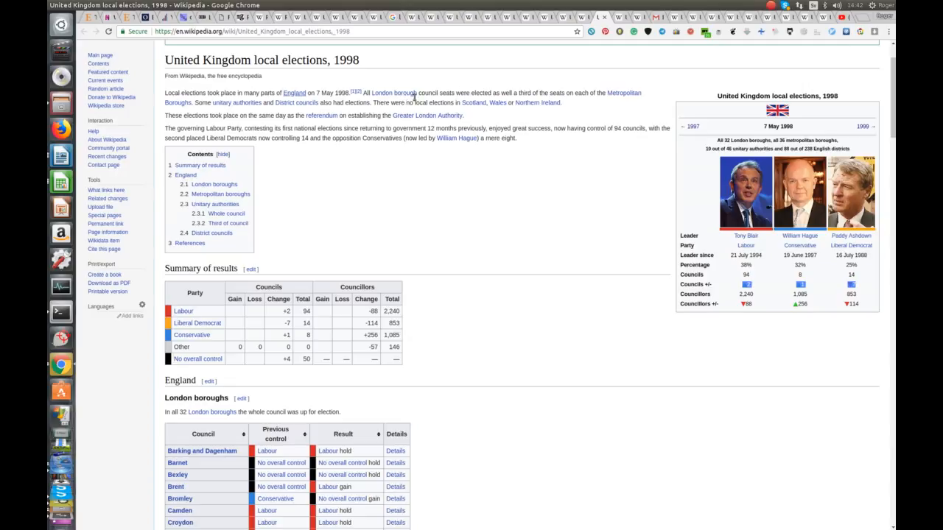
pyautogui.moveTo(604, 100)
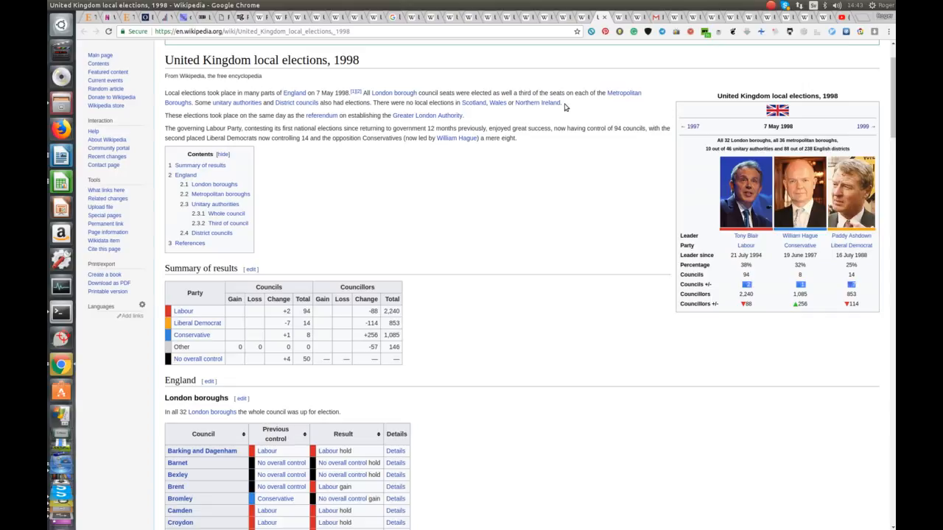
pyautogui.moveTo(554, 203)
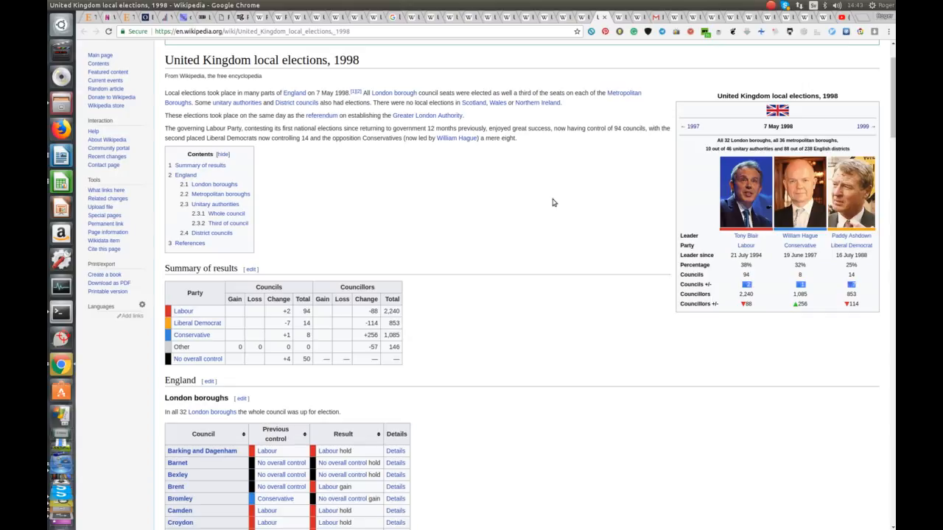
pyautogui.moveTo(551, 201)
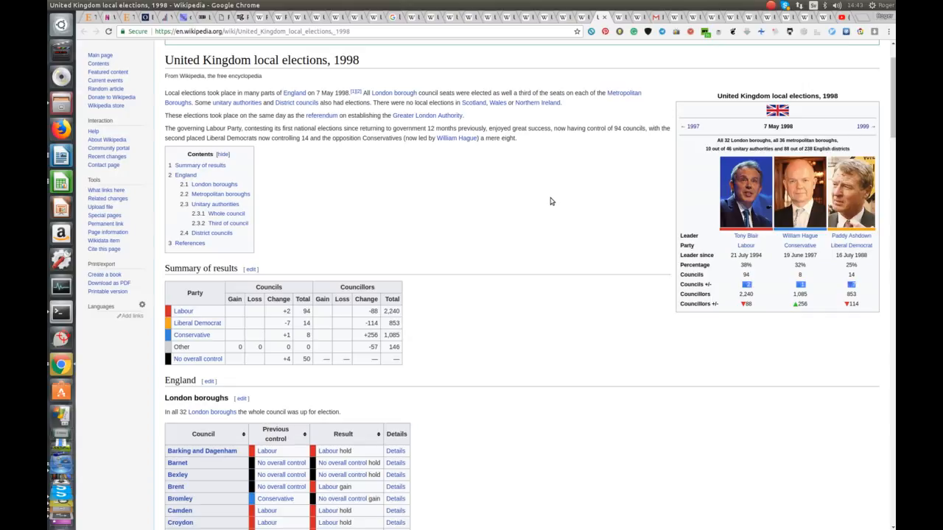
pyautogui.moveTo(392, 262)
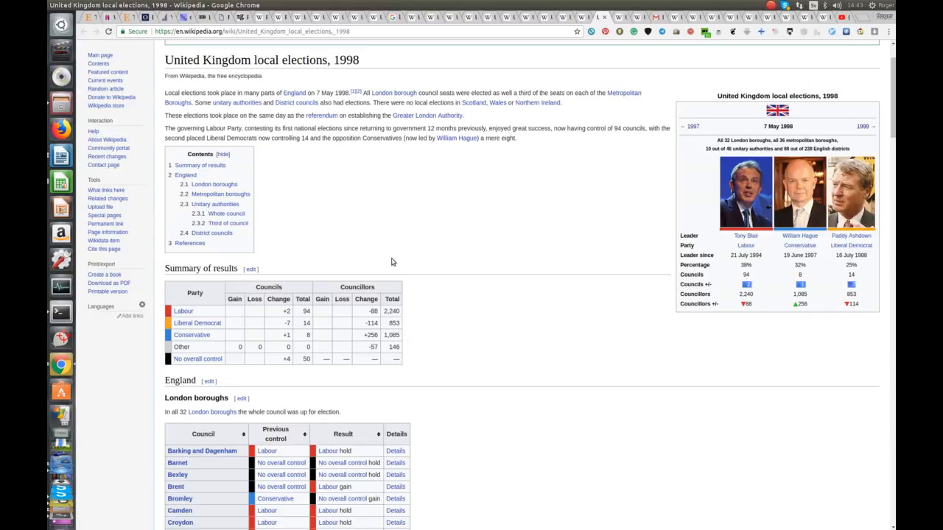
pyautogui.moveTo(595, 56)
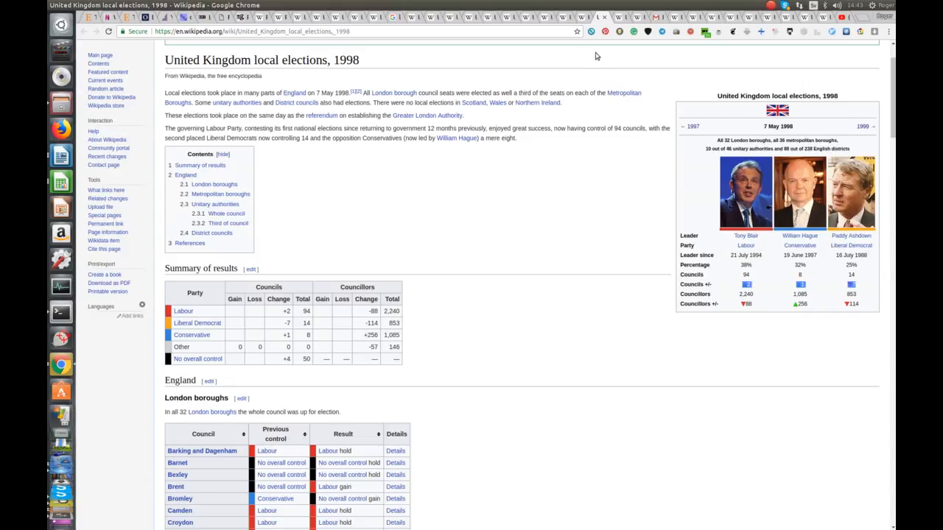
pyautogui.moveTo(622, 24)
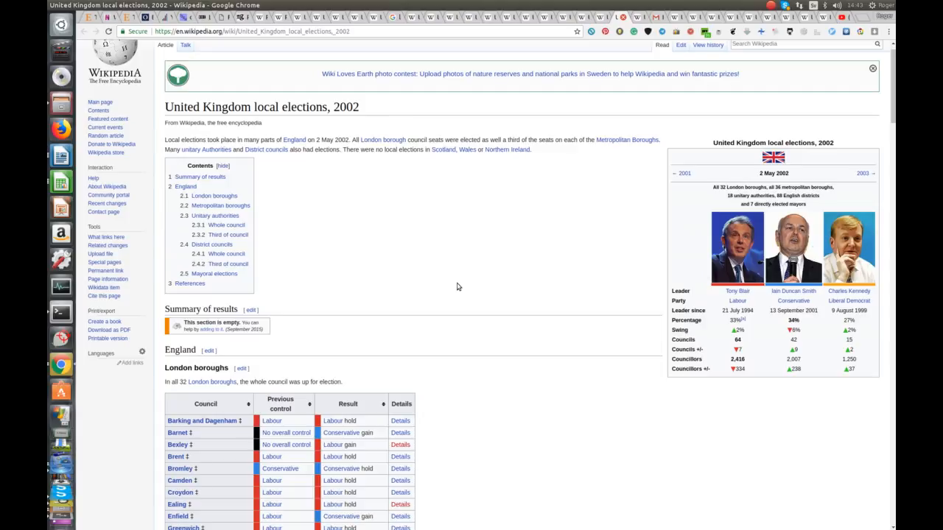
pyautogui.moveTo(452, 280)
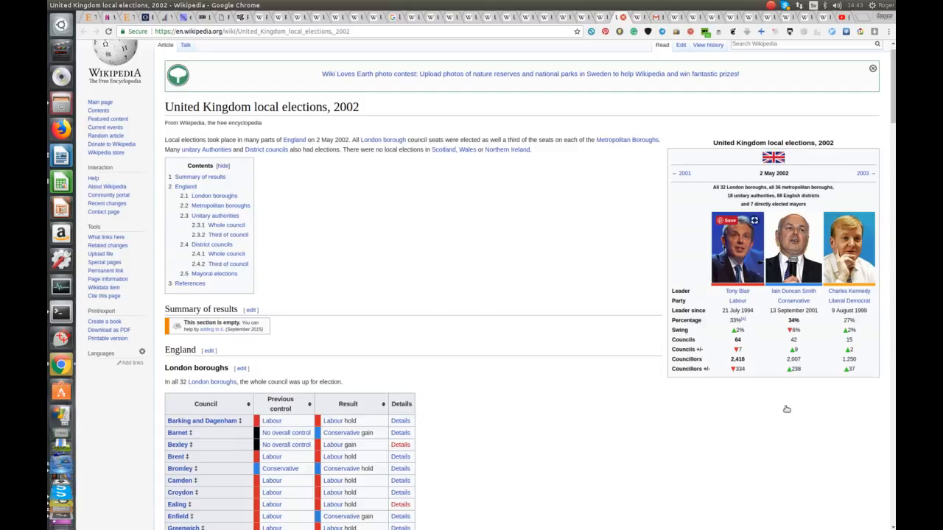
pyautogui.moveTo(764, 359)
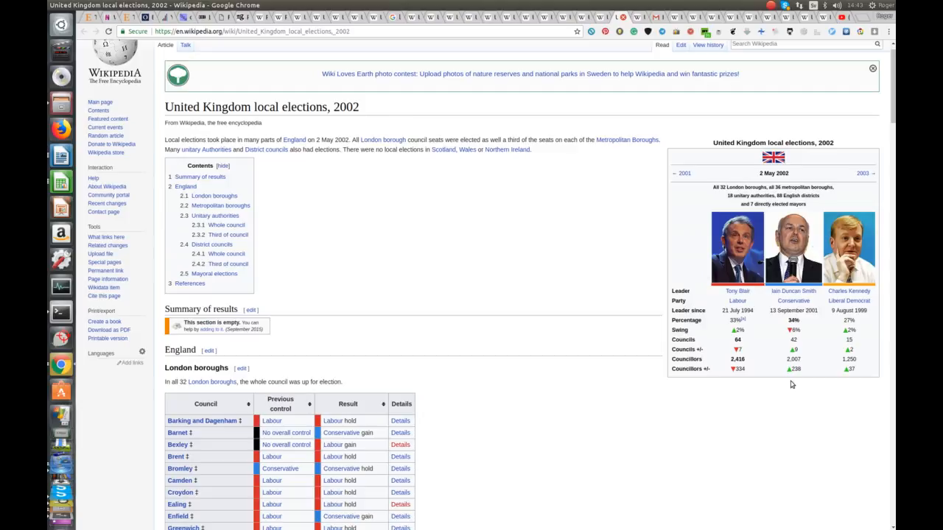
pyautogui.moveTo(753, 434)
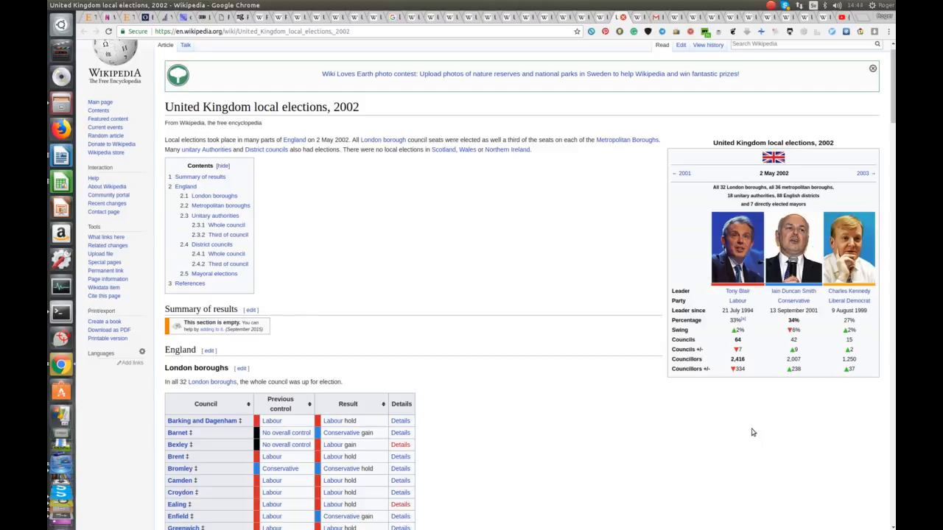
pyautogui.moveTo(614, 74)
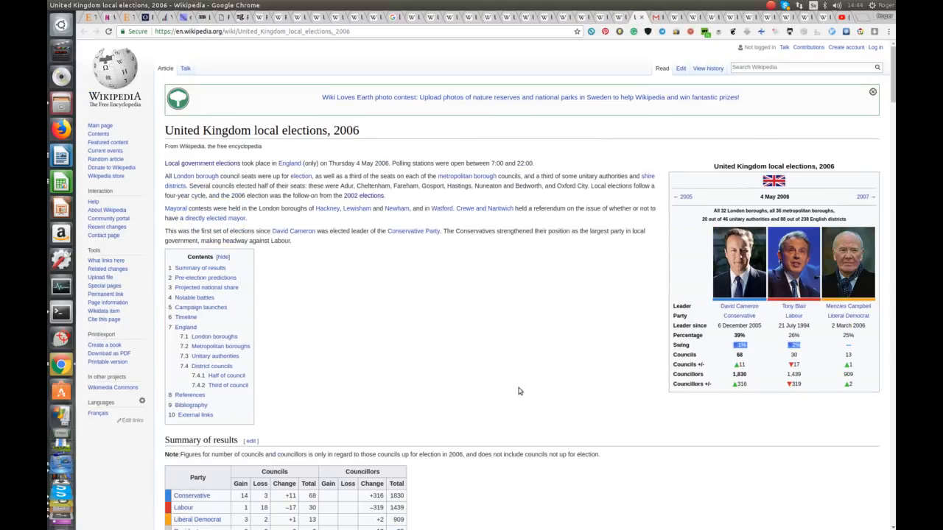
pyautogui.moveTo(457, 354)
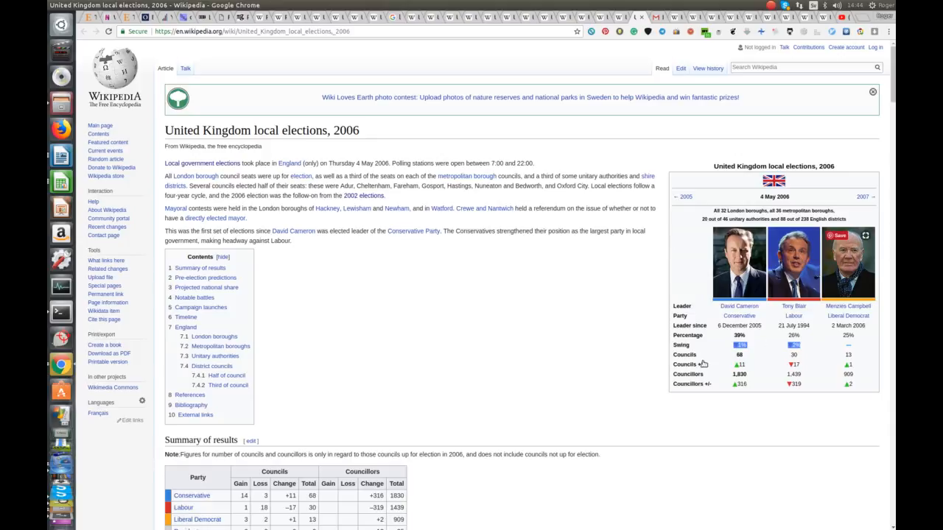
pyautogui.moveTo(758, 355)
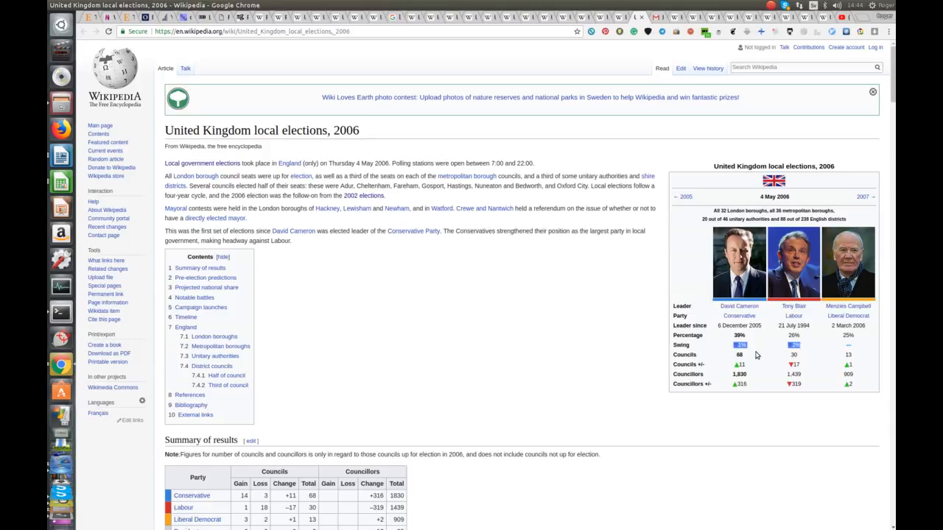
pyautogui.moveTo(762, 375)
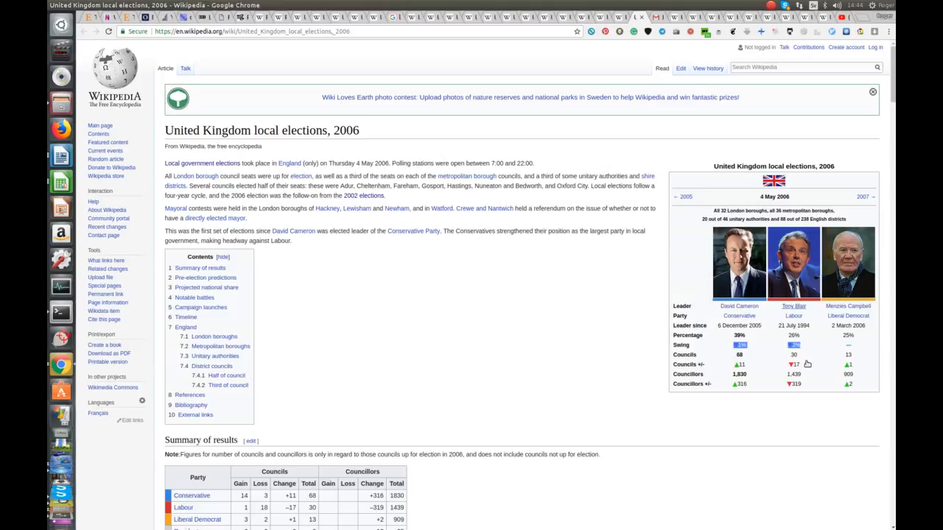
pyautogui.moveTo(812, 369)
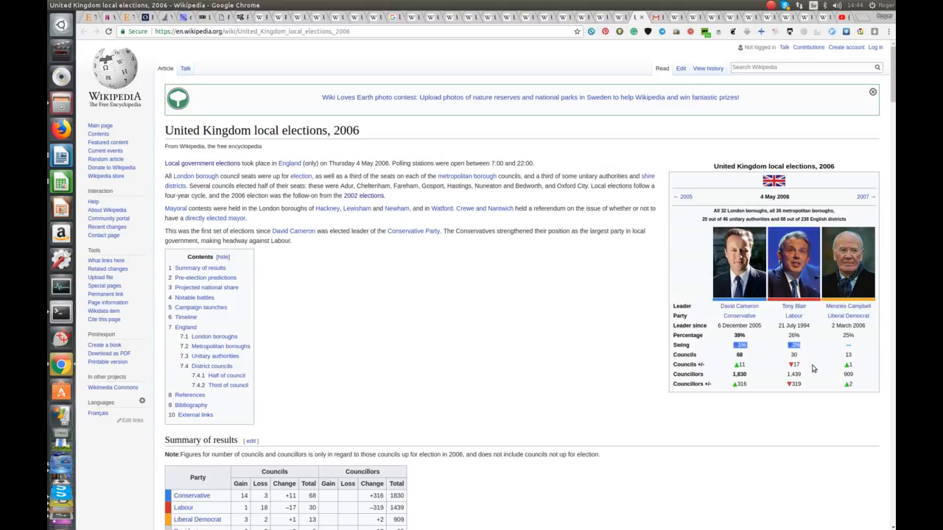
pyautogui.moveTo(817, 391)
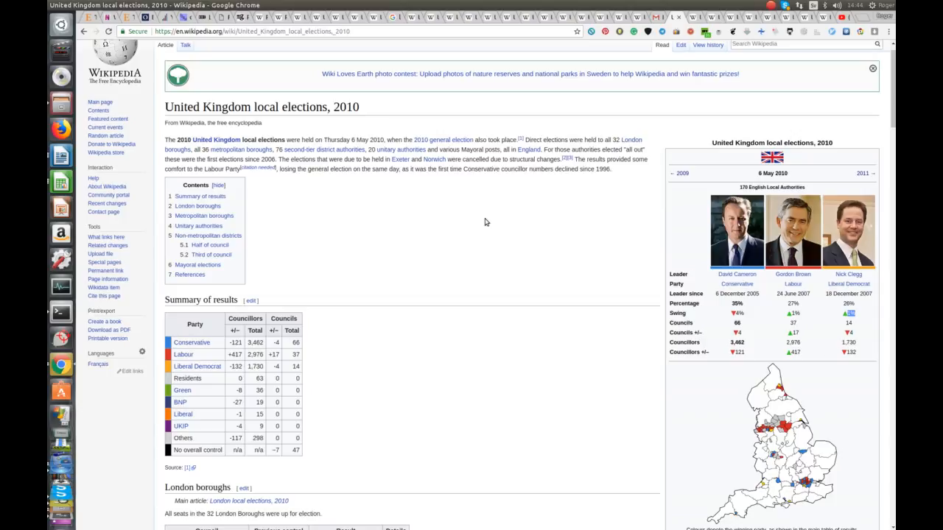
pyautogui.moveTo(569, 259)
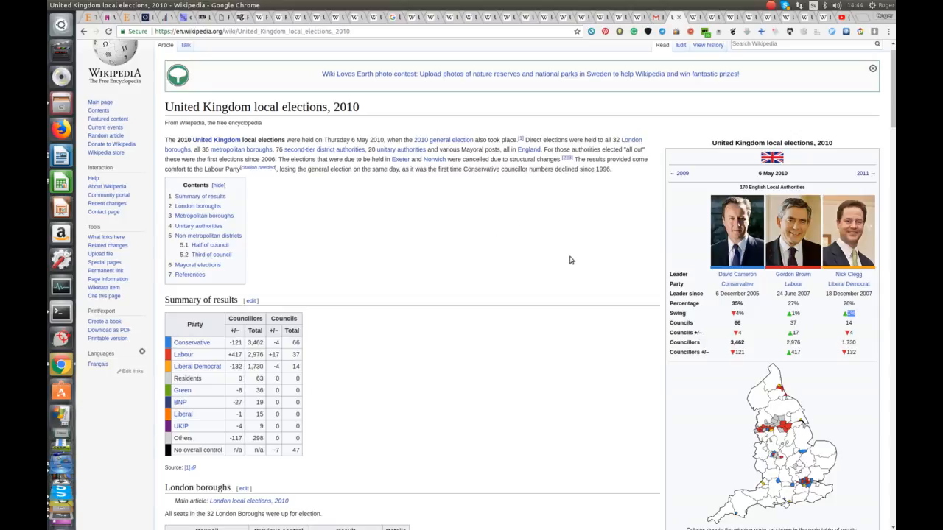
pyautogui.moveTo(539, 268)
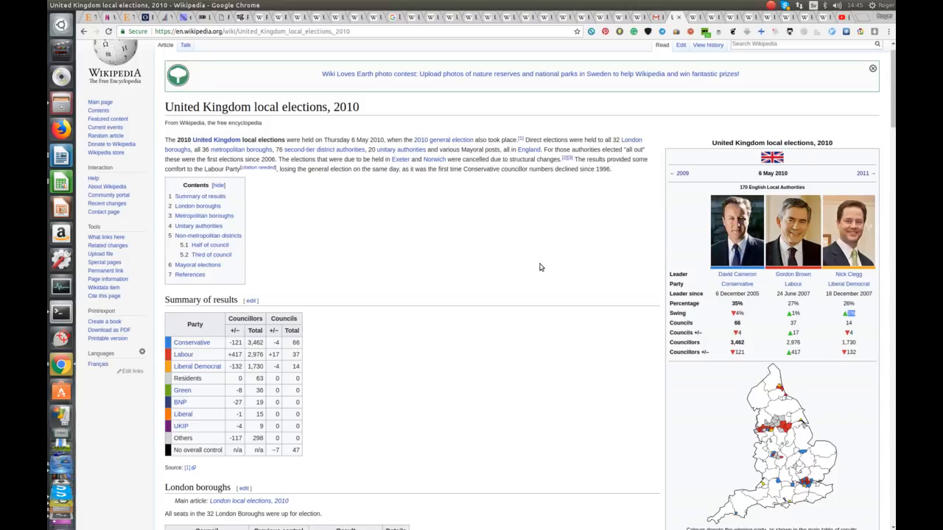
pyautogui.moveTo(522, 266)
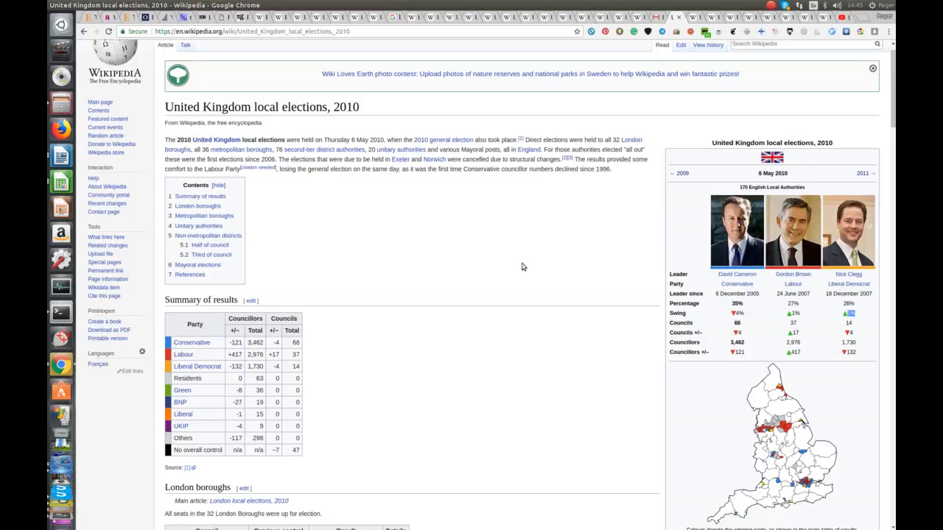
pyautogui.moveTo(454, 243)
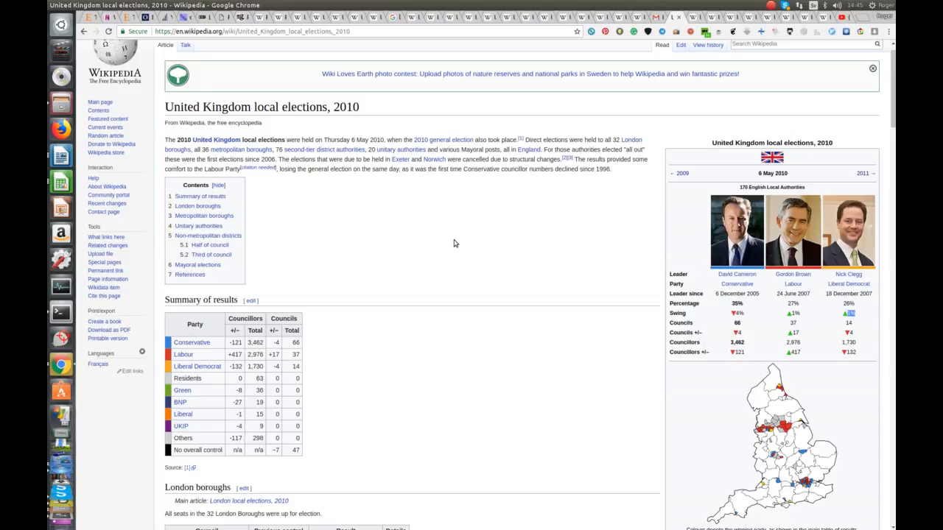
pyautogui.moveTo(731, 67)
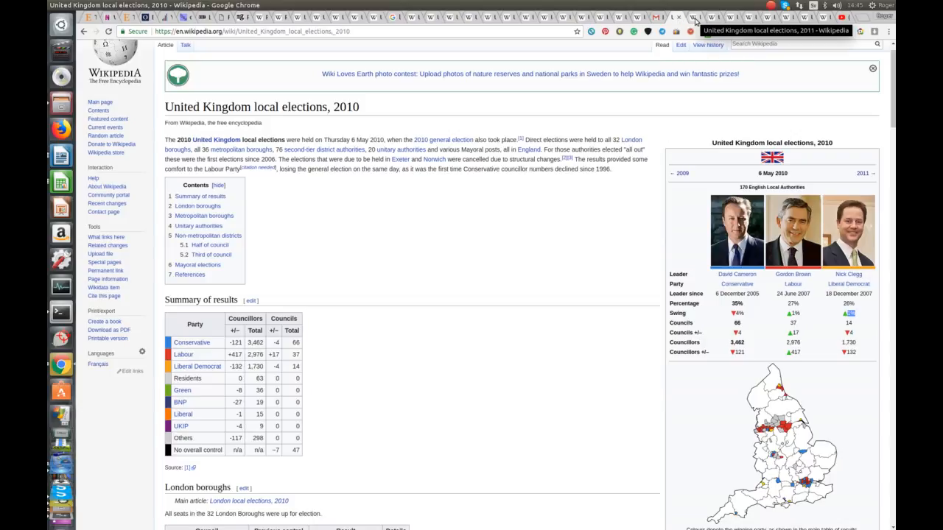
# Switch to the 2011 local elections article and scroll down to its UK-wide results table.
pyautogui.click(863, 174)
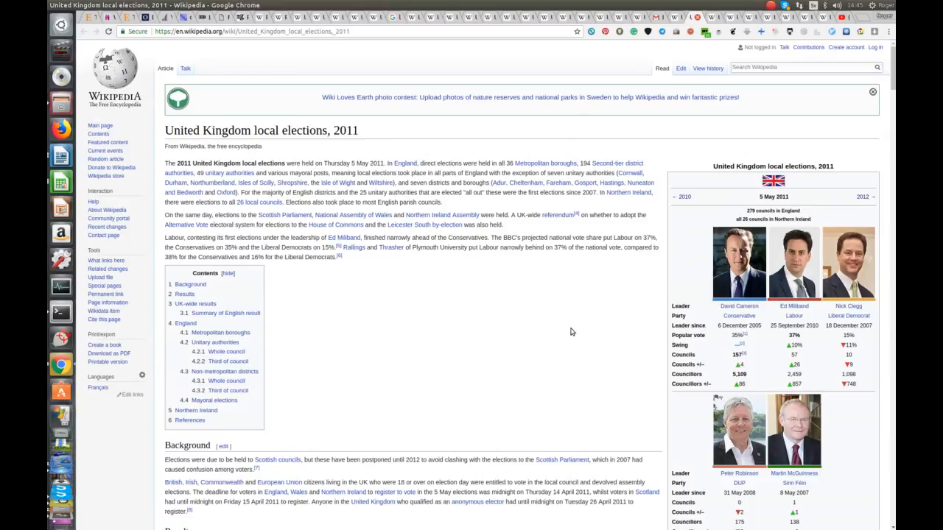
pyautogui.moveTo(567, 334)
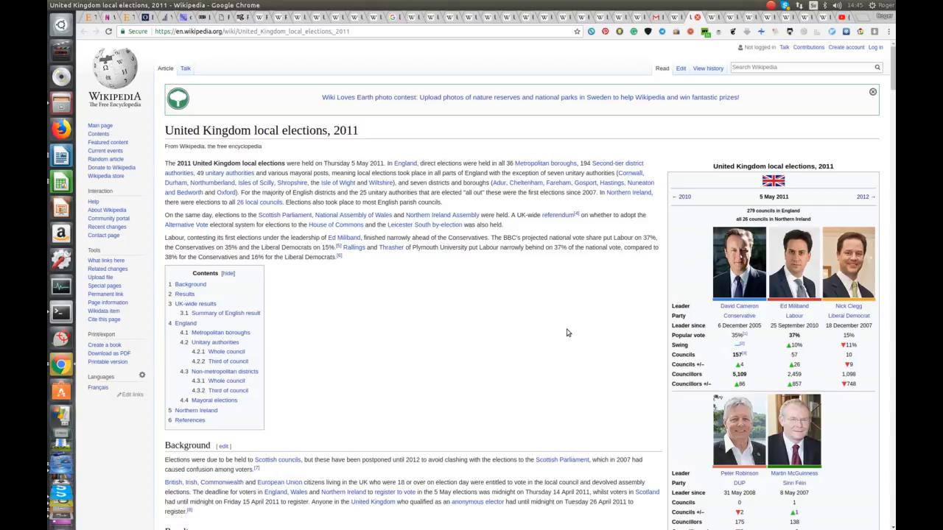
pyautogui.moveTo(664, 328)
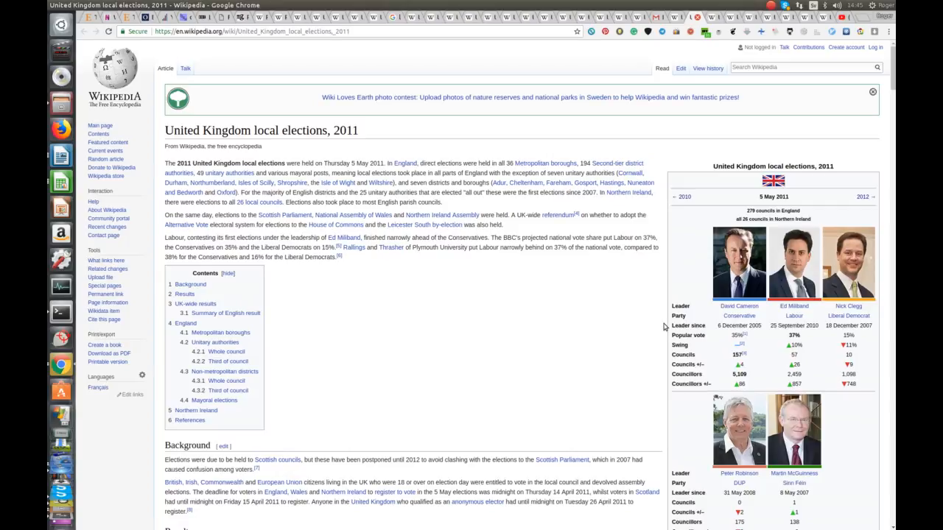
pyautogui.moveTo(638, 361)
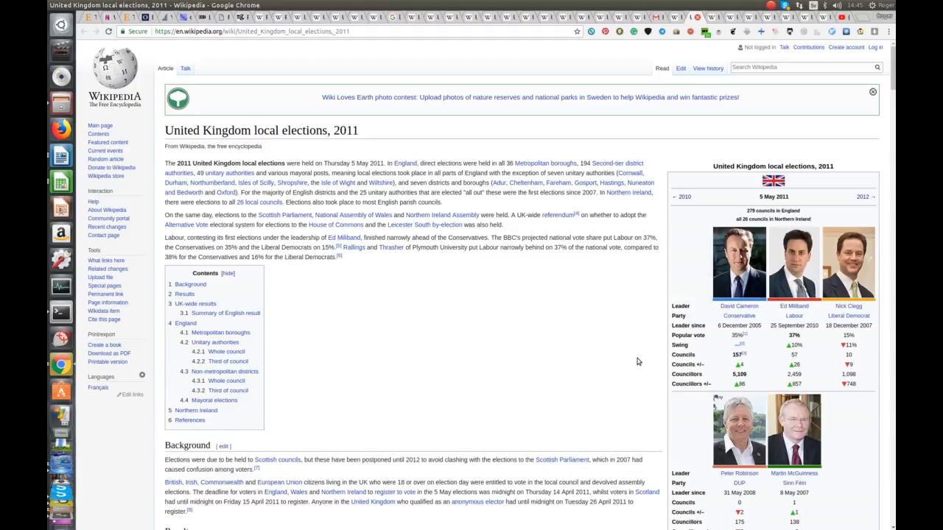
pyautogui.moveTo(775, 375)
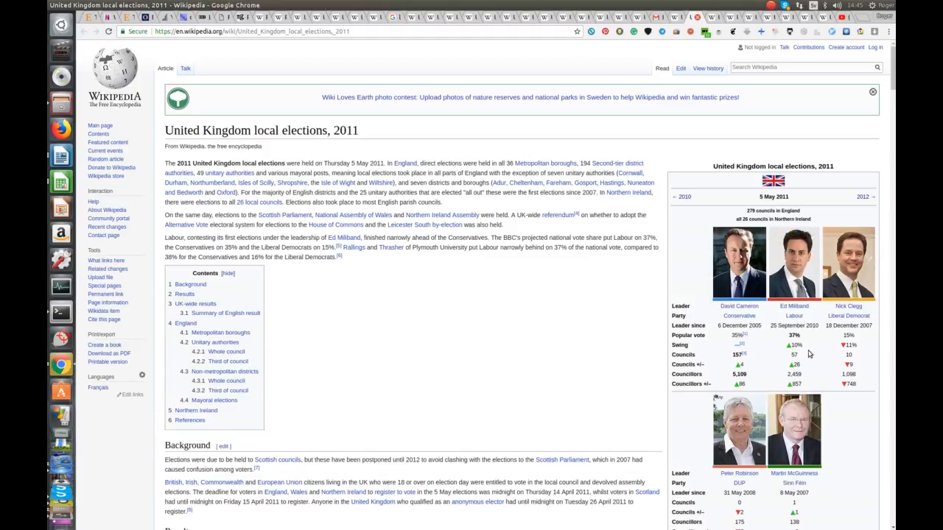
pyautogui.moveTo(808, 370)
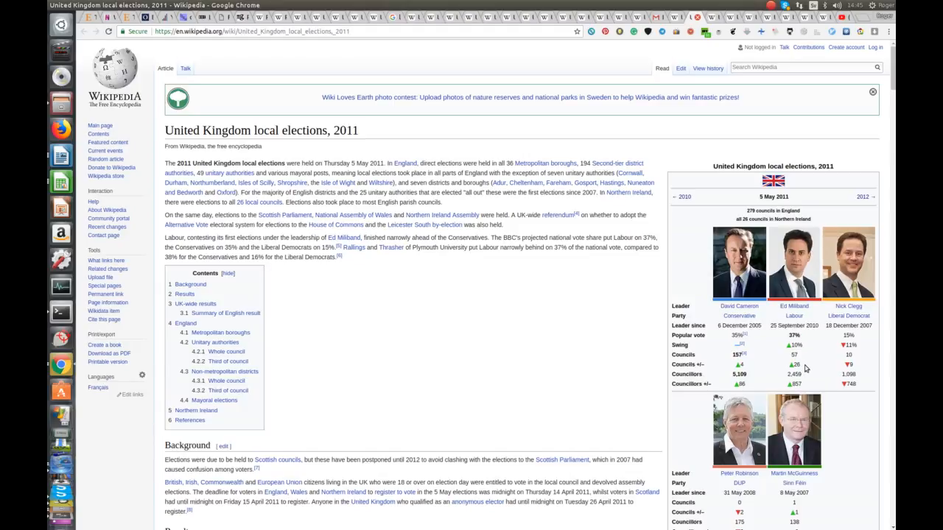
pyautogui.moveTo(808, 392)
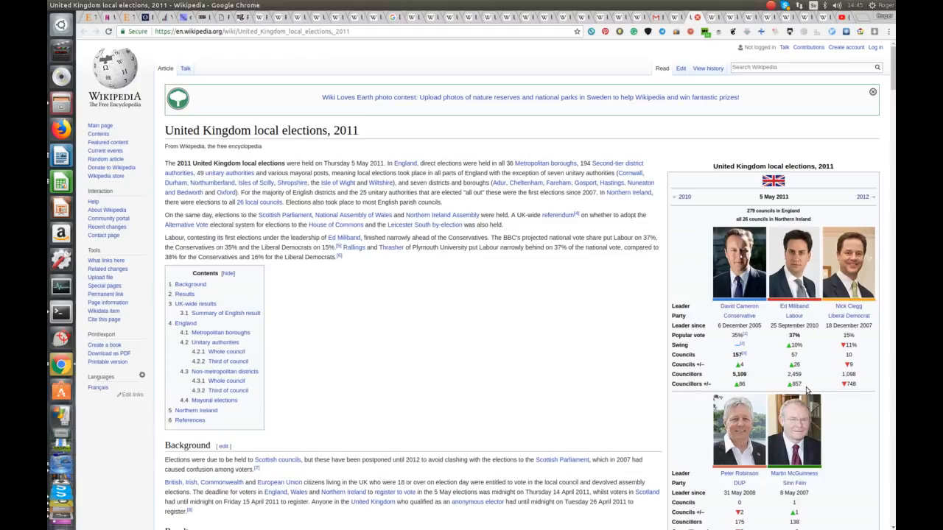
pyautogui.moveTo(418, 343)
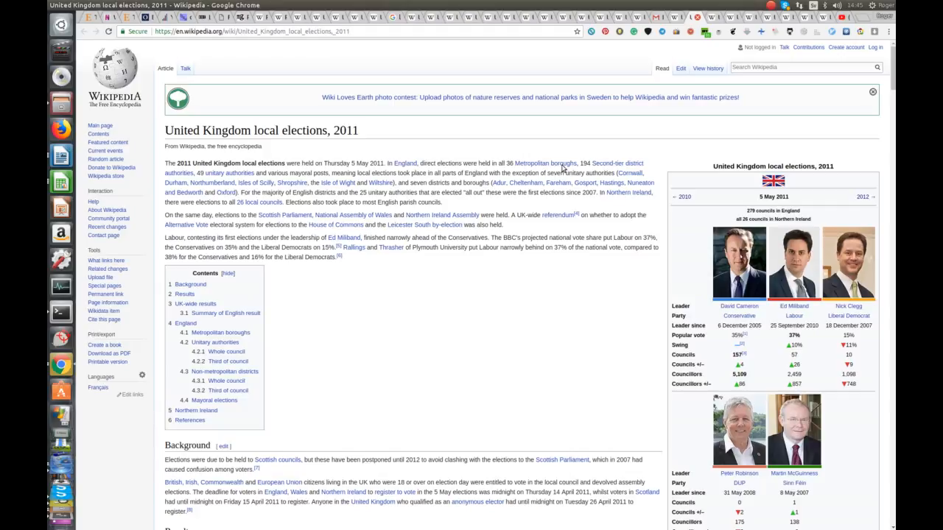
pyautogui.moveTo(374, 186)
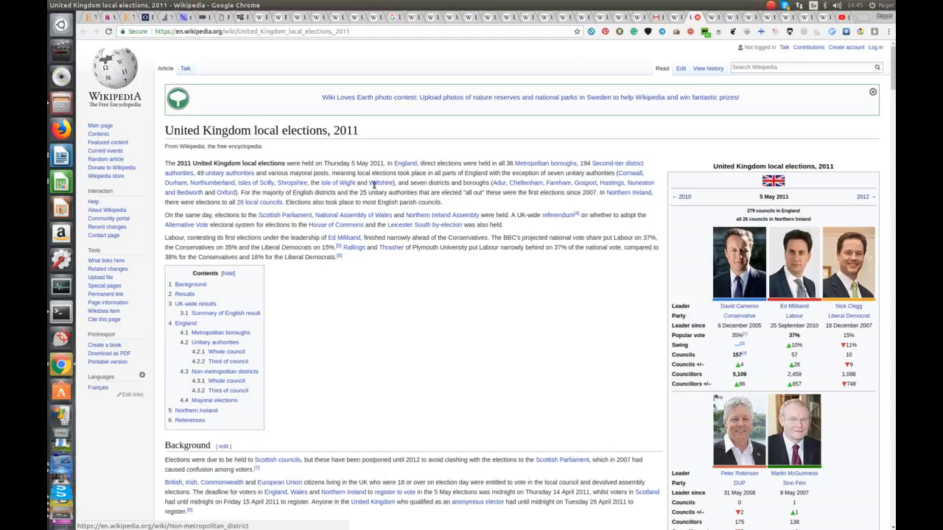
pyautogui.moveTo(238, 183)
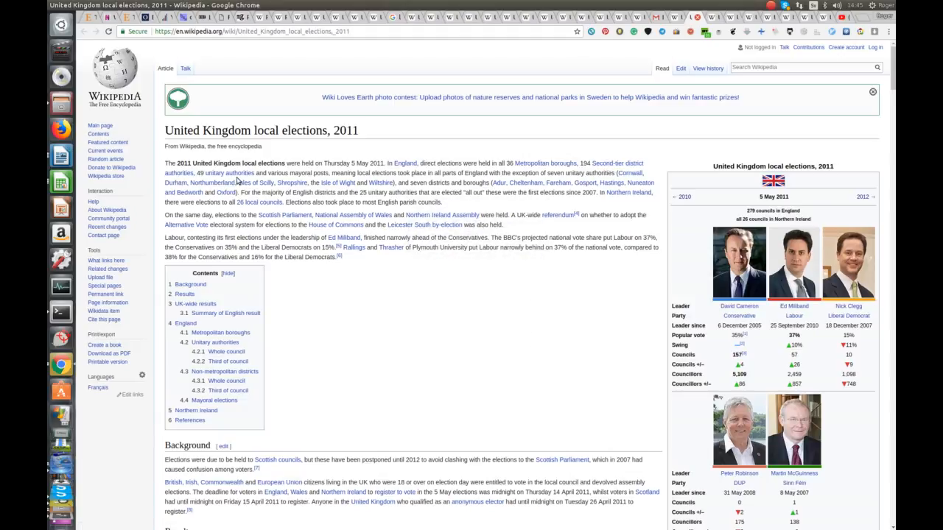
pyautogui.moveTo(254, 190)
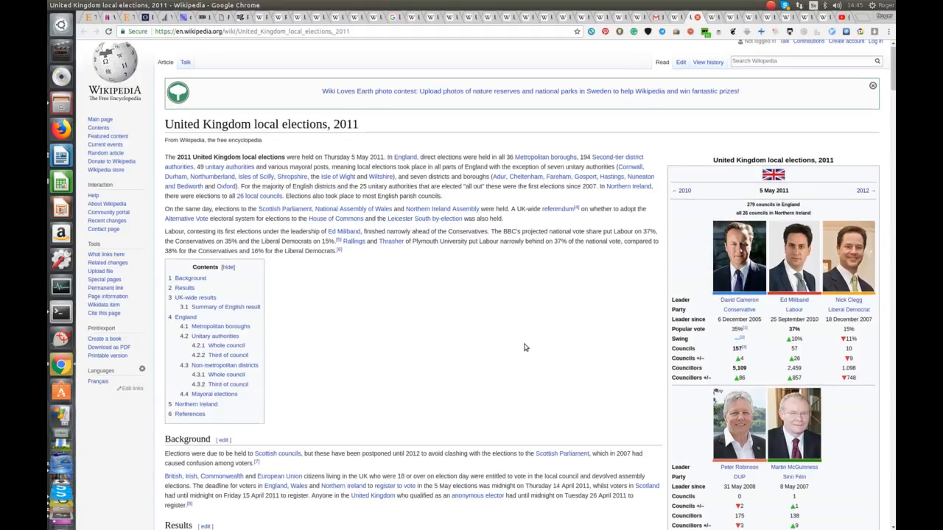
pyautogui.scroll(-3)
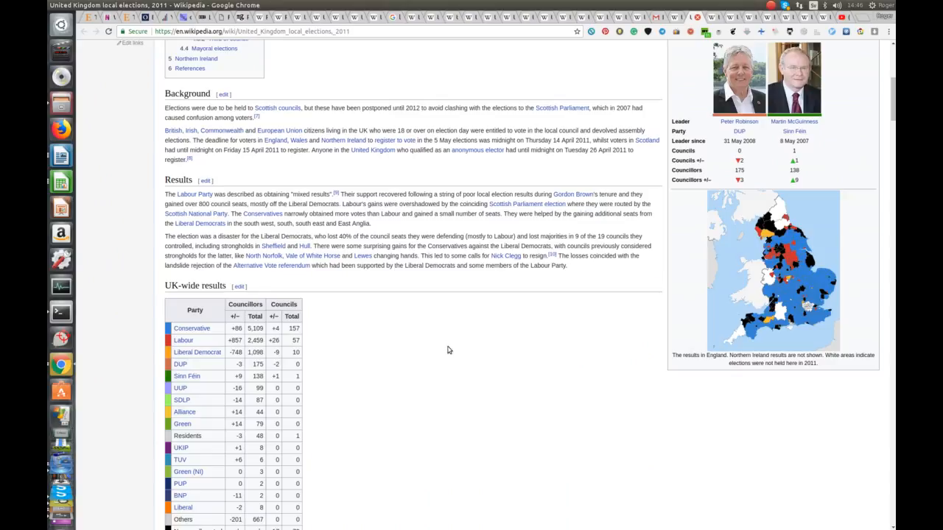
pyautogui.scroll(-3)
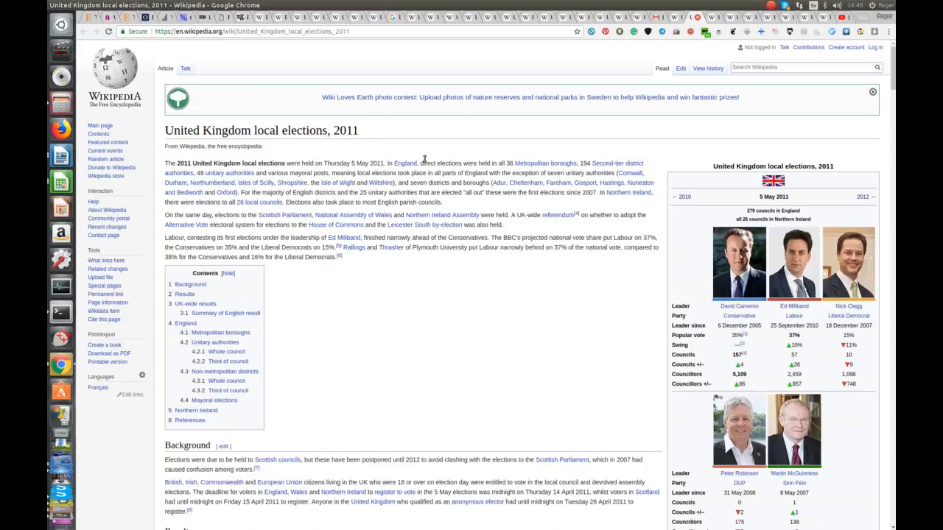
pyautogui.moveTo(713, 16)
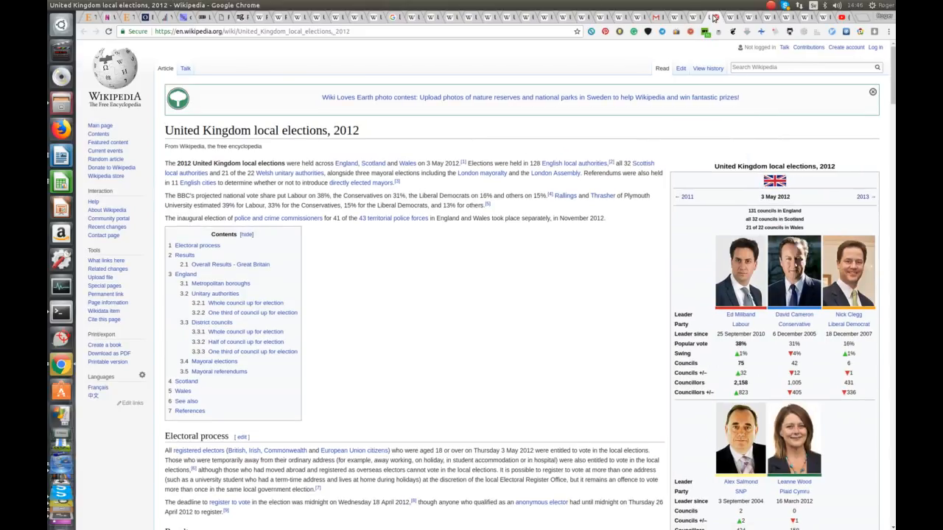
pyautogui.moveTo(645, 121)
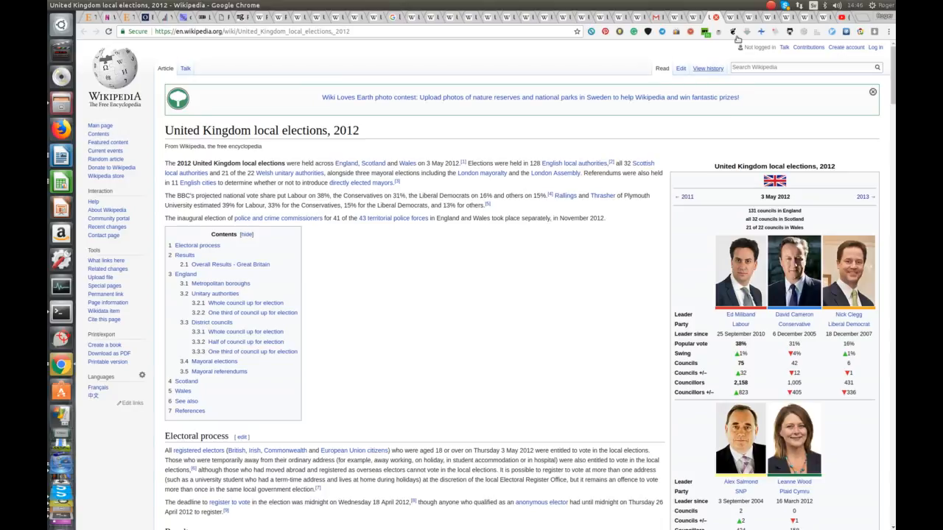
# Switch to the 2014 United Kingdom local elections article tab.
pyautogui.click(862, 197)
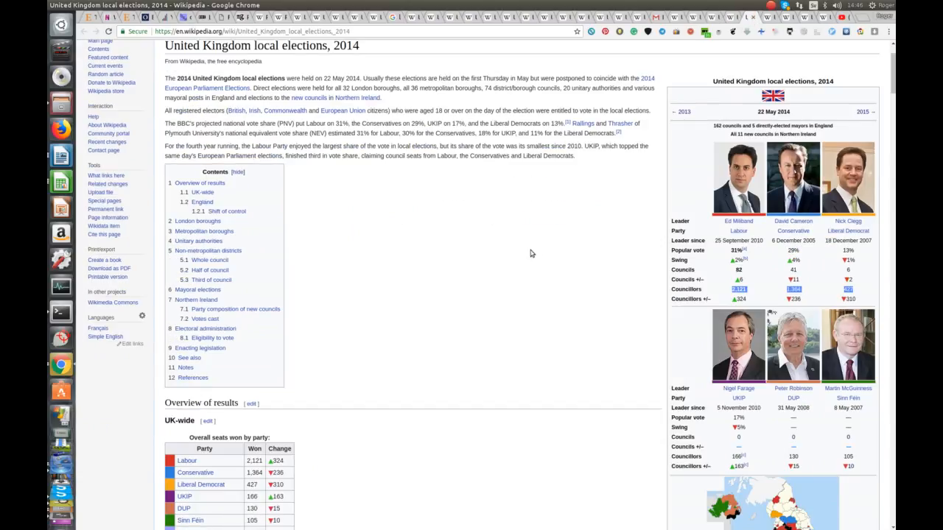
pyautogui.moveTo(534, 319)
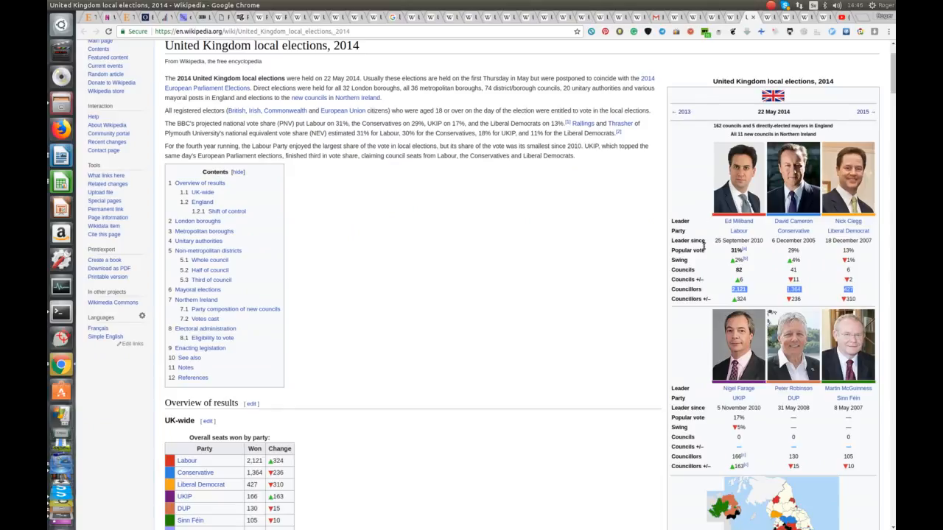
pyautogui.moveTo(739, 230)
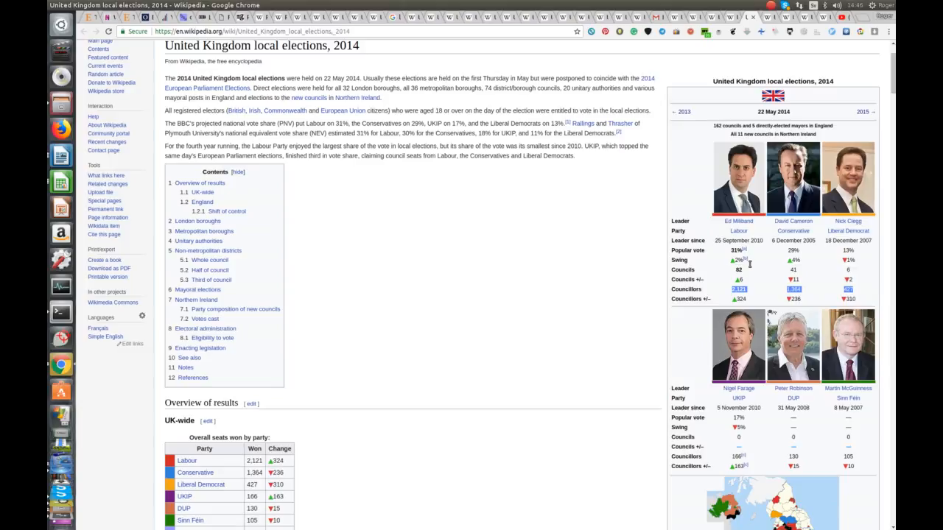
pyautogui.moveTo(750, 280)
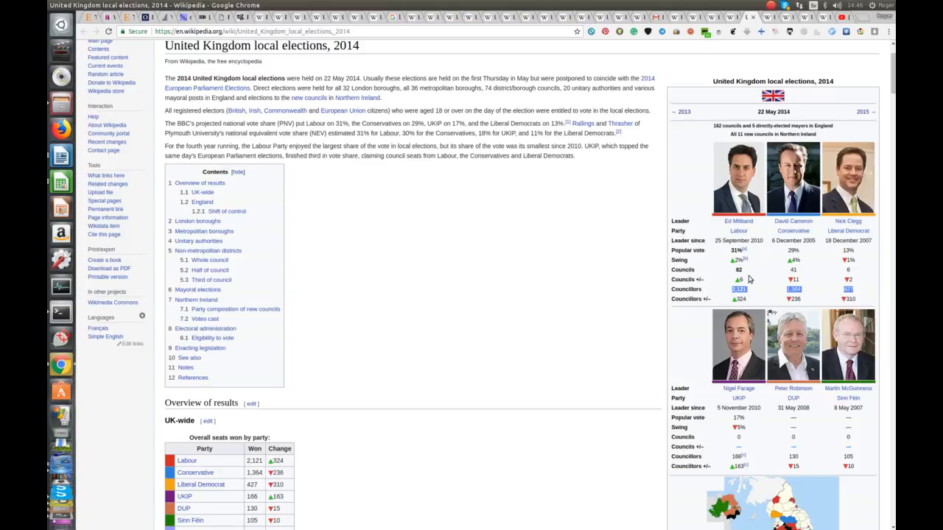
pyautogui.moveTo(758, 286)
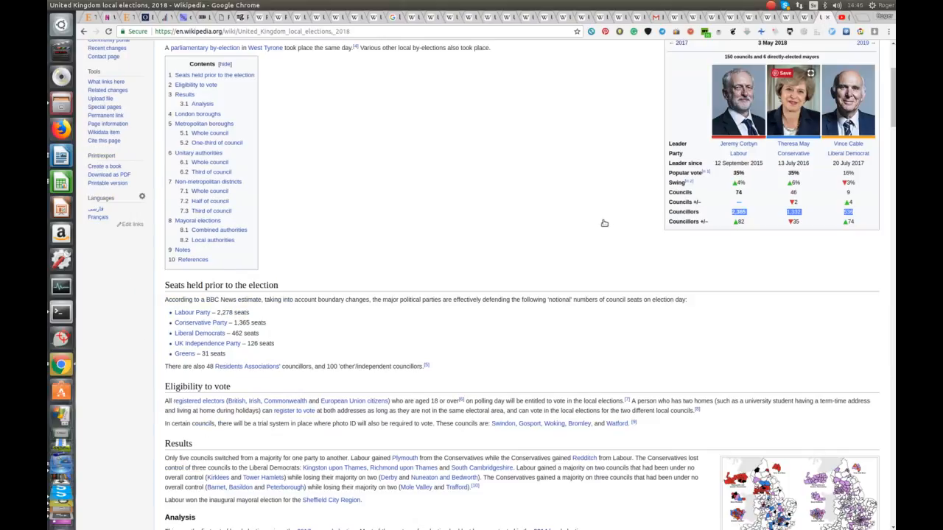
pyautogui.scroll(3)
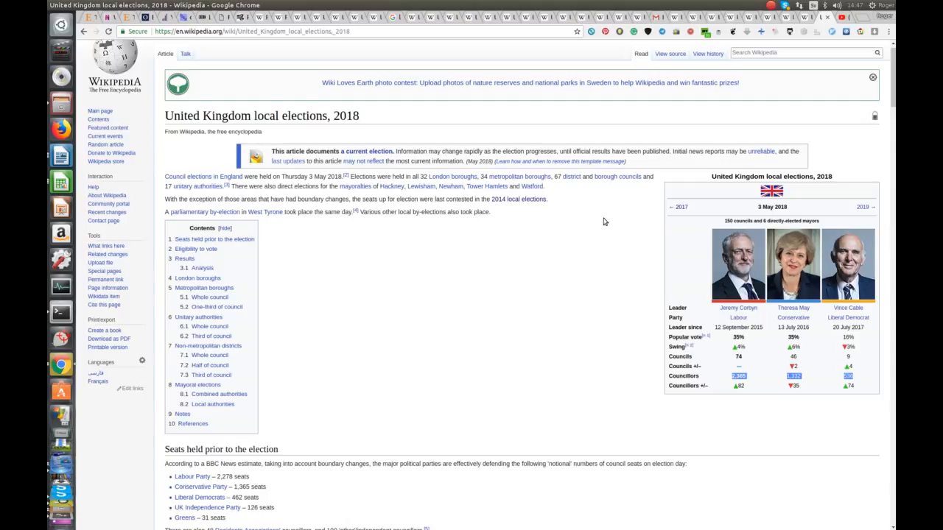
pyautogui.moveTo(551, 218)
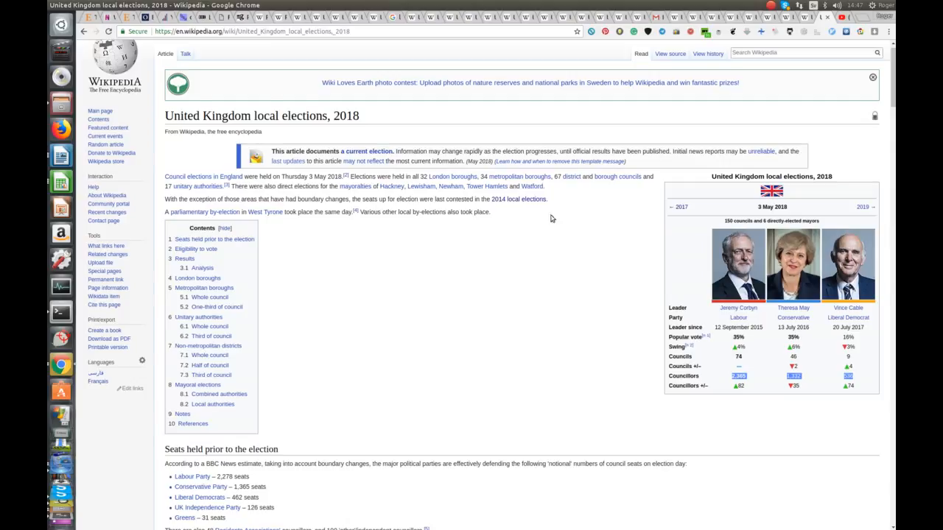
pyautogui.moveTo(540, 273)
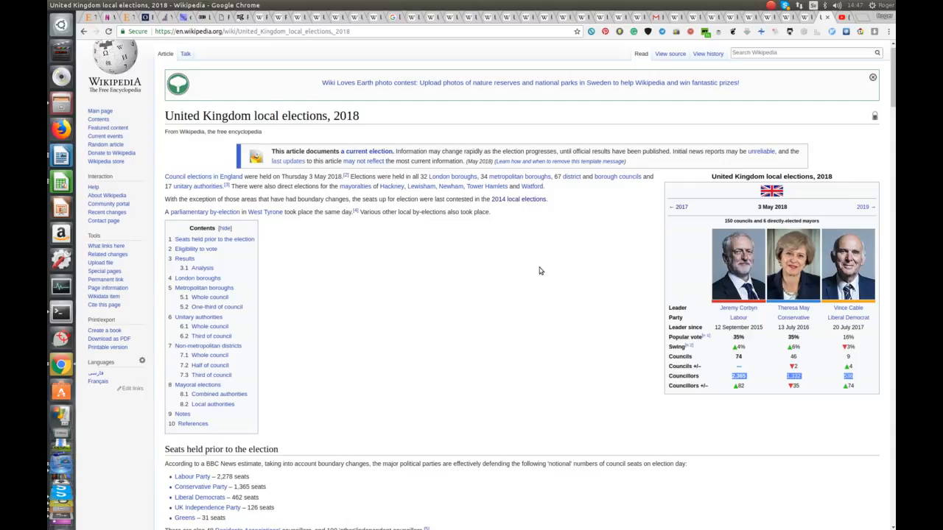
pyautogui.moveTo(573, 171)
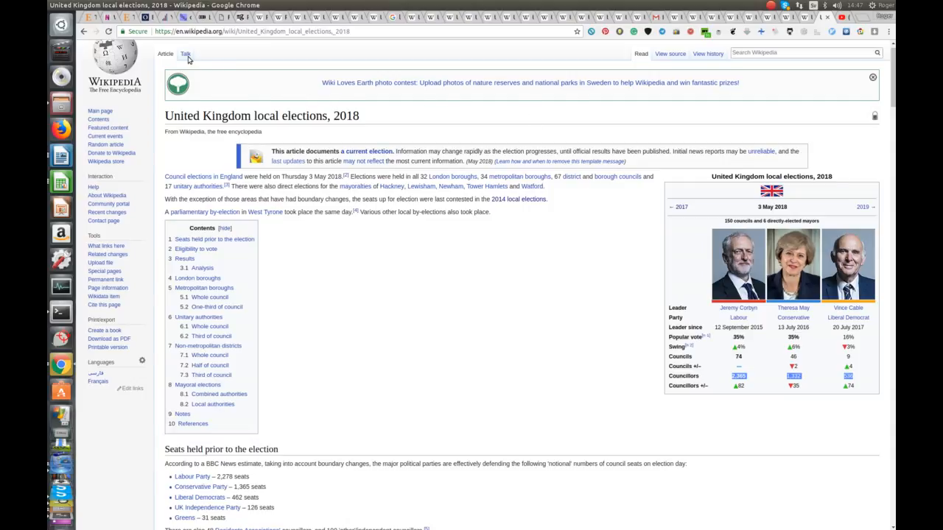
# View the 2018 elections article's Talk page and scroll through its discussion.
pyautogui.click(186, 53)
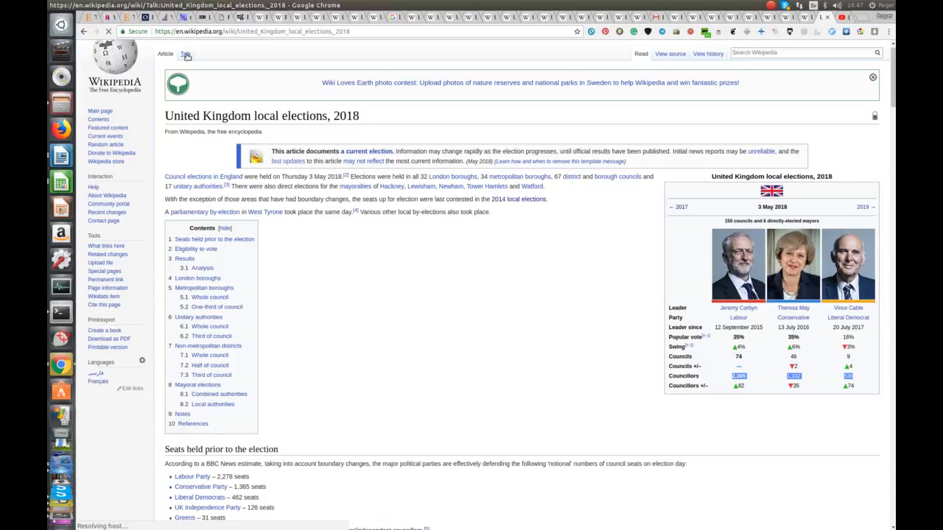
pyautogui.click(186, 53)
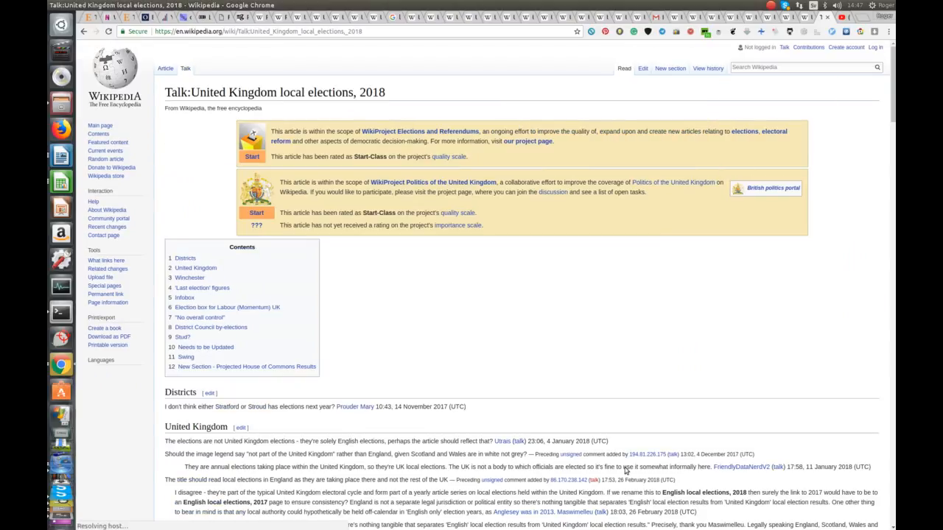
pyautogui.scroll(-3)
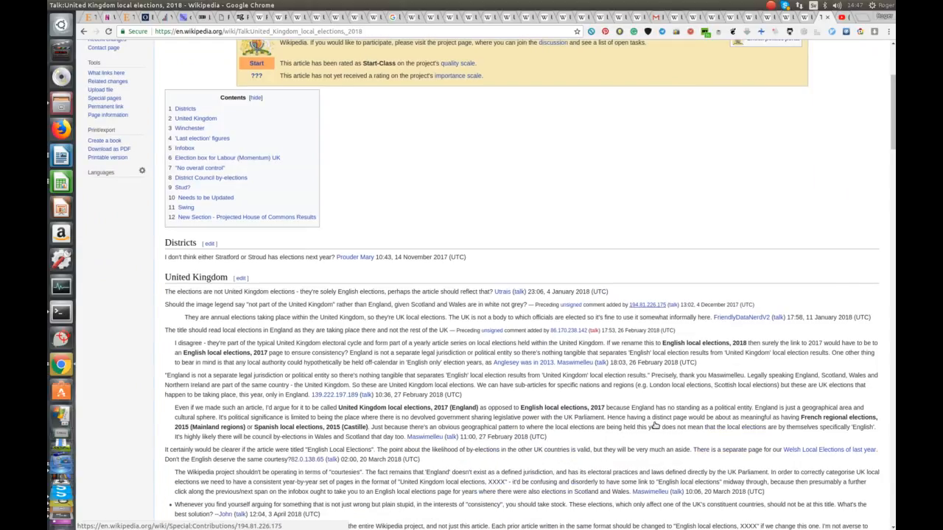
pyautogui.scroll(-3)
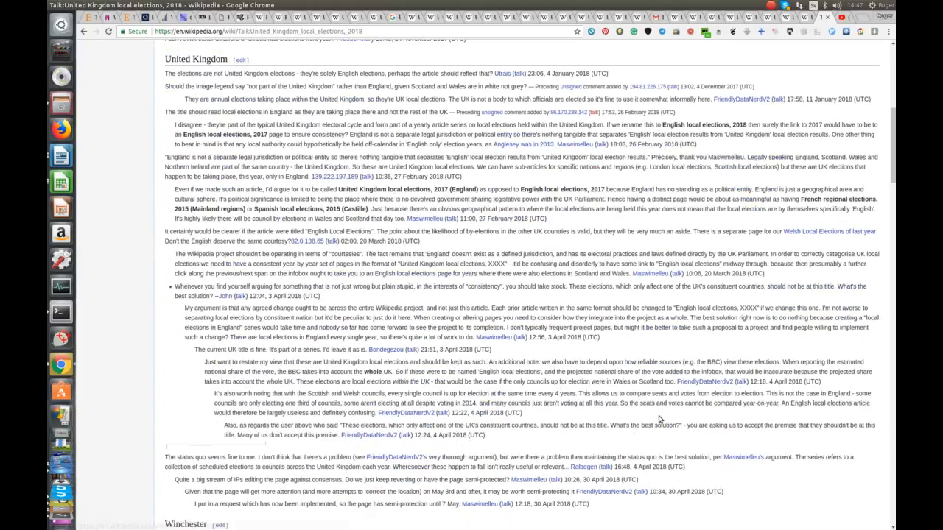
pyautogui.scroll(-3)
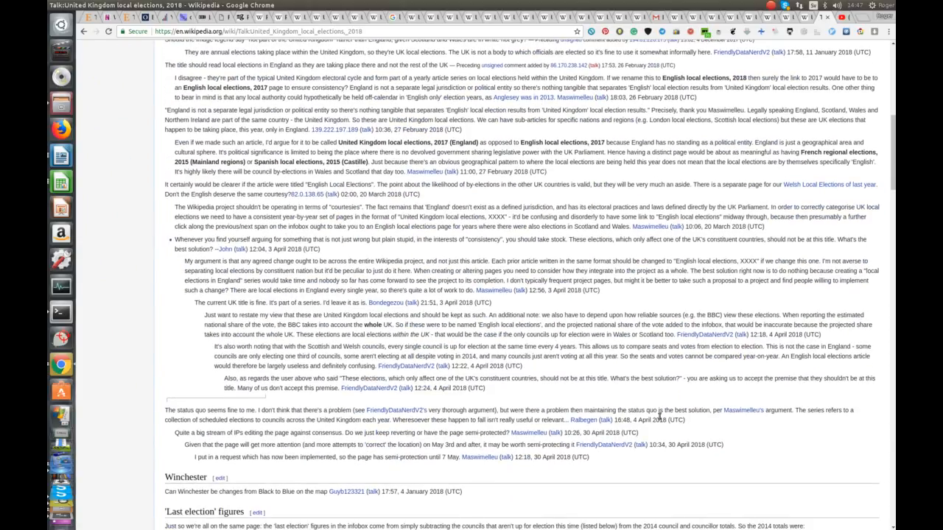
pyautogui.moveTo(380, 304)
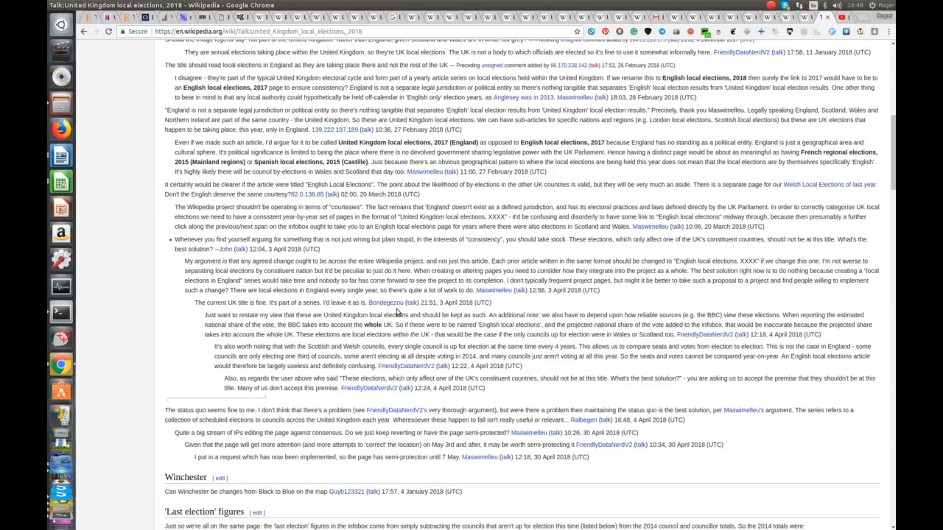
pyautogui.scroll(-3)
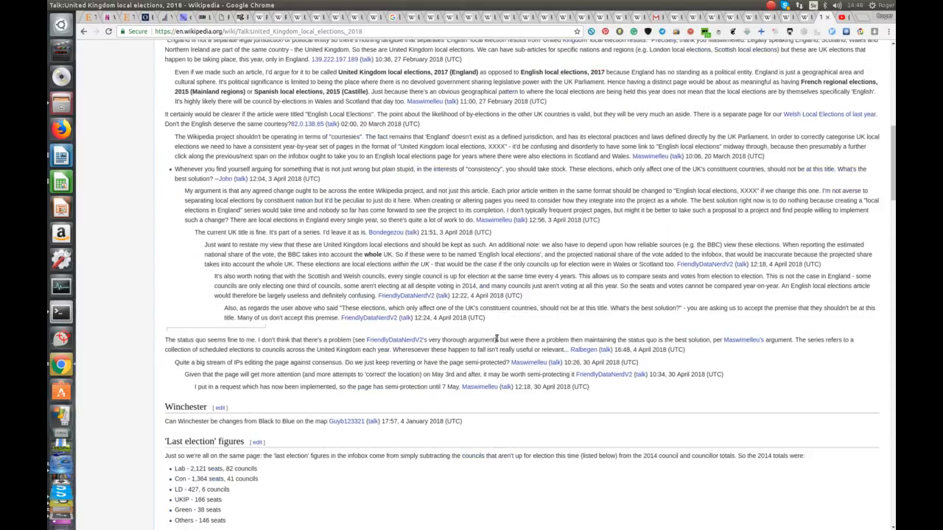
pyautogui.scroll(-3)
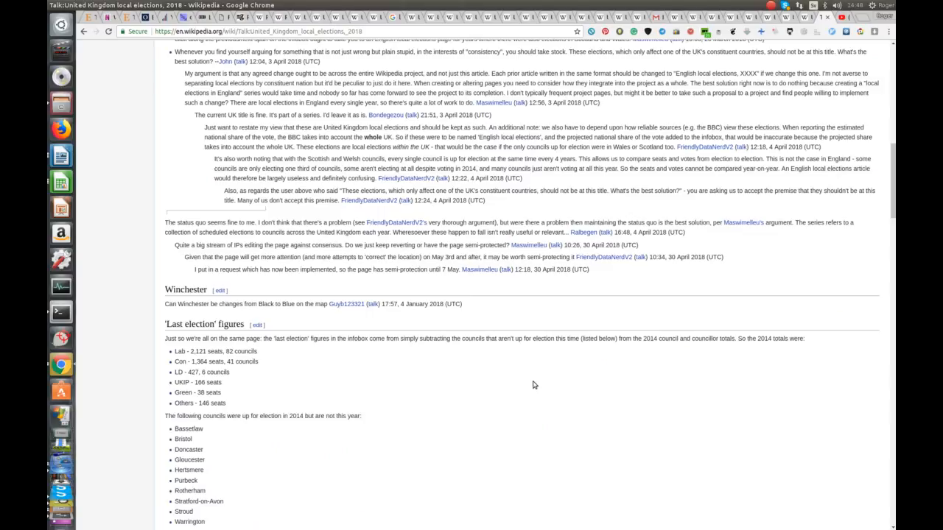
pyautogui.scroll(-3)
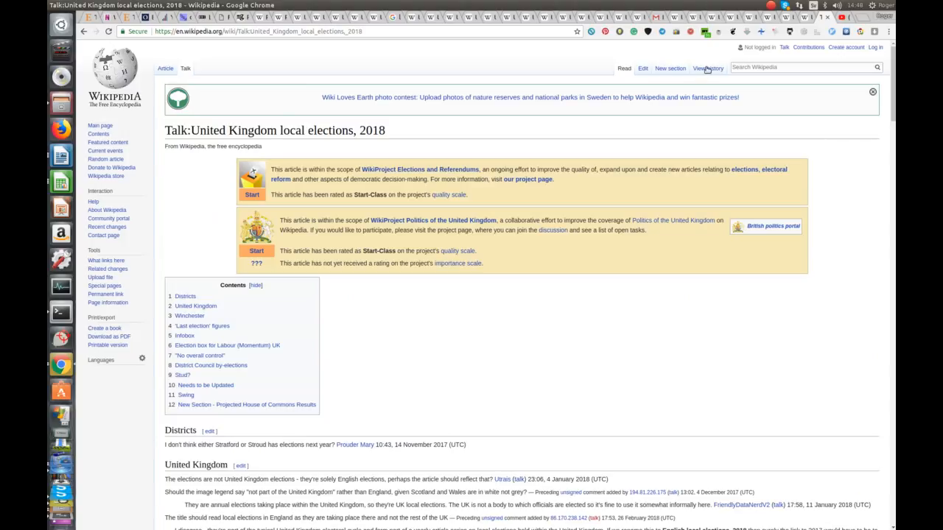
pyautogui.moveTo(699, 89)
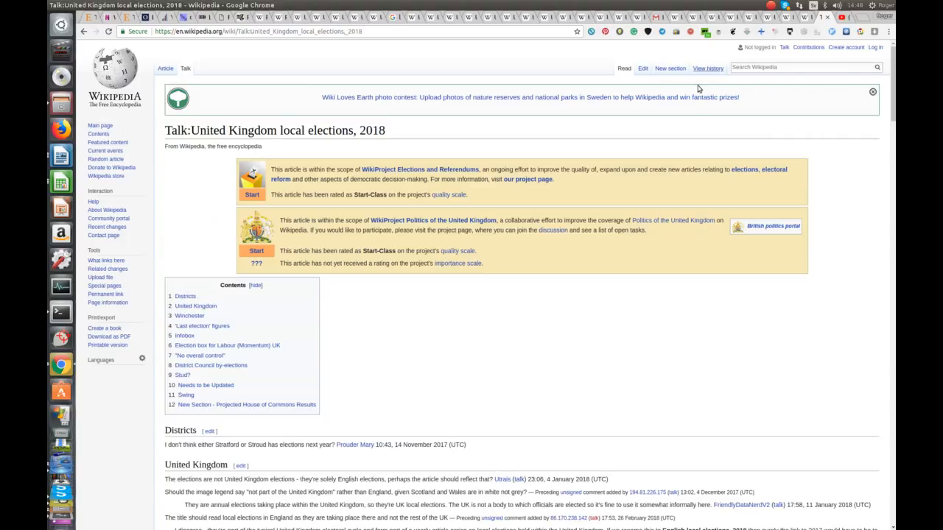
# View the talk page's revision history and scroll through its entries.
pyautogui.click(707, 68)
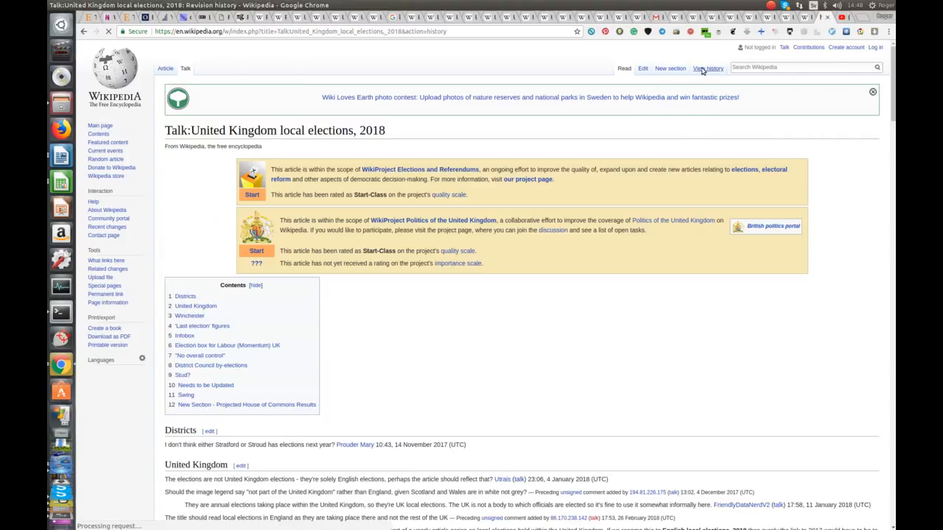
pyautogui.click(707, 68)
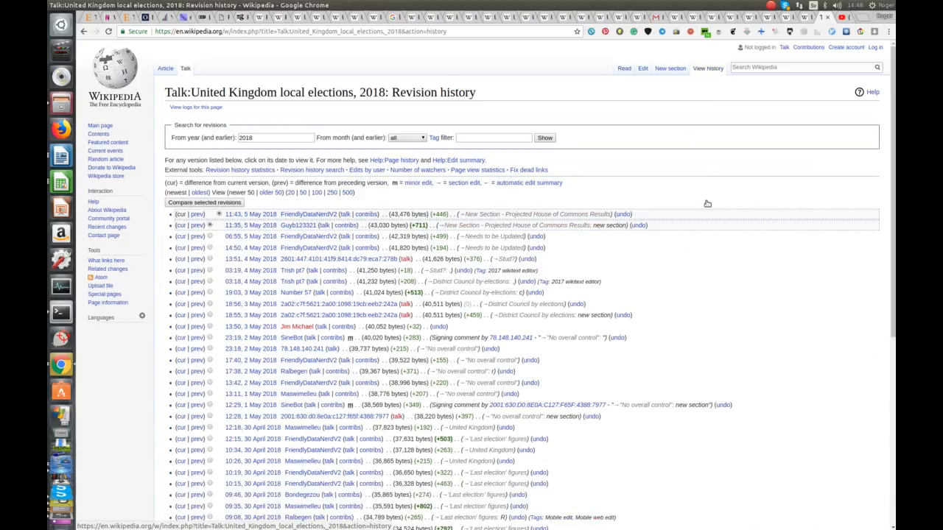
pyautogui.moveTo(360, 305)
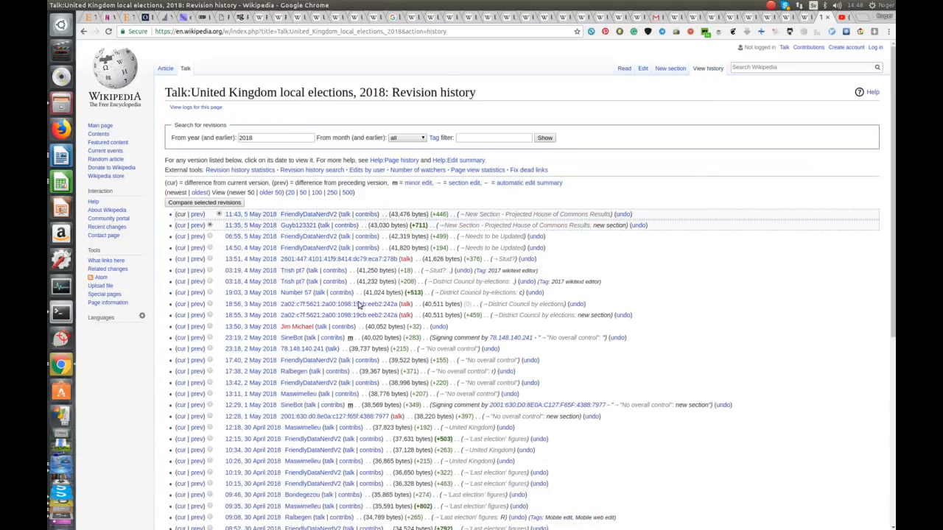
pyautogui.scroll(-3)
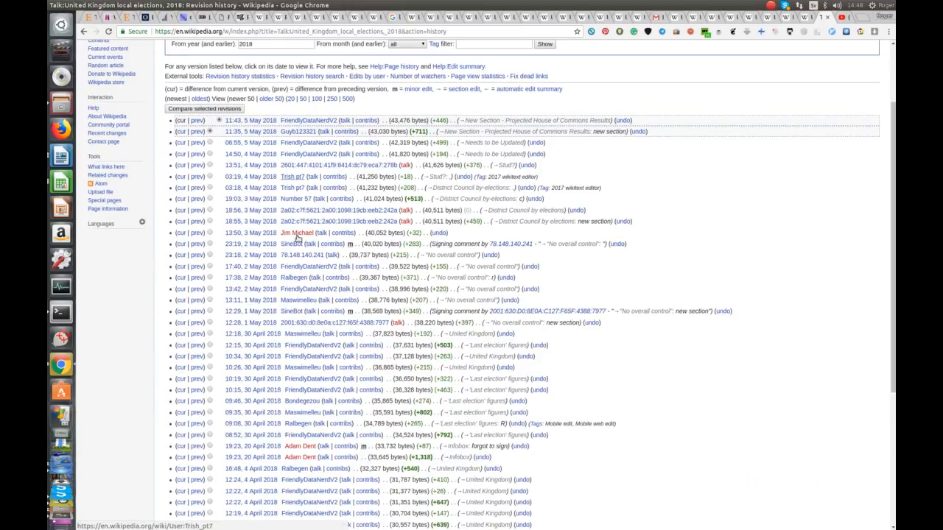
pyautogui.scroll(-3)
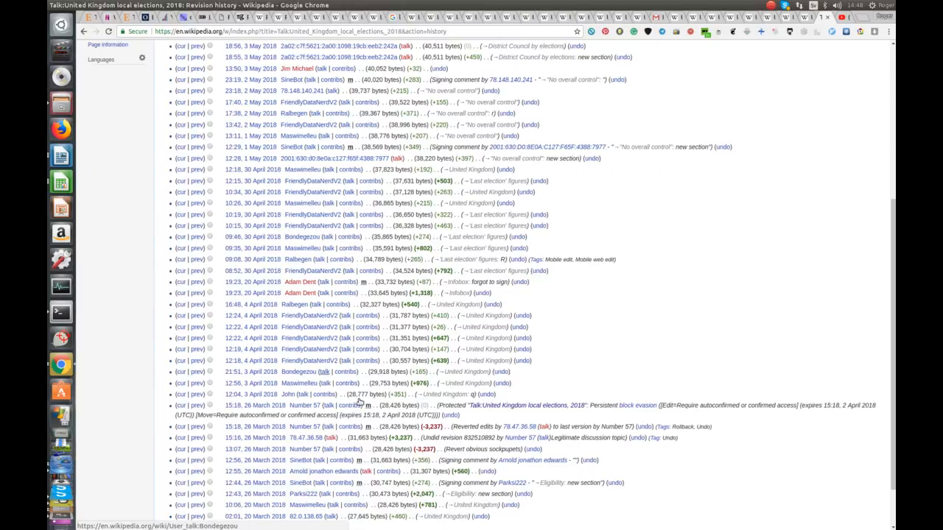
pyautogui.moveTo(306, 425)
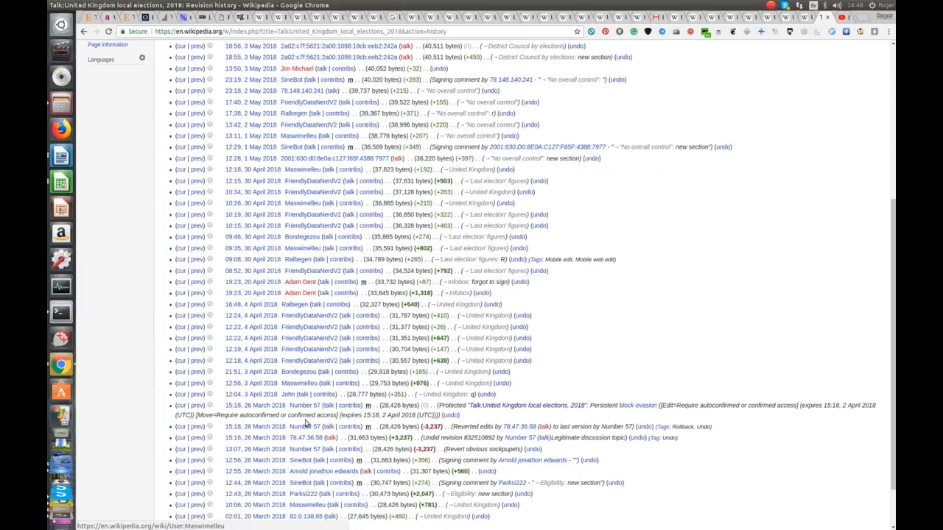
pyautogui.scroll(-3)
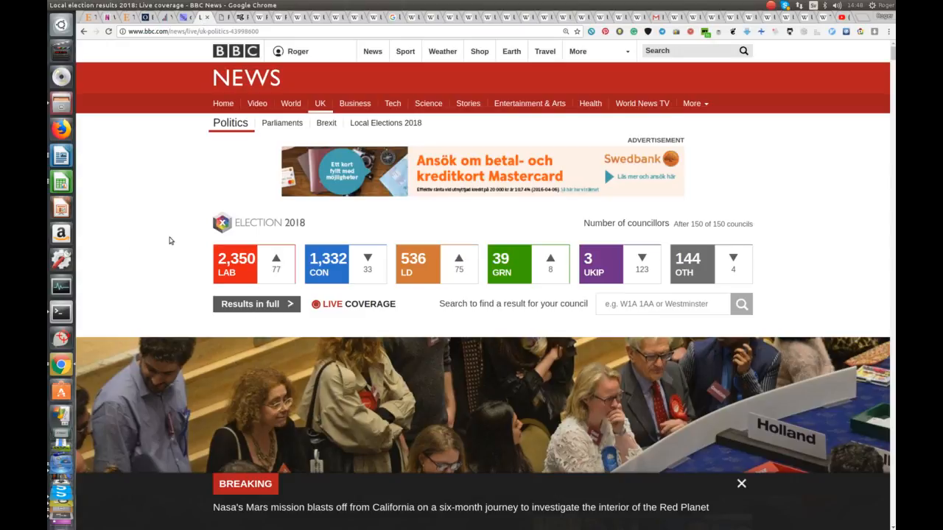
pyautogui.moveTo(238, 333)
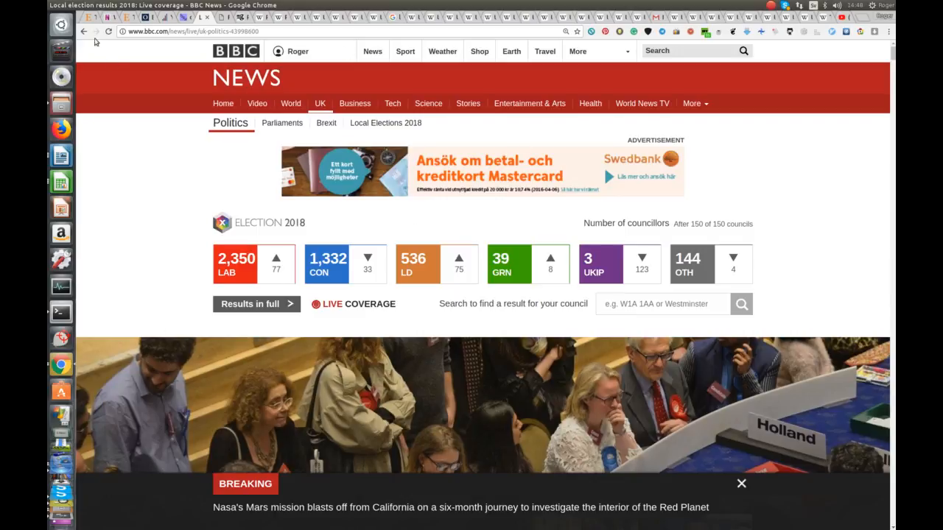
pyautogui.moveTo(121, 229)
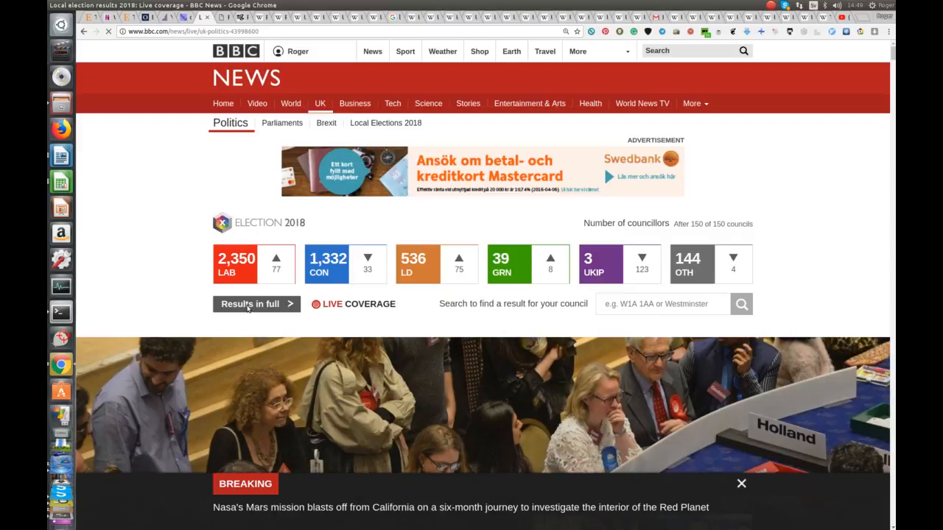
pyautogui.click(370, 304)
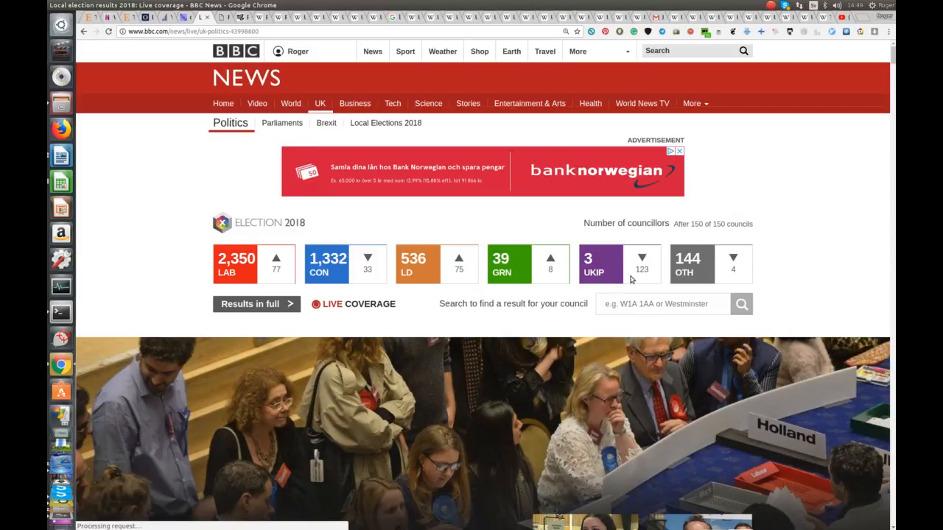
pyautogui.scroll(-3)
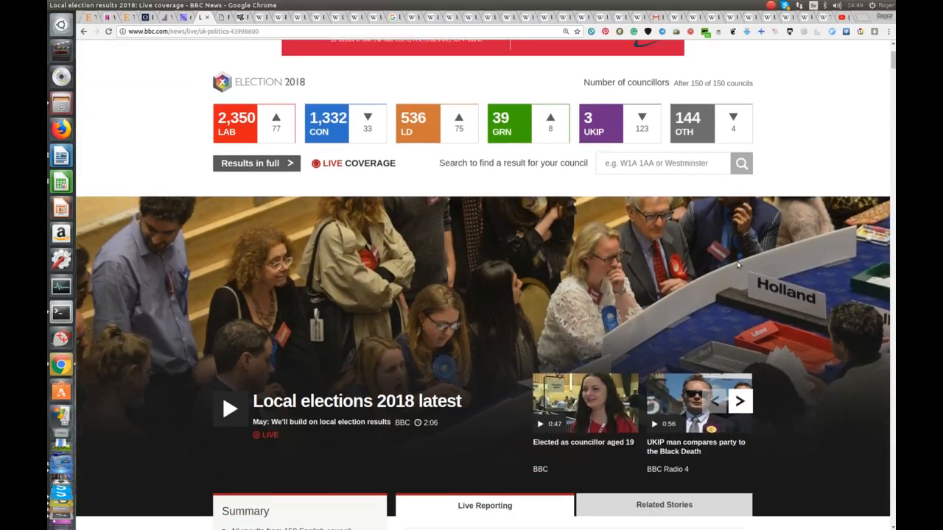
pyautogui.scroll(-3)
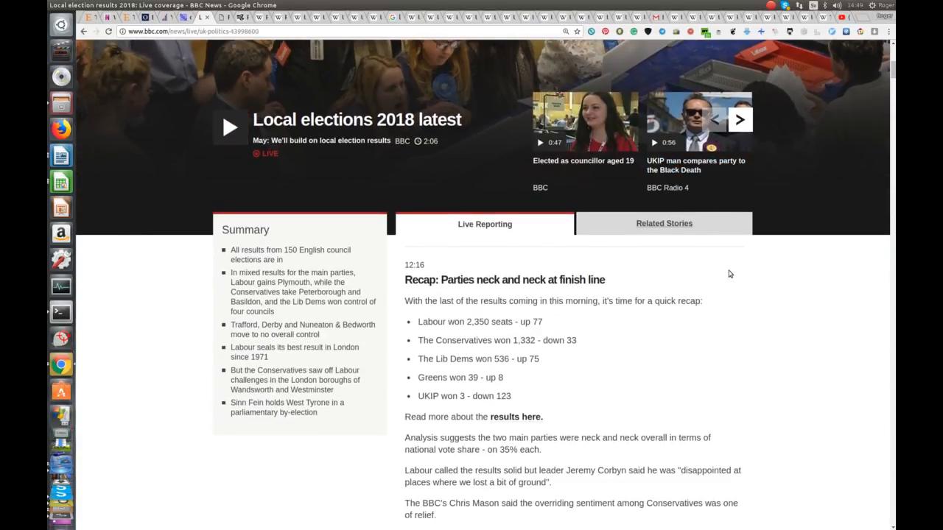
pyautogui.scroll(-3)
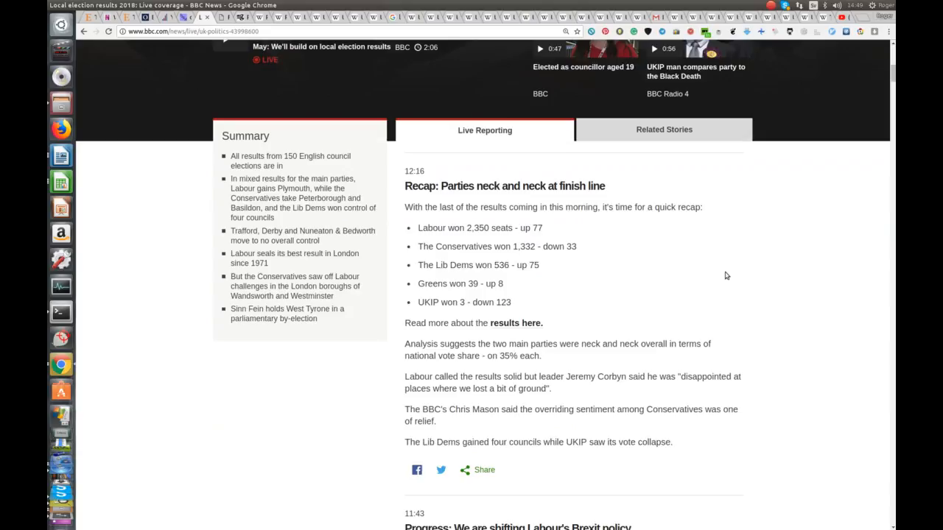
pyautogui.scroll(-3)
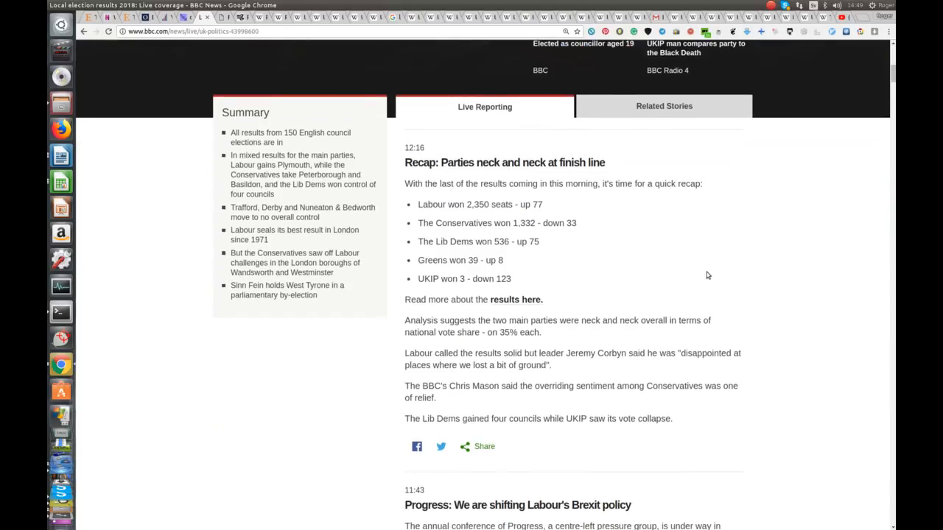
pyautogui.moveTo(672, 190)
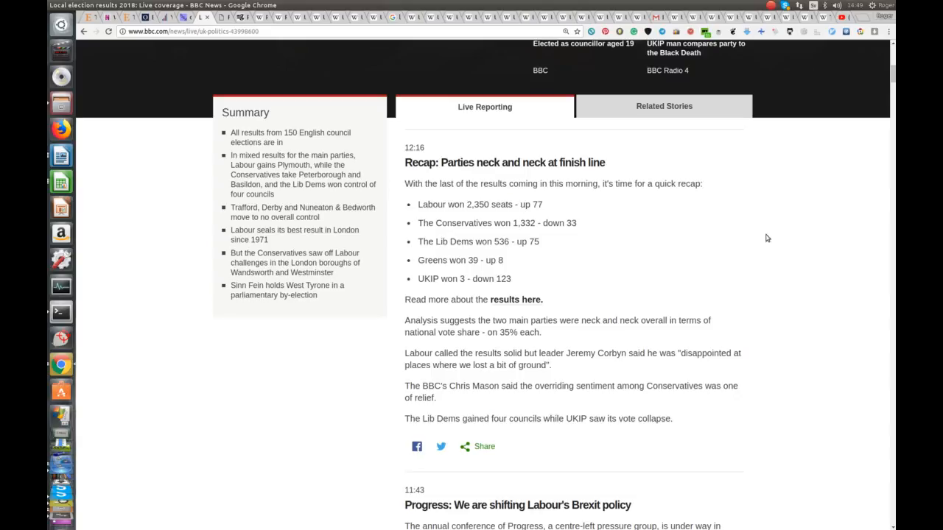
pyautogui.moveTo(778, 286)
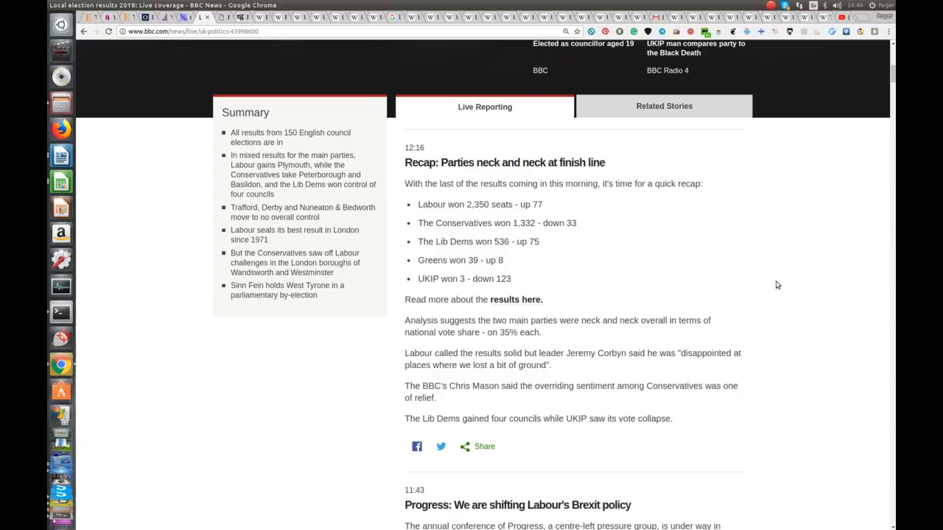
pyautogui.scroll(-3)
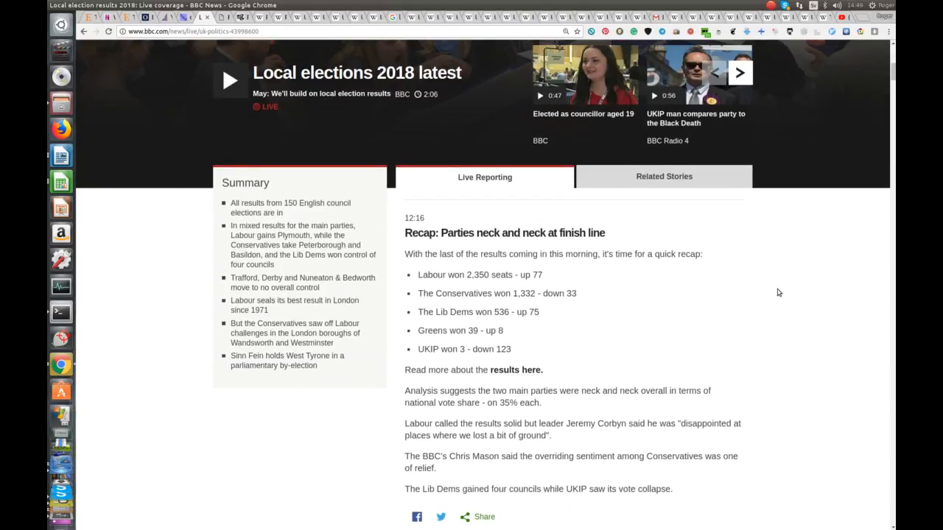
pyautogui.scroll(-3)
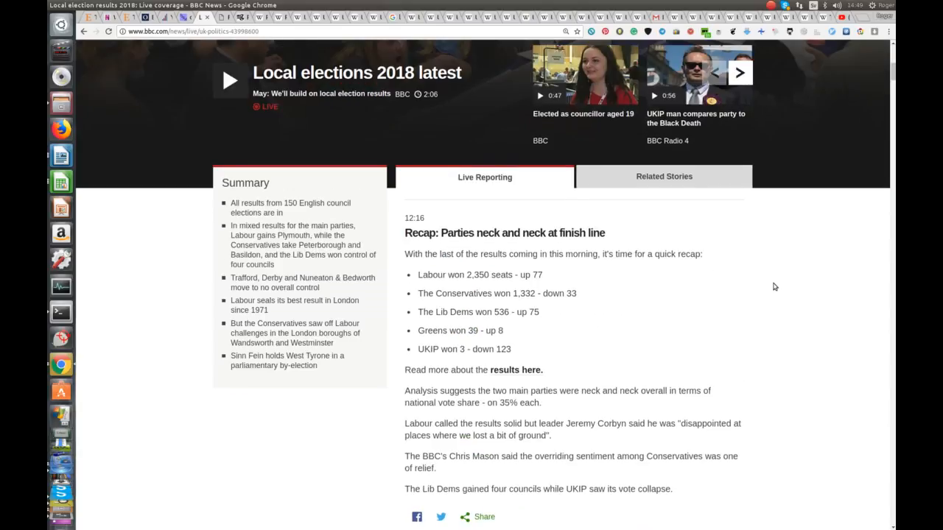
pyautogui.moveTo(778, 168)
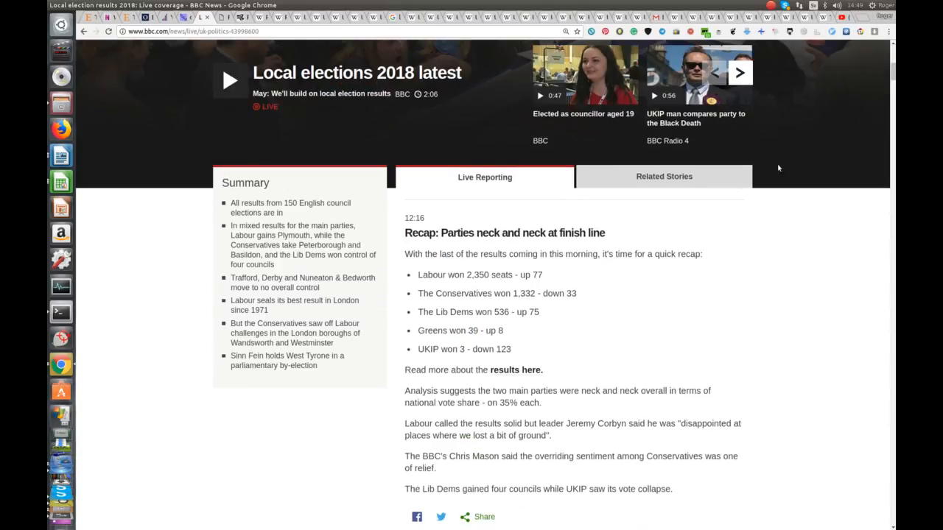
# Return to the Wikipedia 2018 talk history tab, go back to the article, and follow the year link to the 2017 elections article.
pyautogui.click(823, 16)
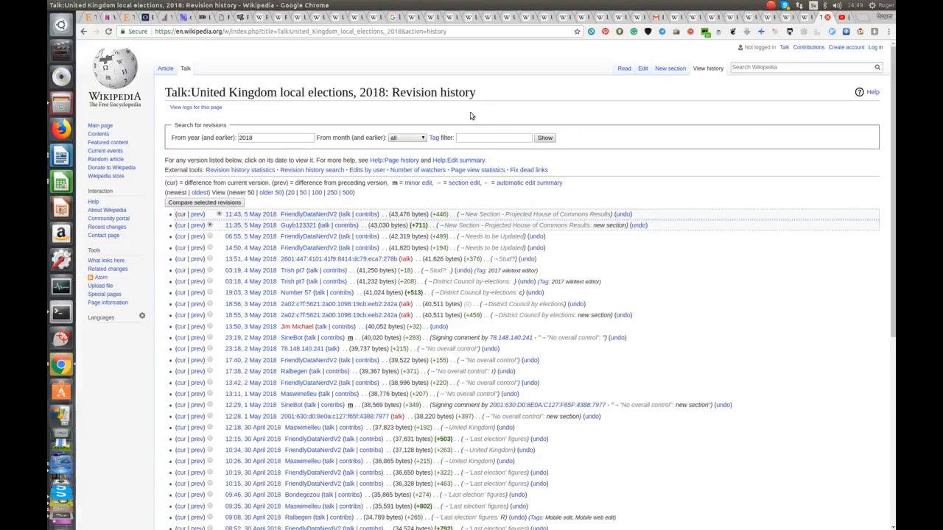
pyautogui.click(165, 67)
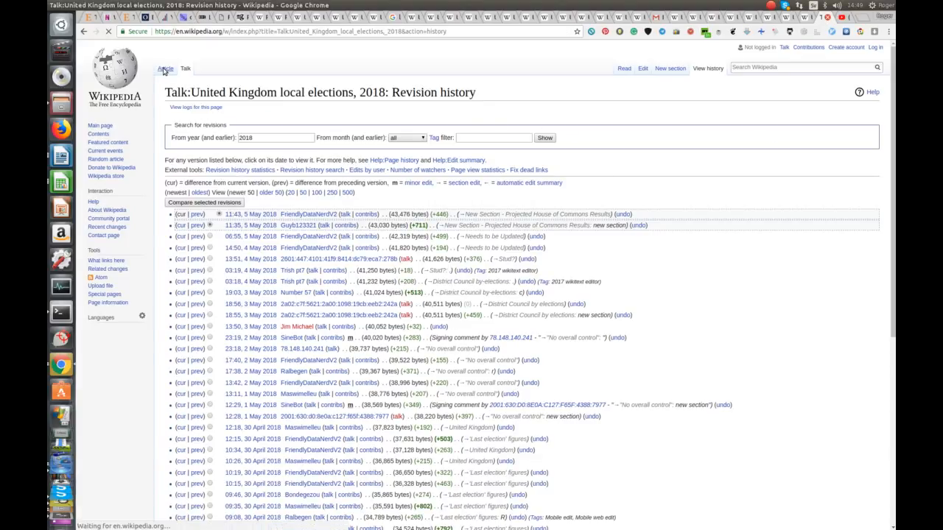
pyautogui.click(165, 69)
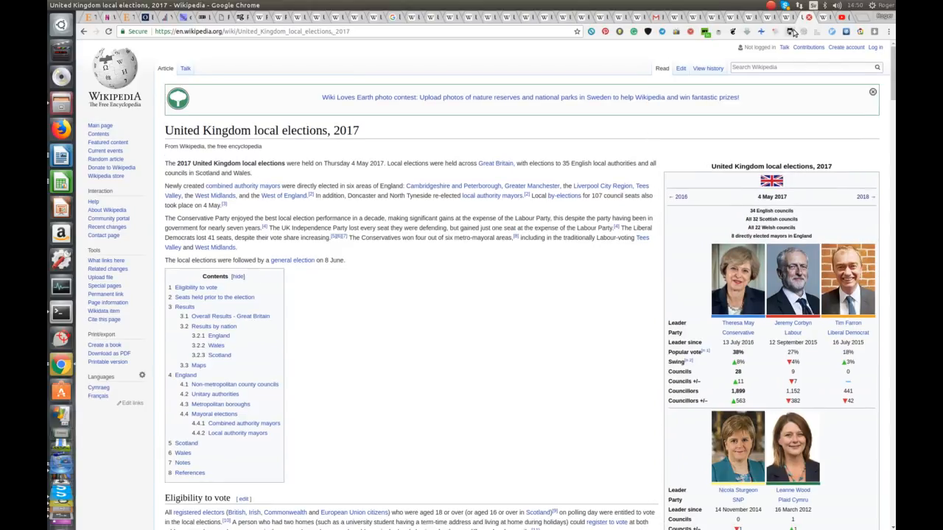
pyautogui.moveTo(793, 31)
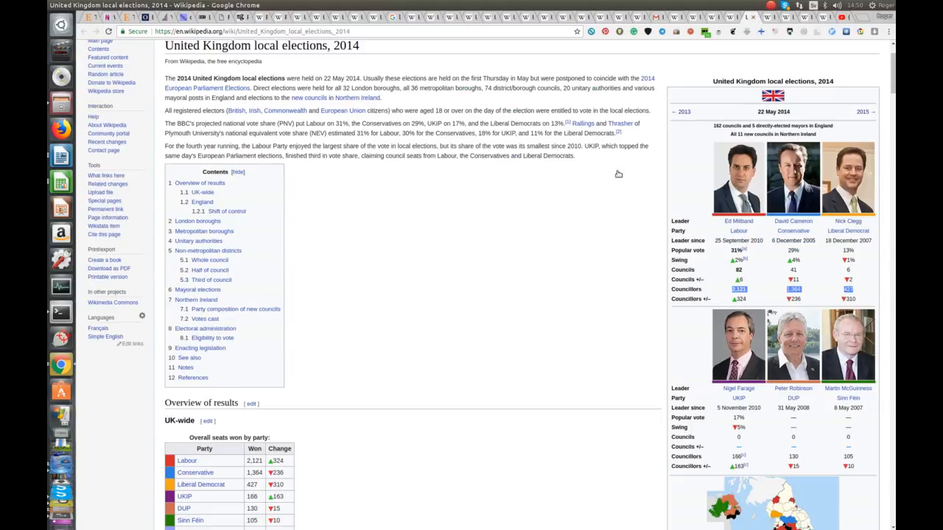
pyautogui.moveTo(498, 336)
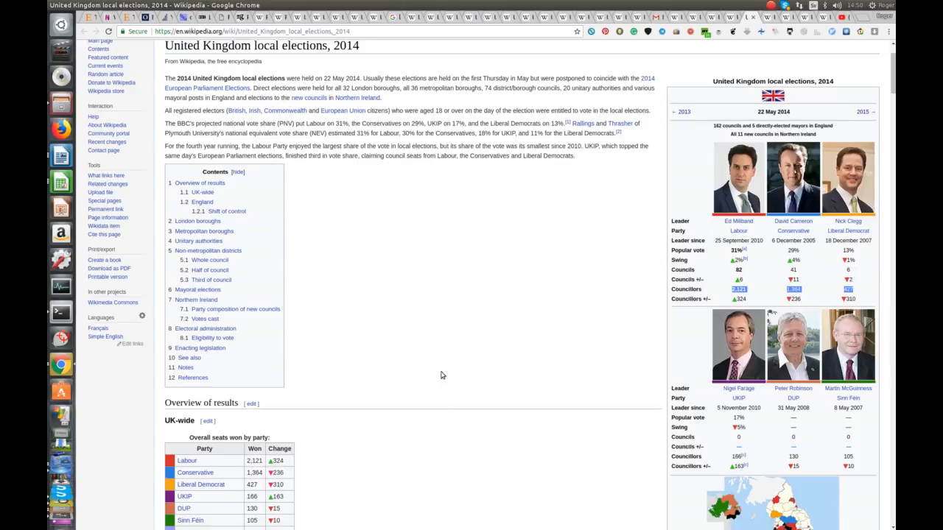
pyautogui.moveTo(460, 339)
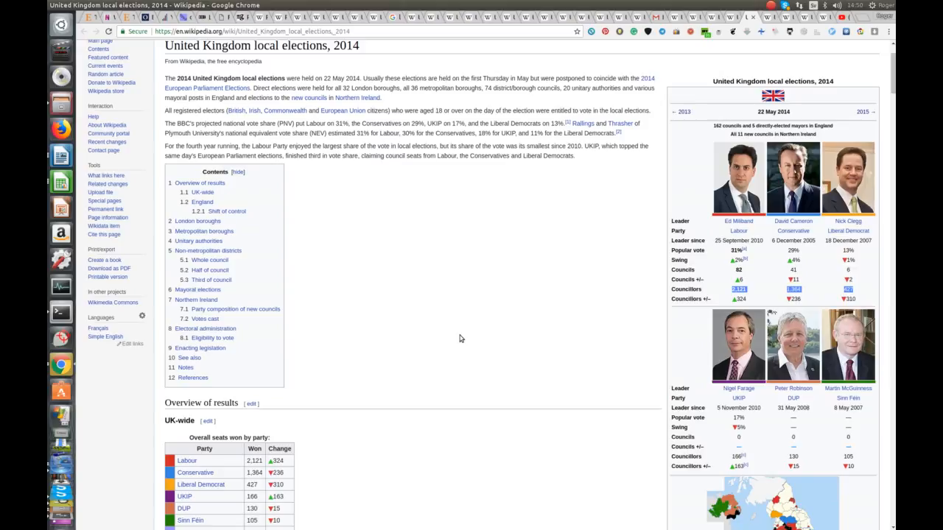
pyautogui.moveTo(743, 492)
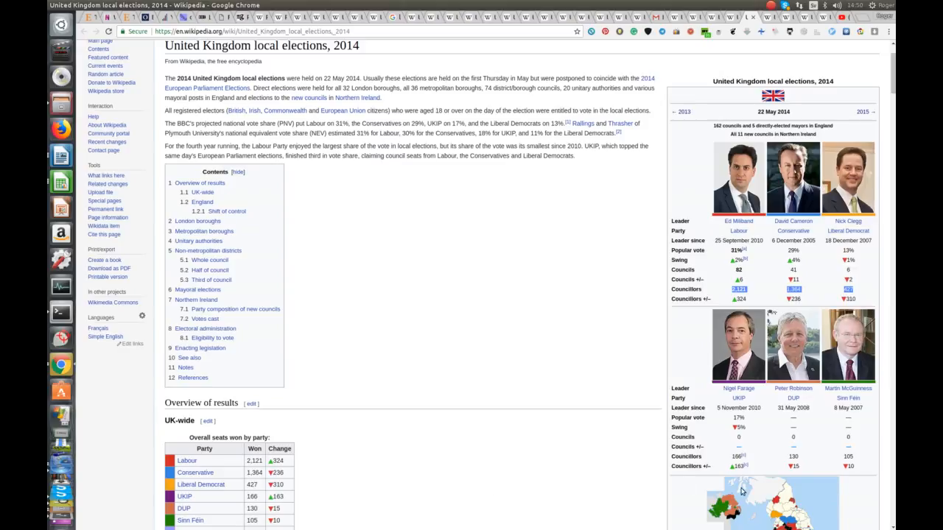
pyautogui.moveTo(753, 457)
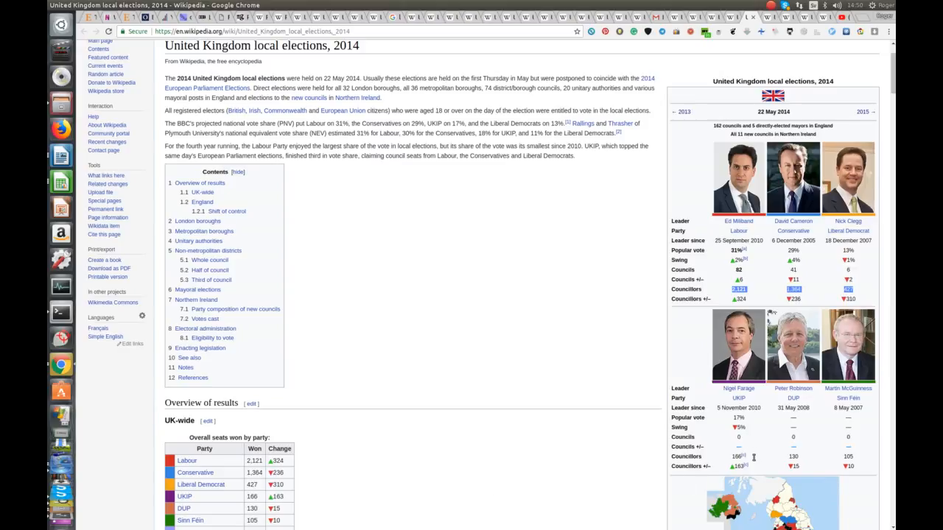
pyautogui.moveTo(739, 477)
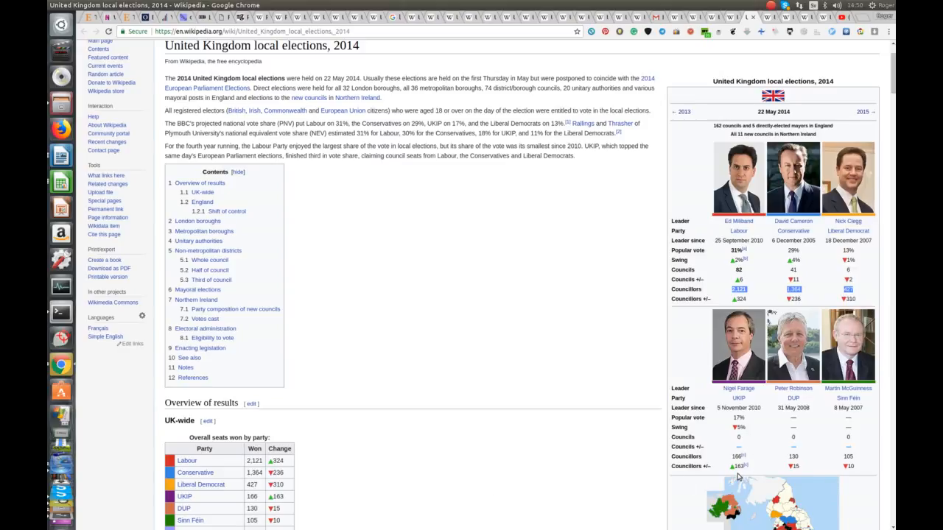
pyautogui.moveTo(758, 270)
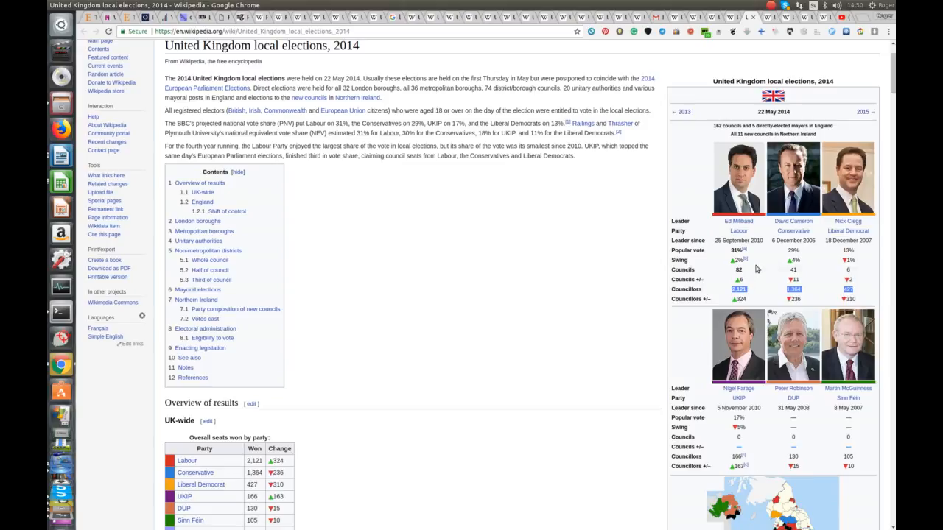
pyautogui.moveTo(759, 268)
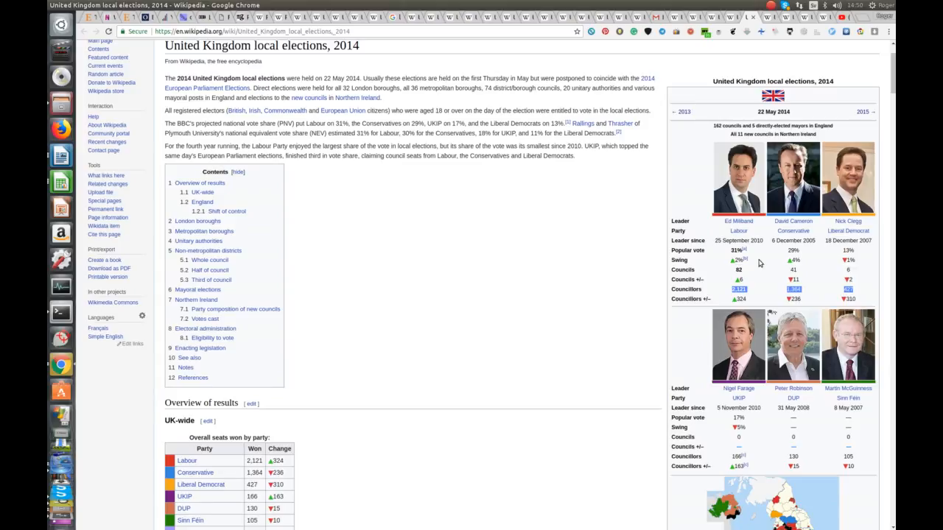
pyautogui.moveTo(754, 262)
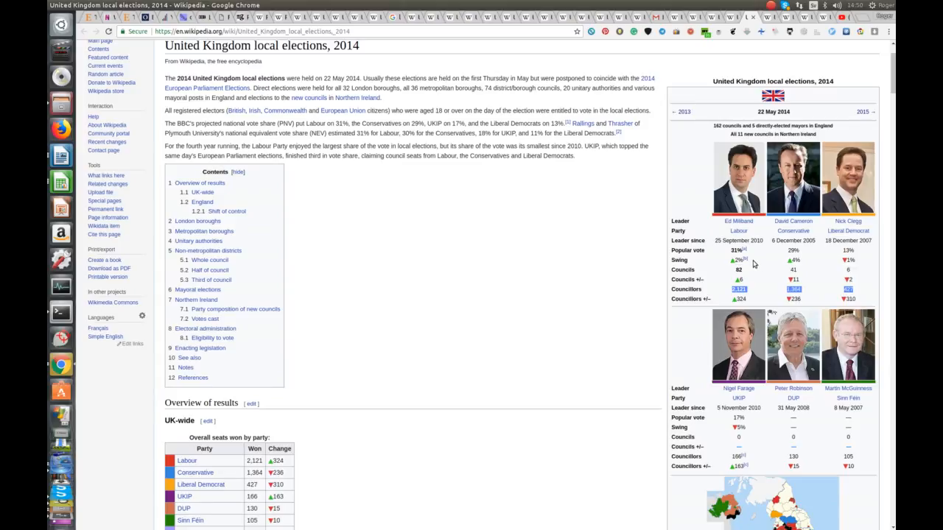
pyautogui.moveTo(768, 267)
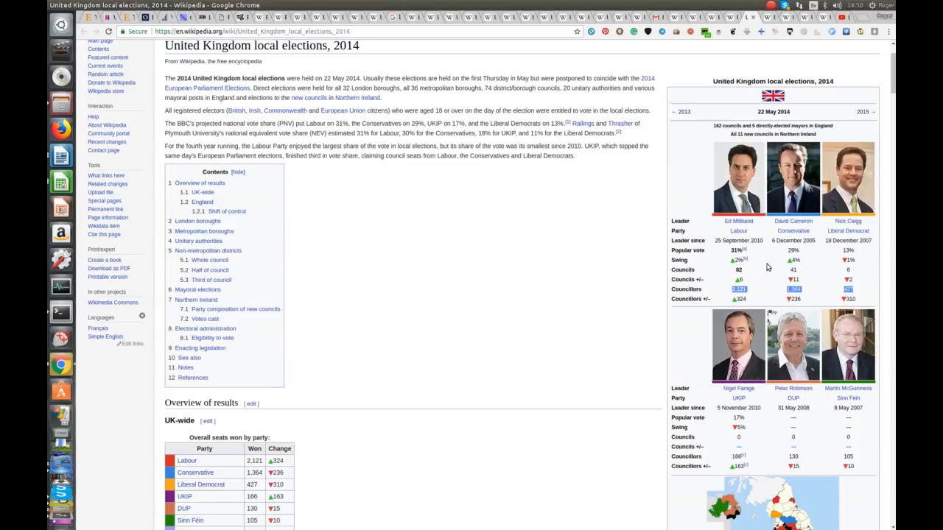
pyautogui.moveTo(784, 268)
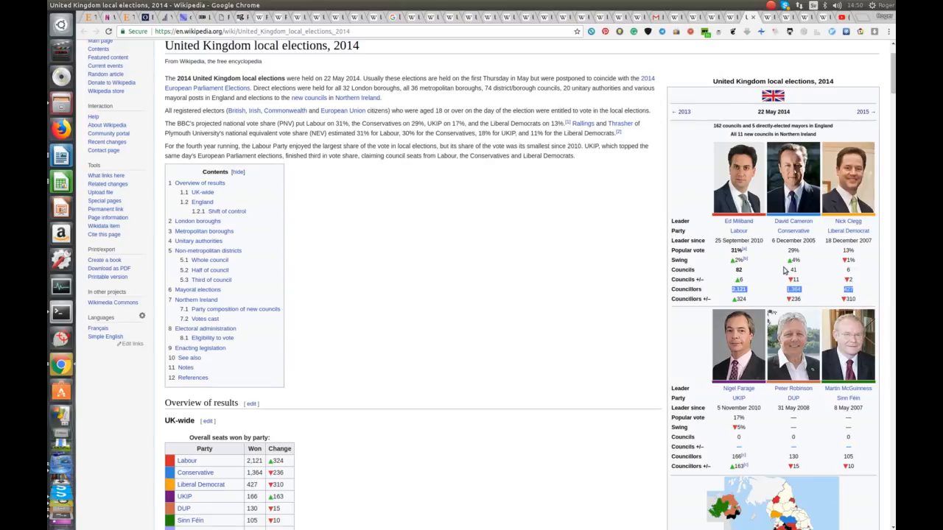
pyautogui.moveTo(740, 271)
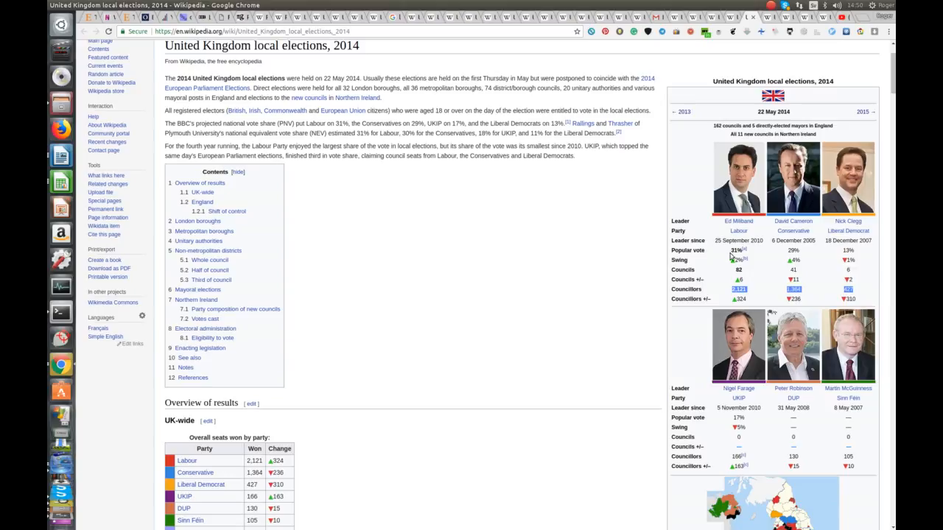
pyautogui.moveTo(798, 380)
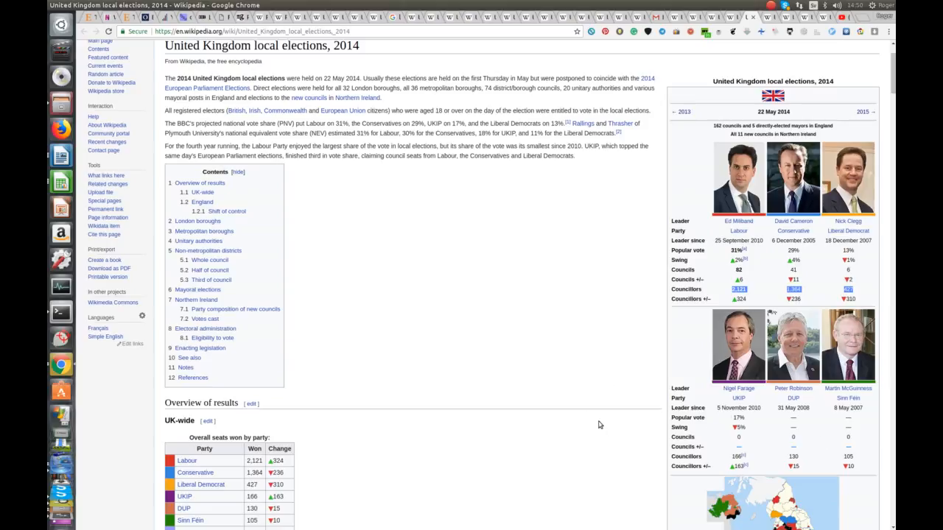
pyautogui.moveTo(684, 419)
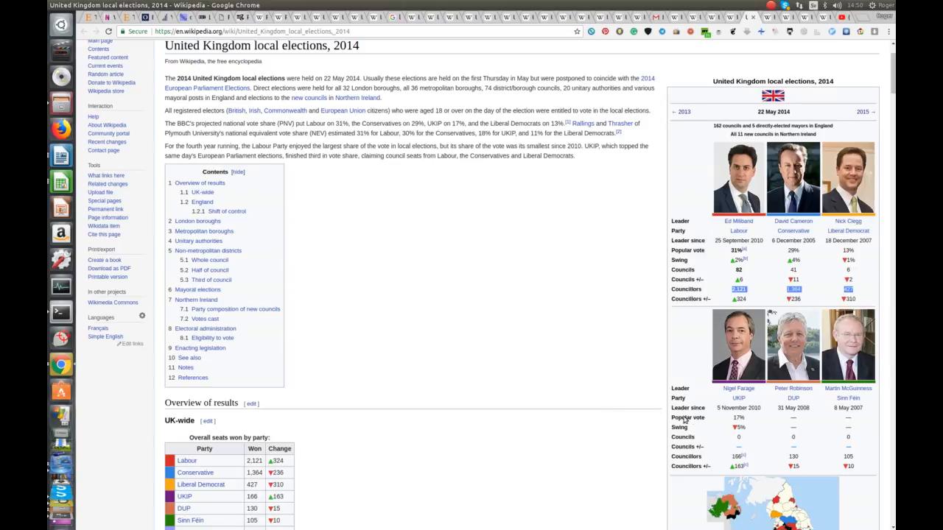
pyautogui.moveTo(711, 426)
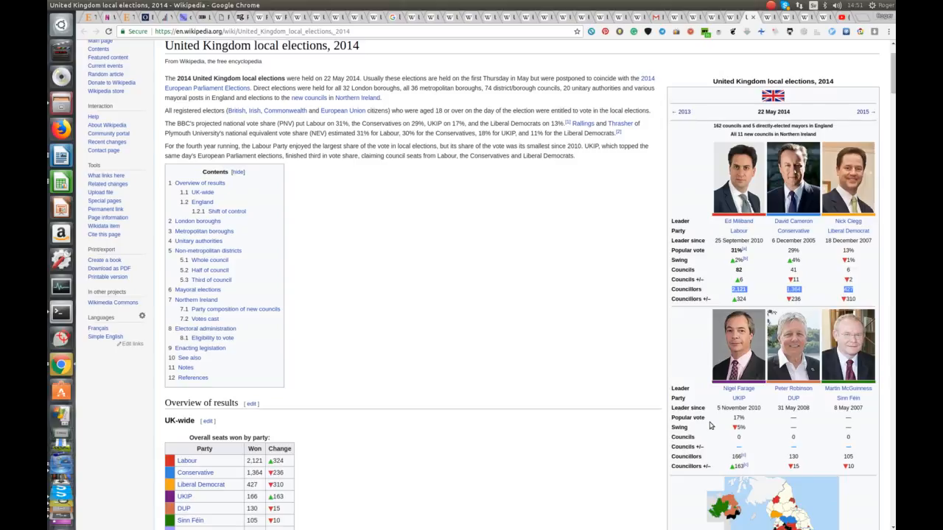
pyautogui.moveTo(492, 338)
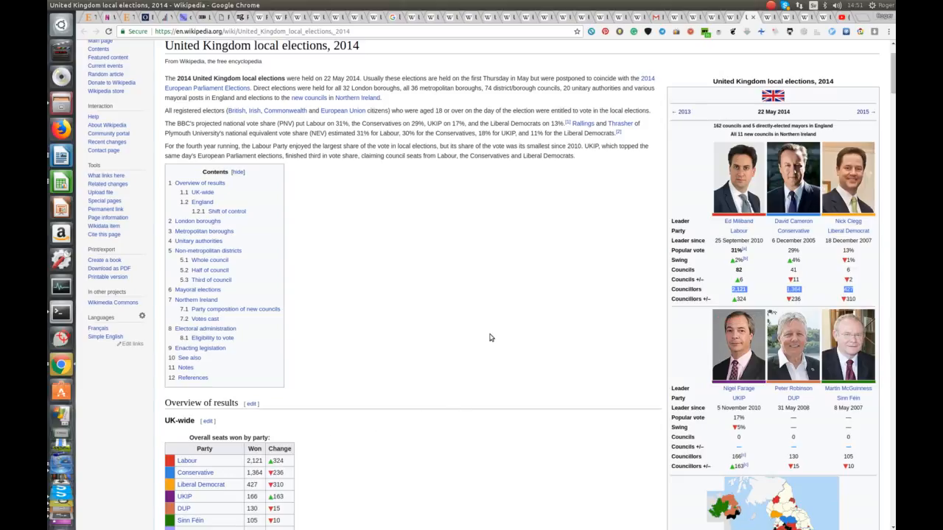
pyautogui.moveTo(479, 342)
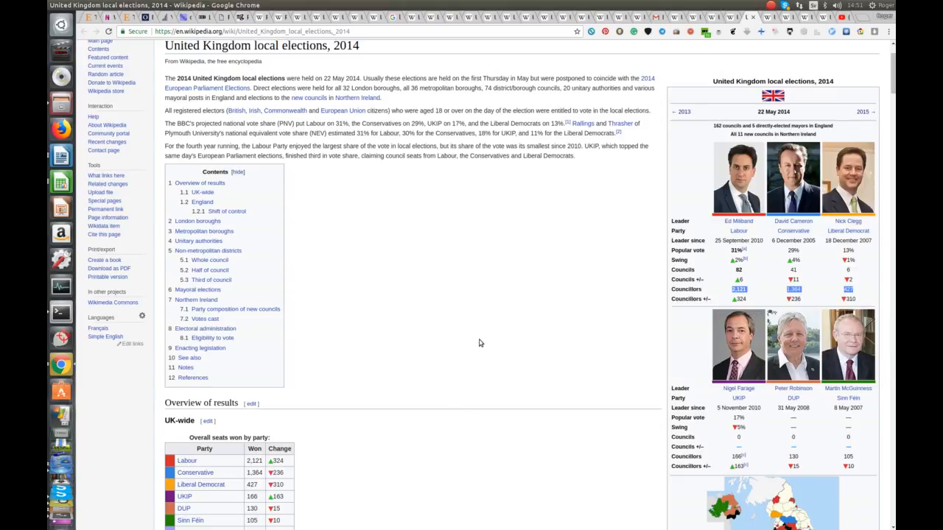
pyautogui.moveTo(567, 275)
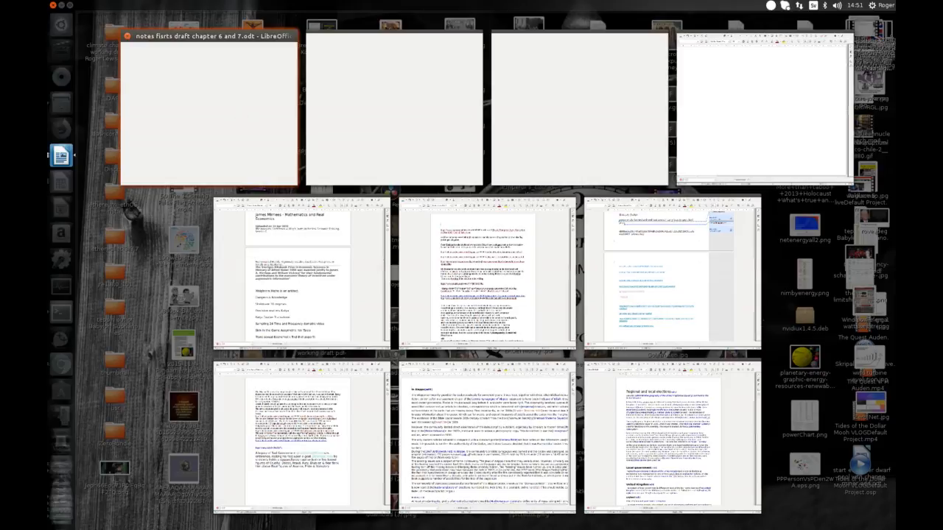
pyautogui.moveTo(96, 395)
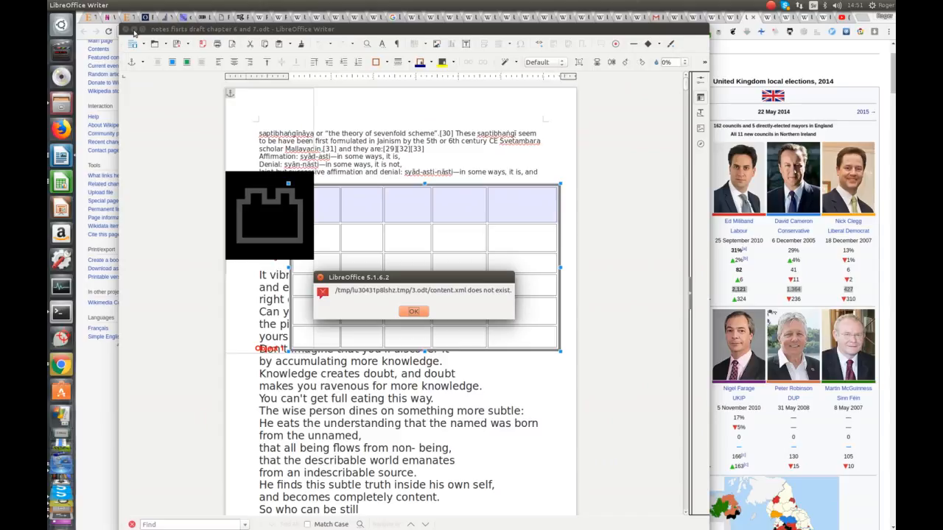
pyautogui.moveTo(68, 468)
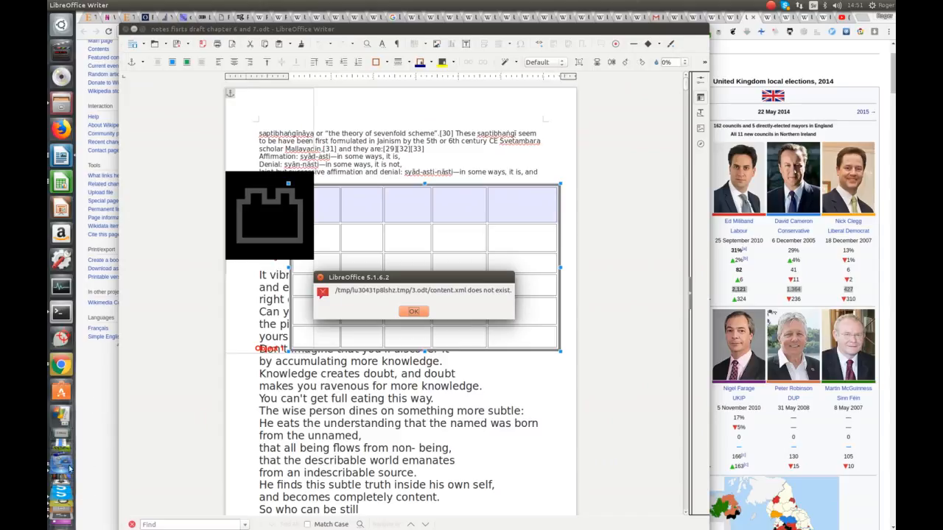